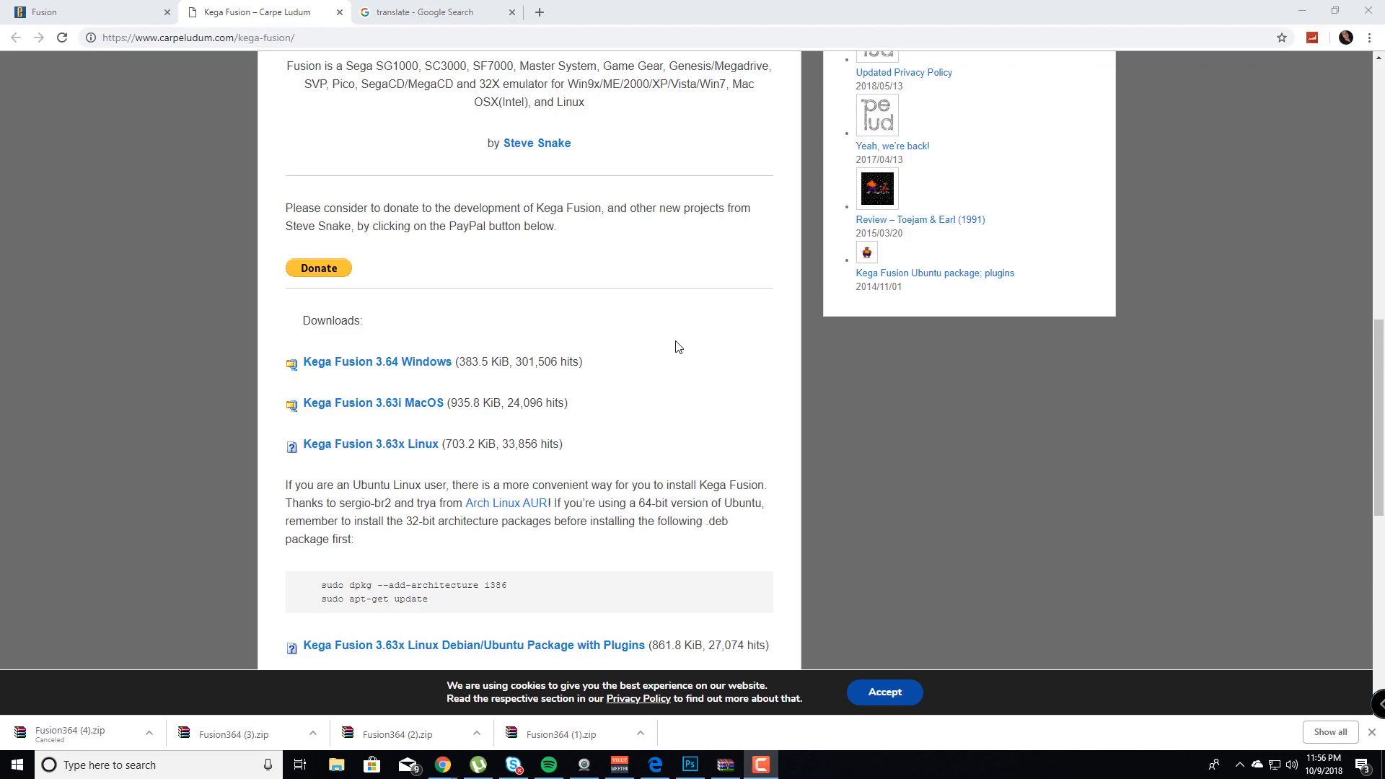
{"action": "mouse_move", "coordinate": [642, 406]}
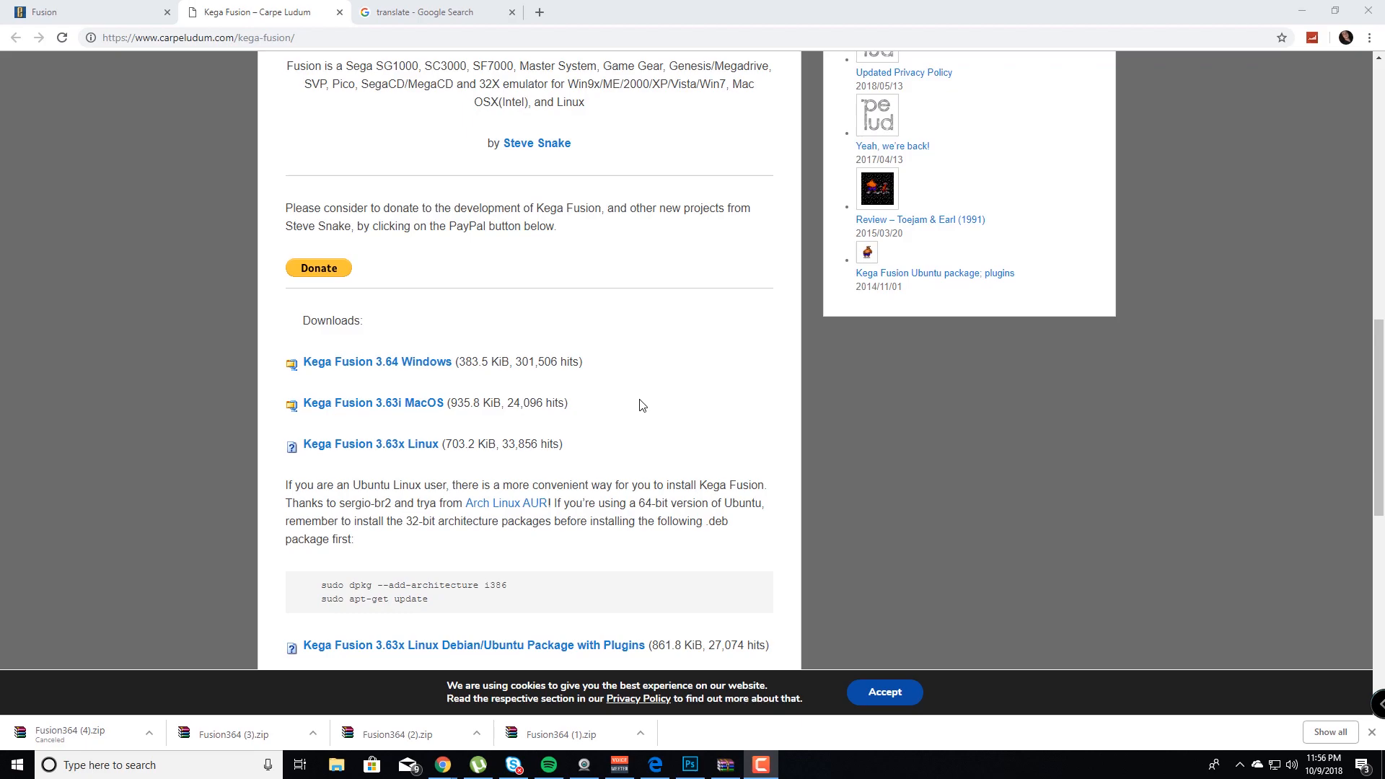
{"action": "mouse_move", "coordinate": [652, 388]}
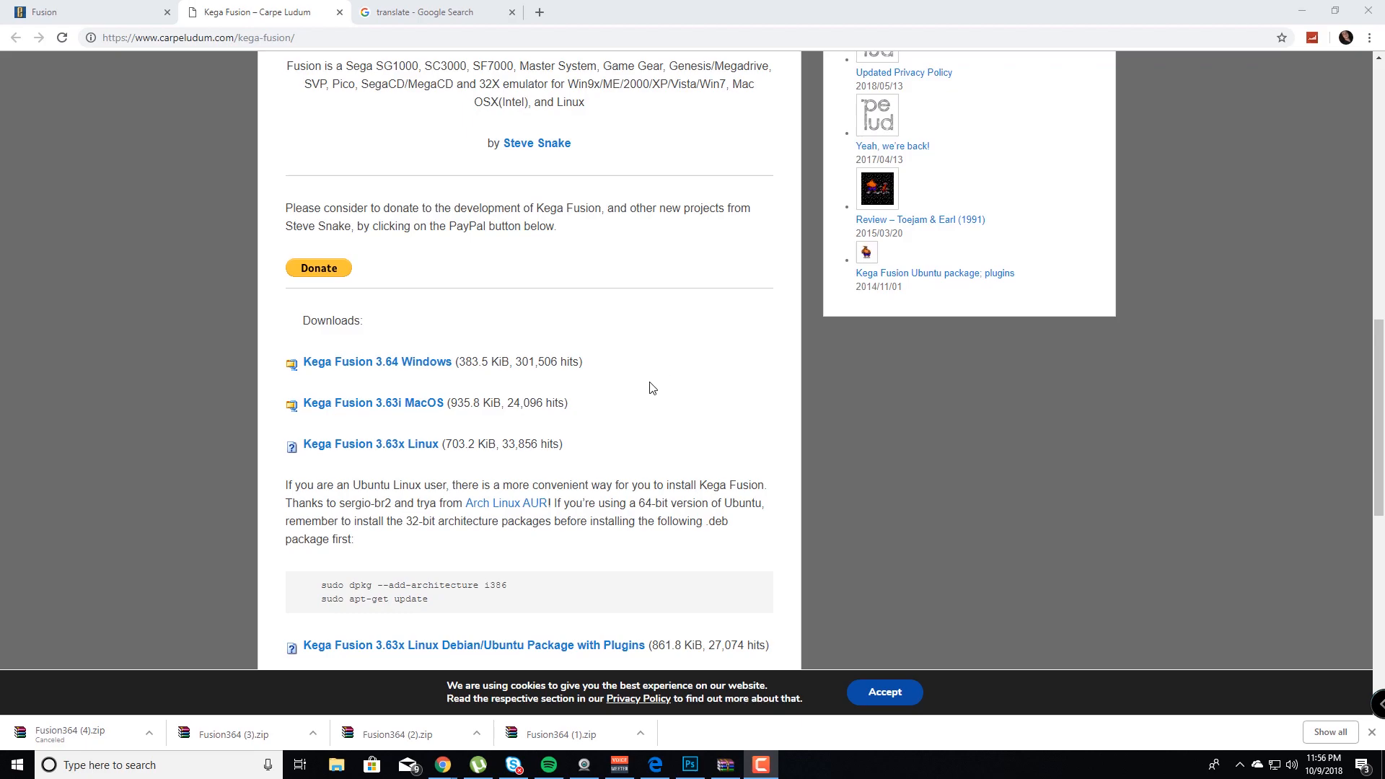
{"action": "mouse_move", "coordinate": [655, 387]}
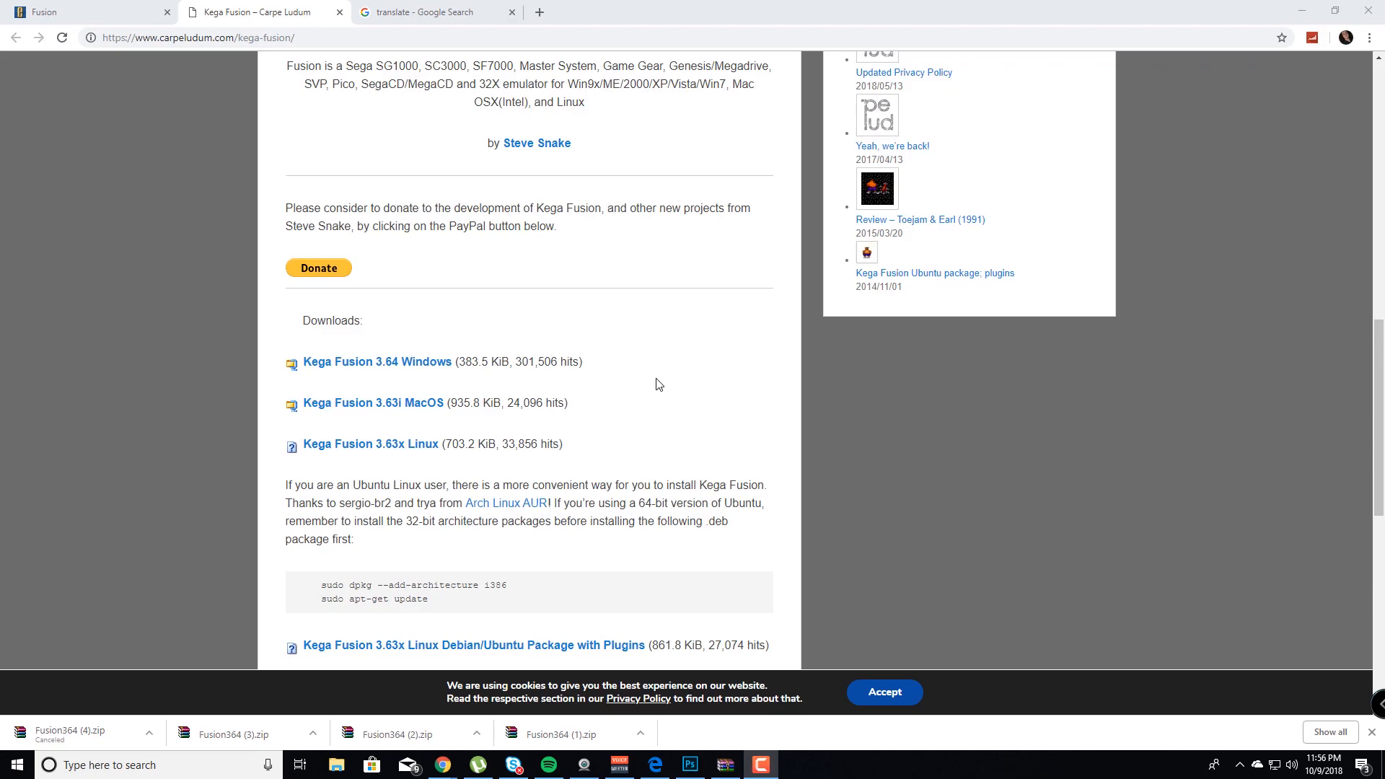
{"action": "mouse_move", "coordinate": [656, 388]}
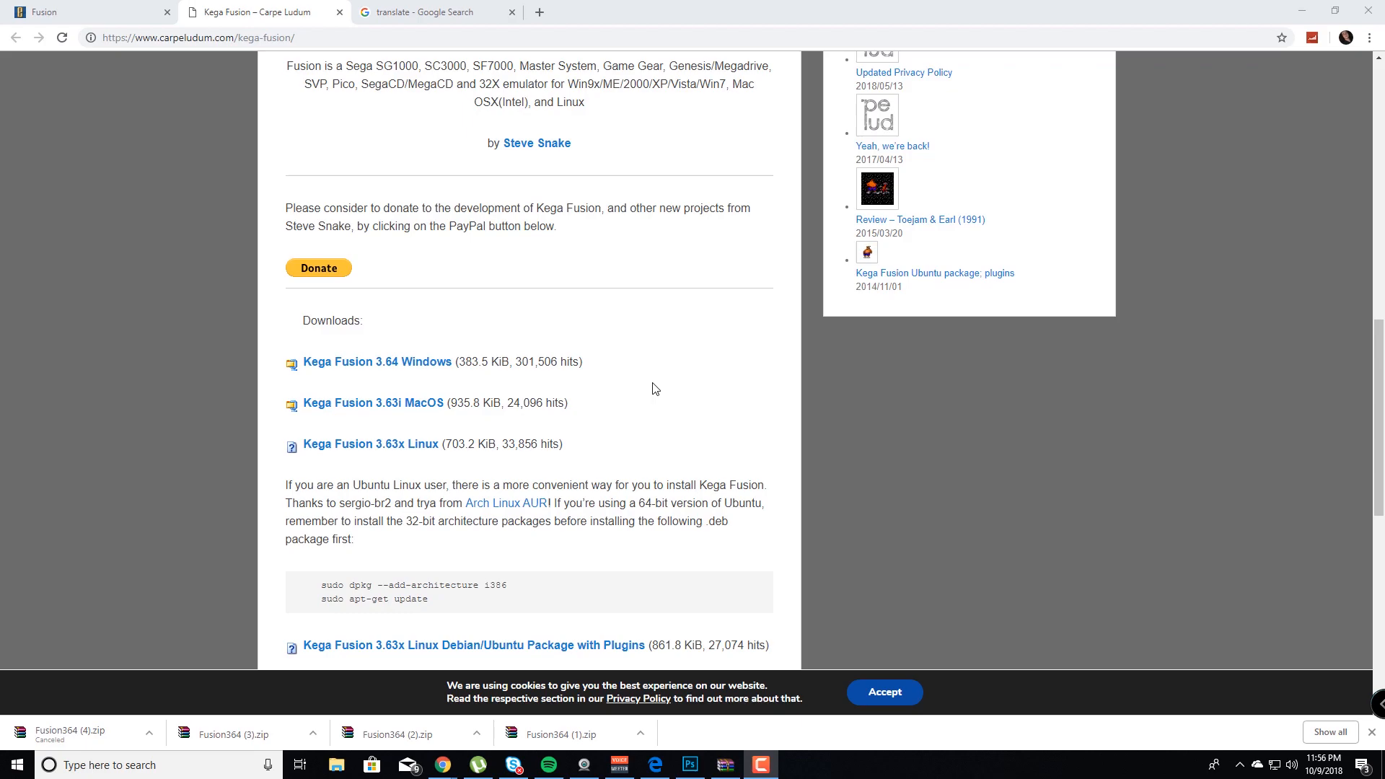
{"action": "mouse_move", "coordinate": [651, 379]}
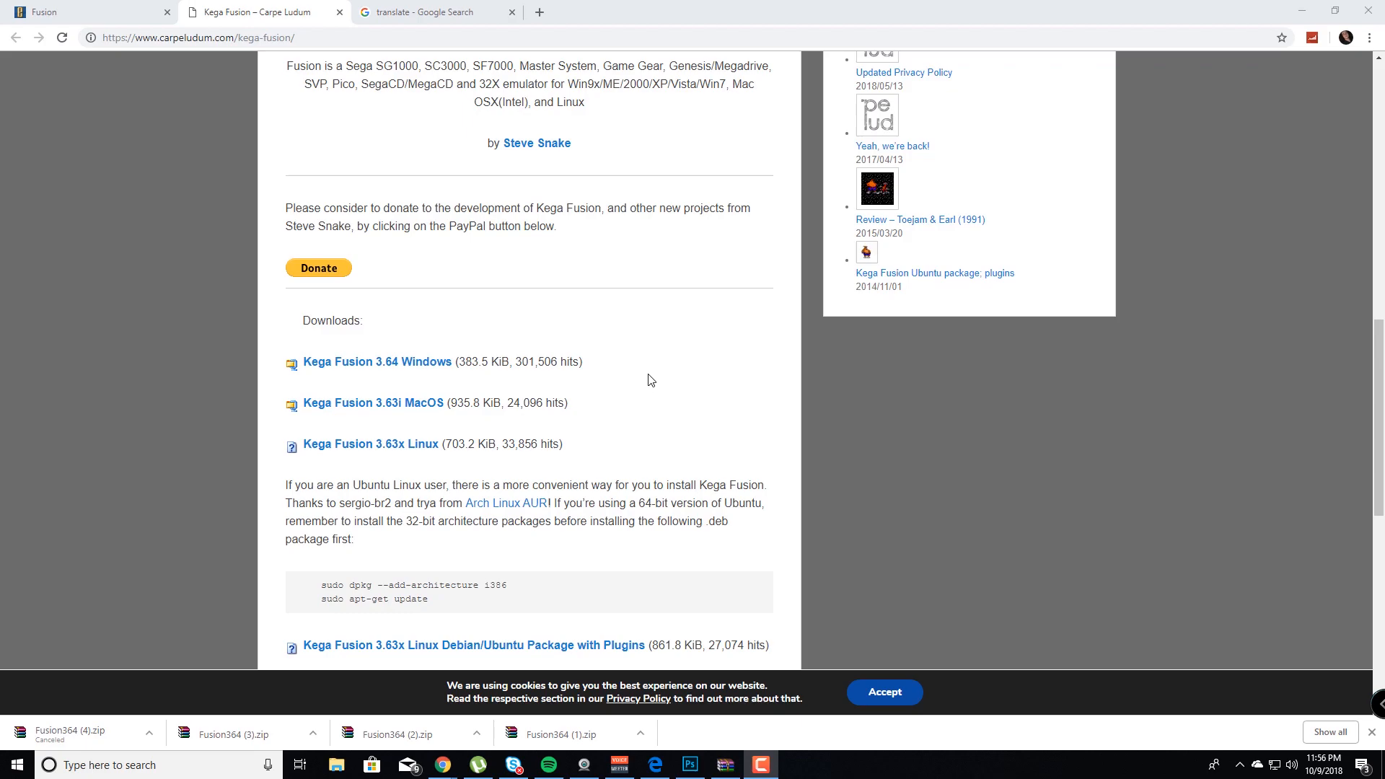
{"action": "mouse_move", "coordinate": [655, 391]}
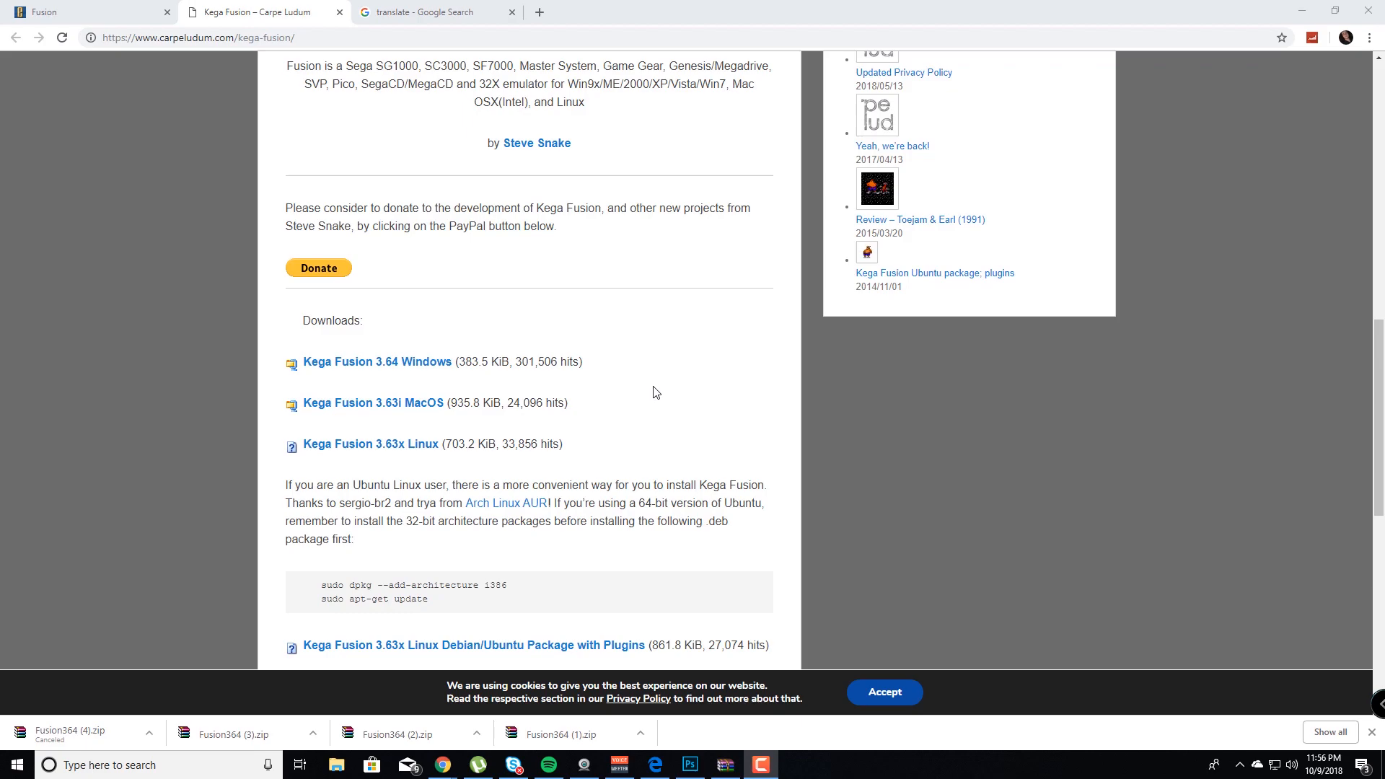
{"action": "mouse_move", "coordinate": [758, 345]}
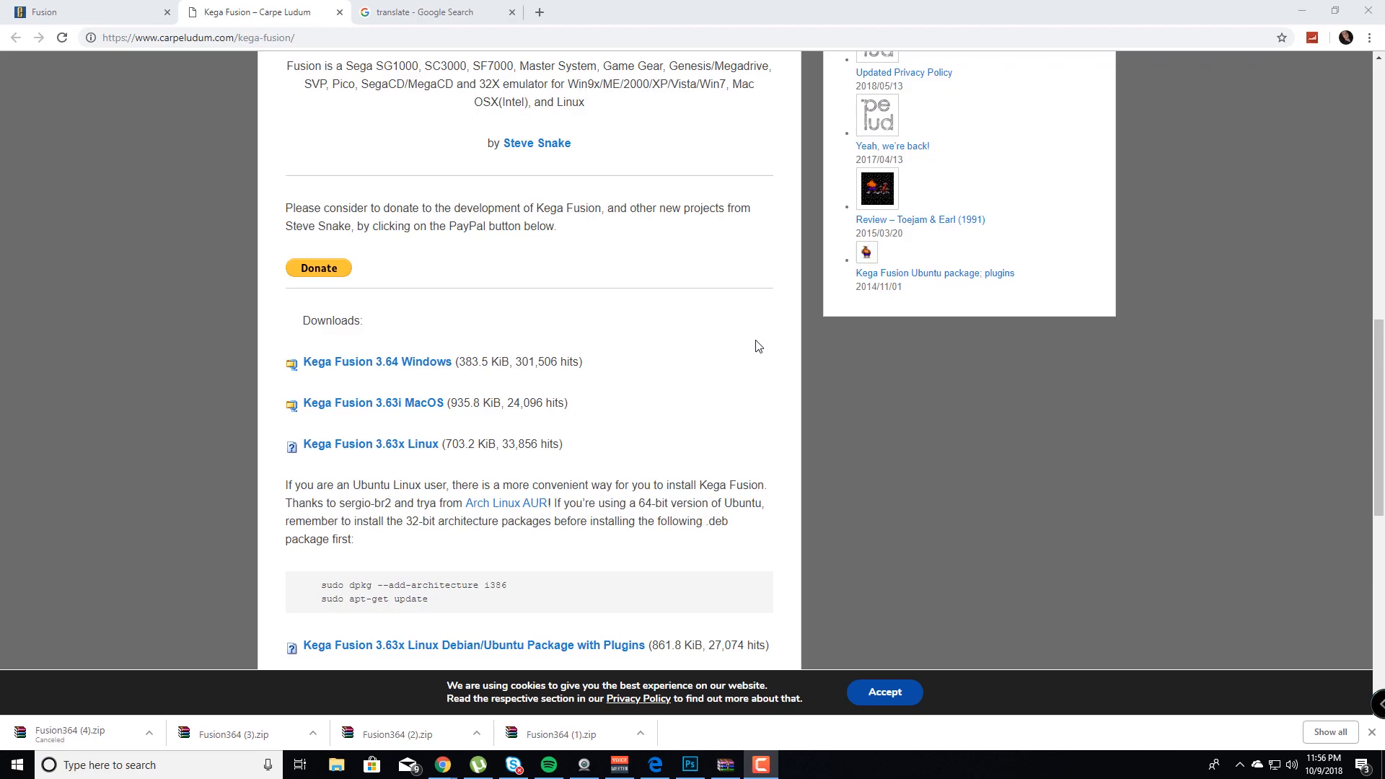
{"action": "mouse_move", "coordinate": [576, 328]}
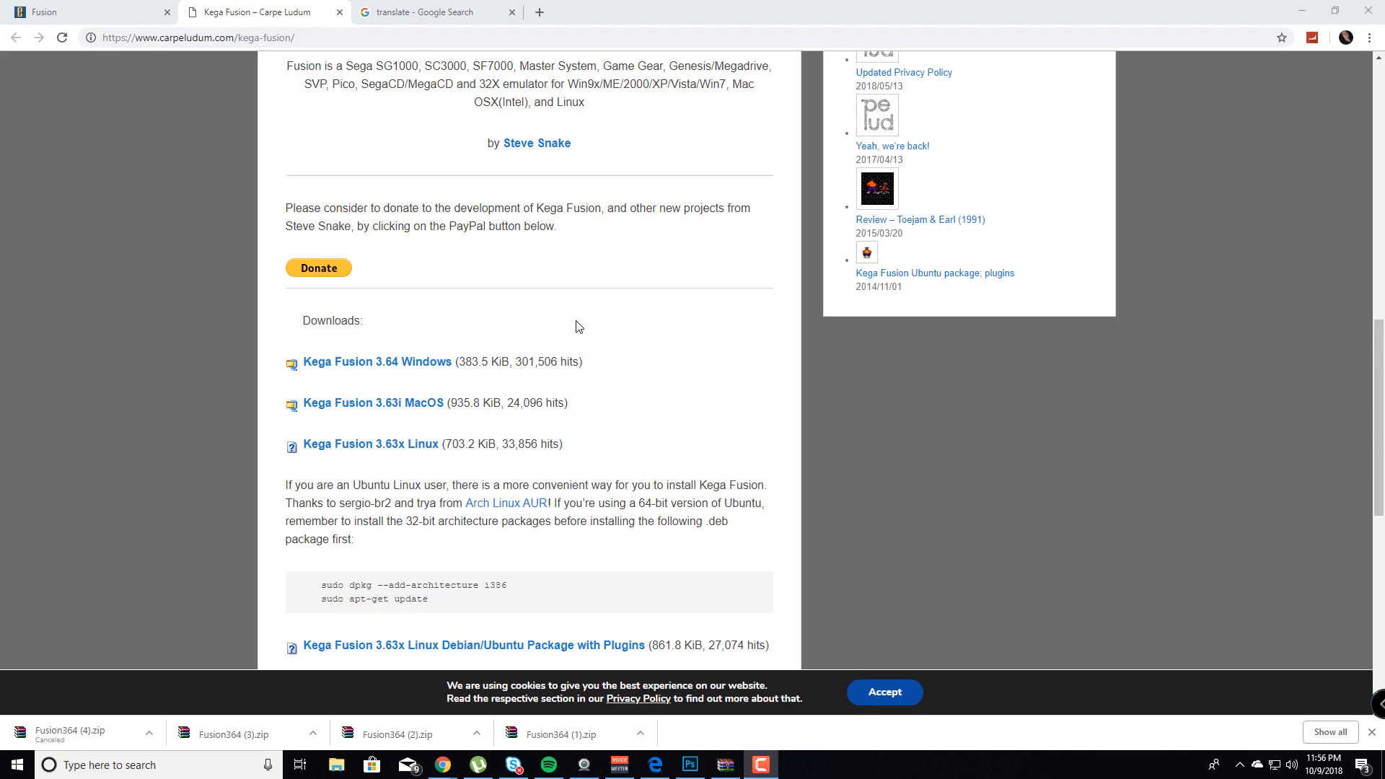
{"action": "mouse_move", "coordinate": [593, 324]}
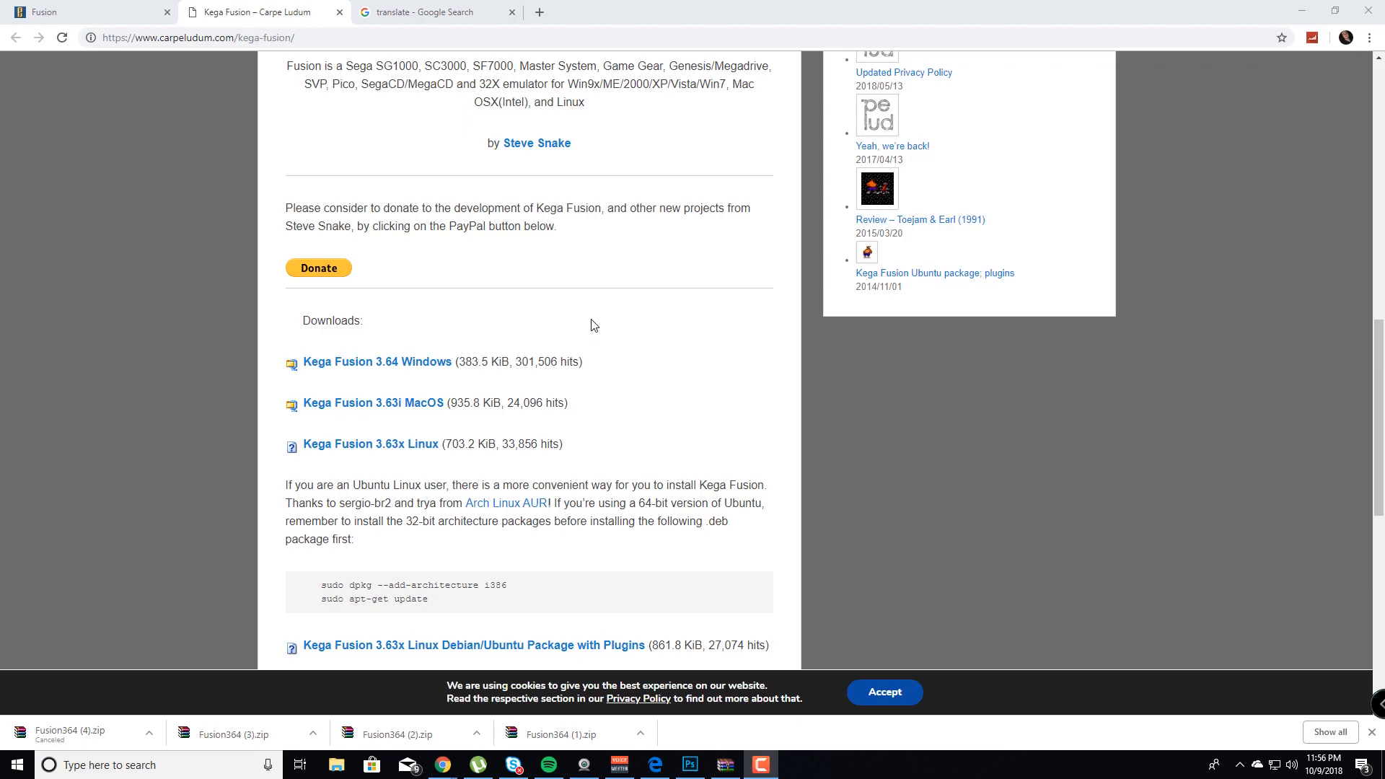
{"action": "mouse_move", "coordinate": [475, 400]}
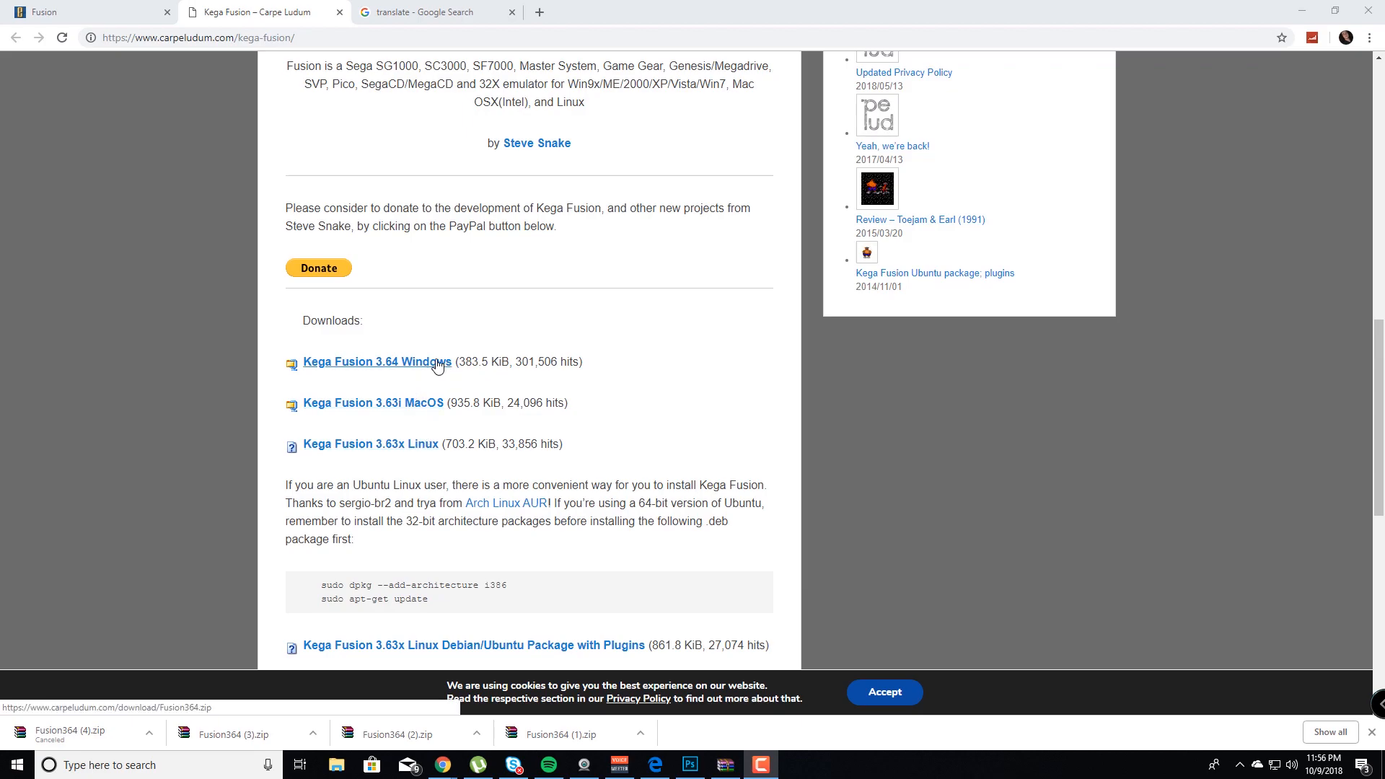
{"action": "mouse_move", "coordinate": [420, 372]}
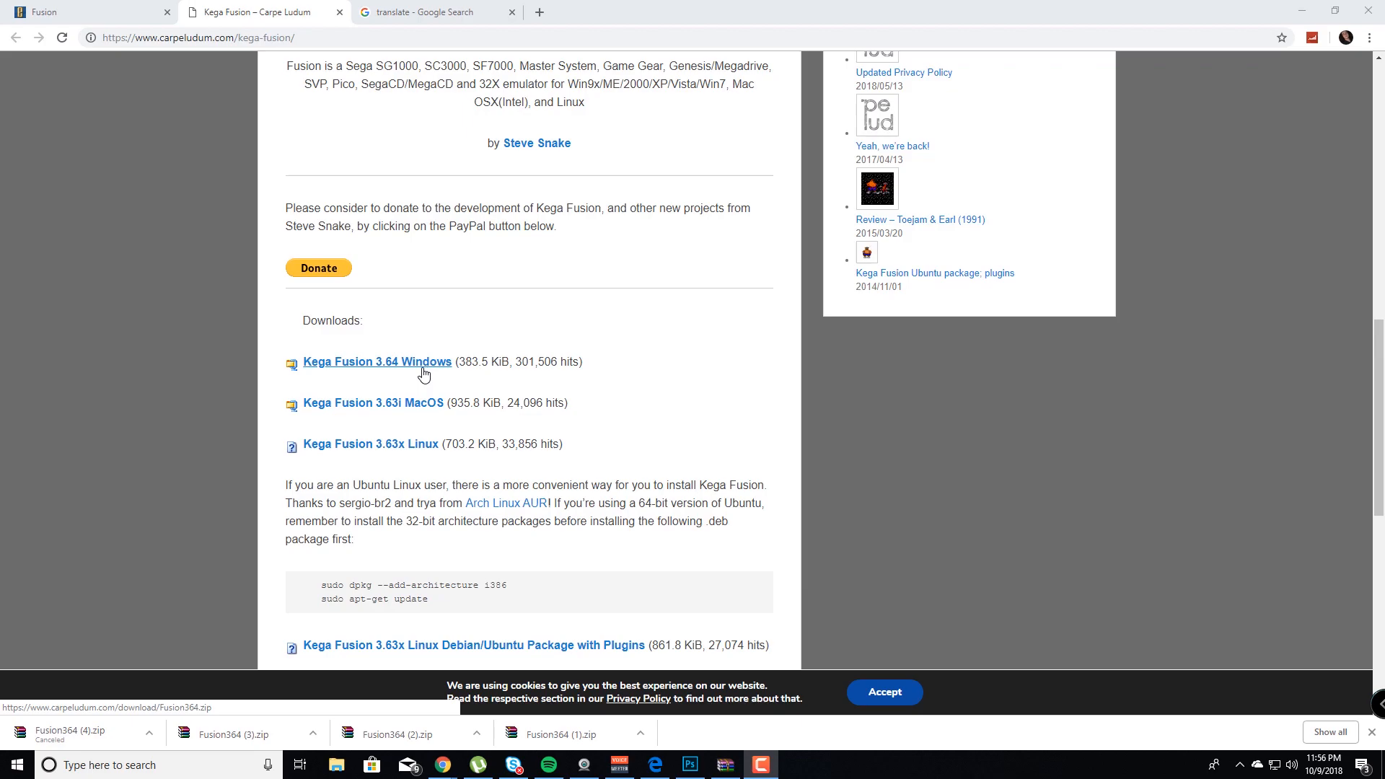
{"action": "mouse_move", "coordinate": [420, 348]}
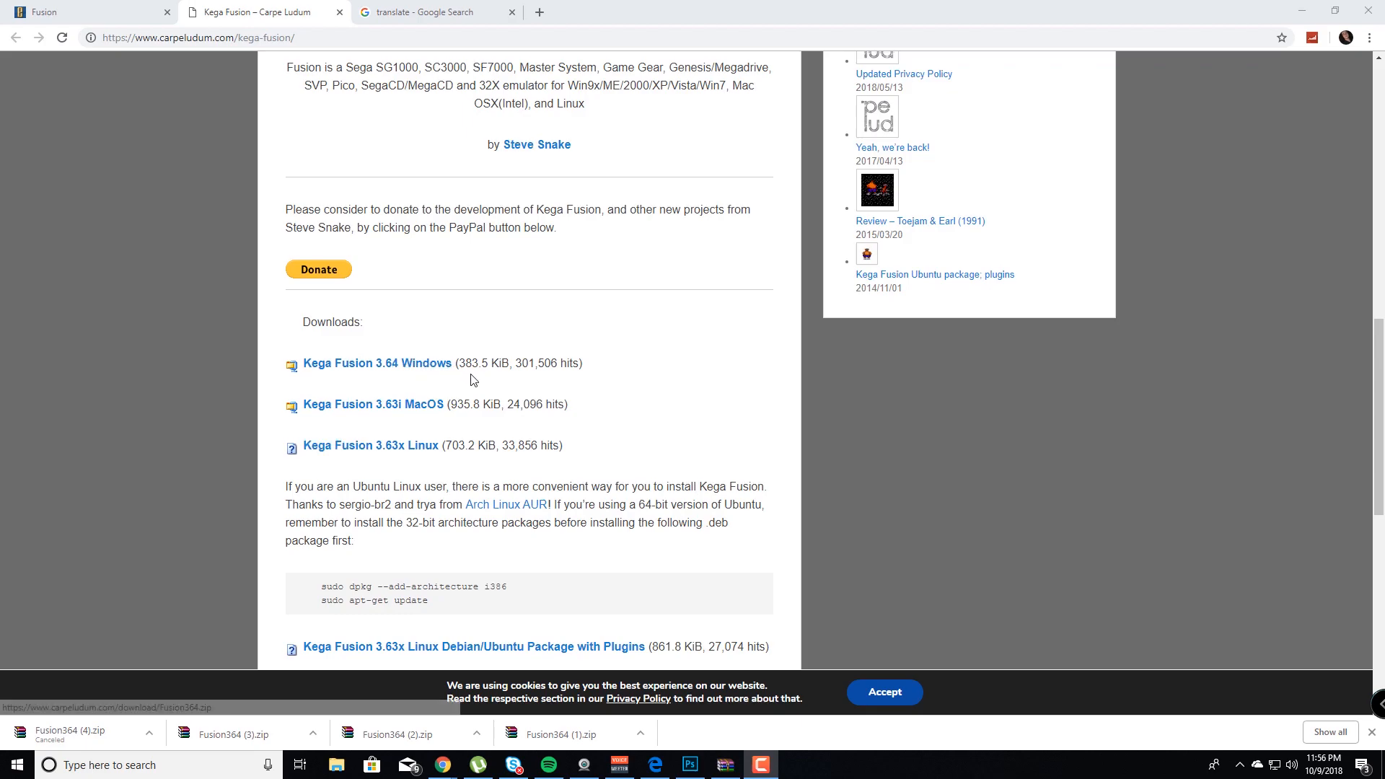
Step: Download the Kega Fusion 3.64 Windows zip from the Chrome download page
{"action": "scroll", "scroll_direction": "up", "scroll_amount": 3}
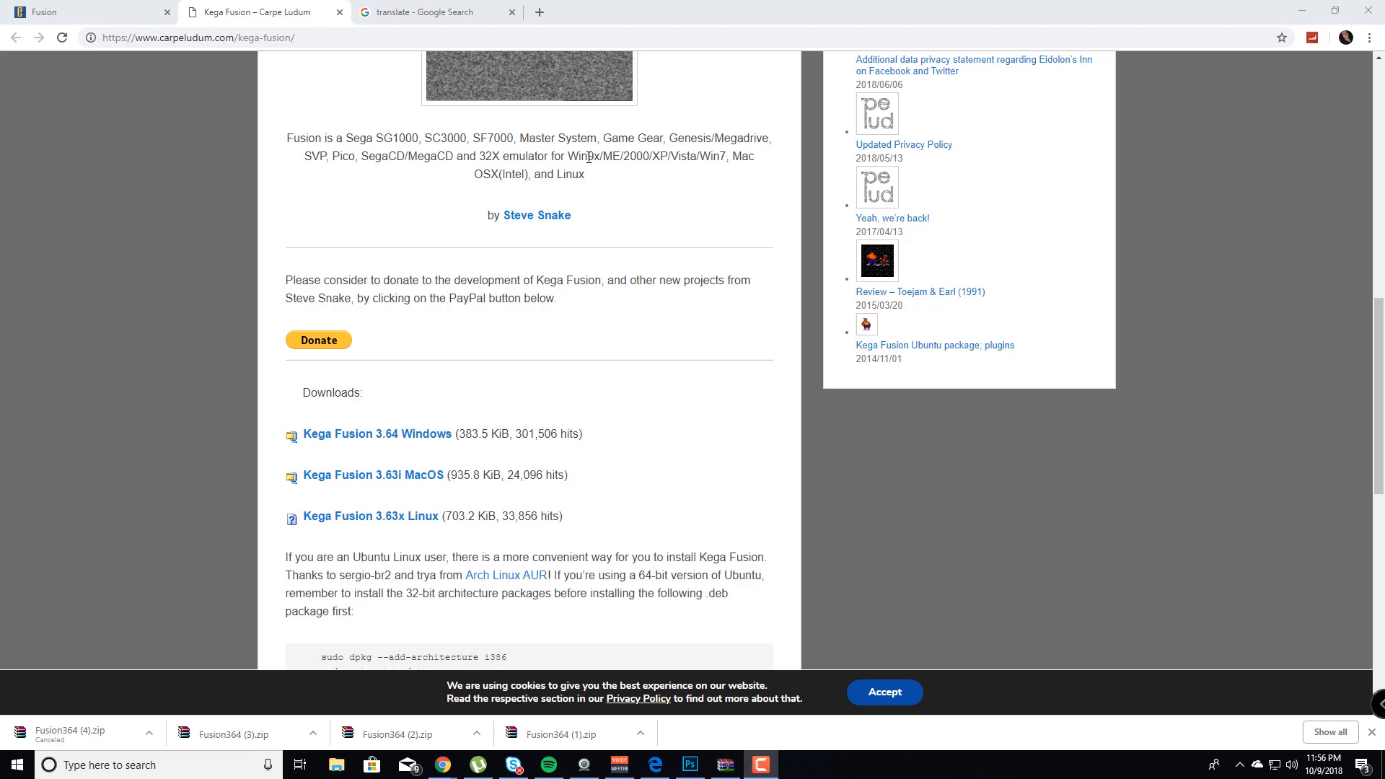
{"action": "mouse_move", "coordinate": [668, 175]}
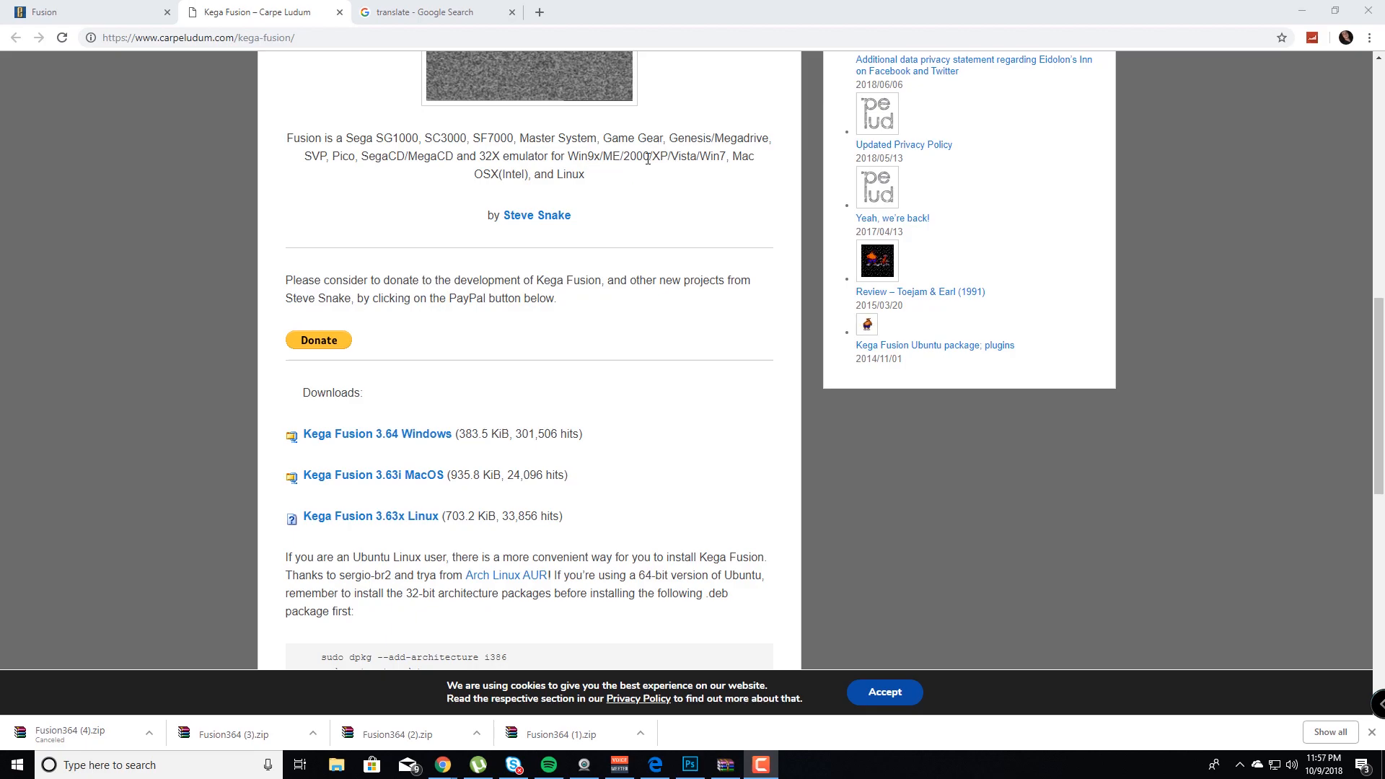
{"action": "mouse_move", "coordinate": [644, 180]}
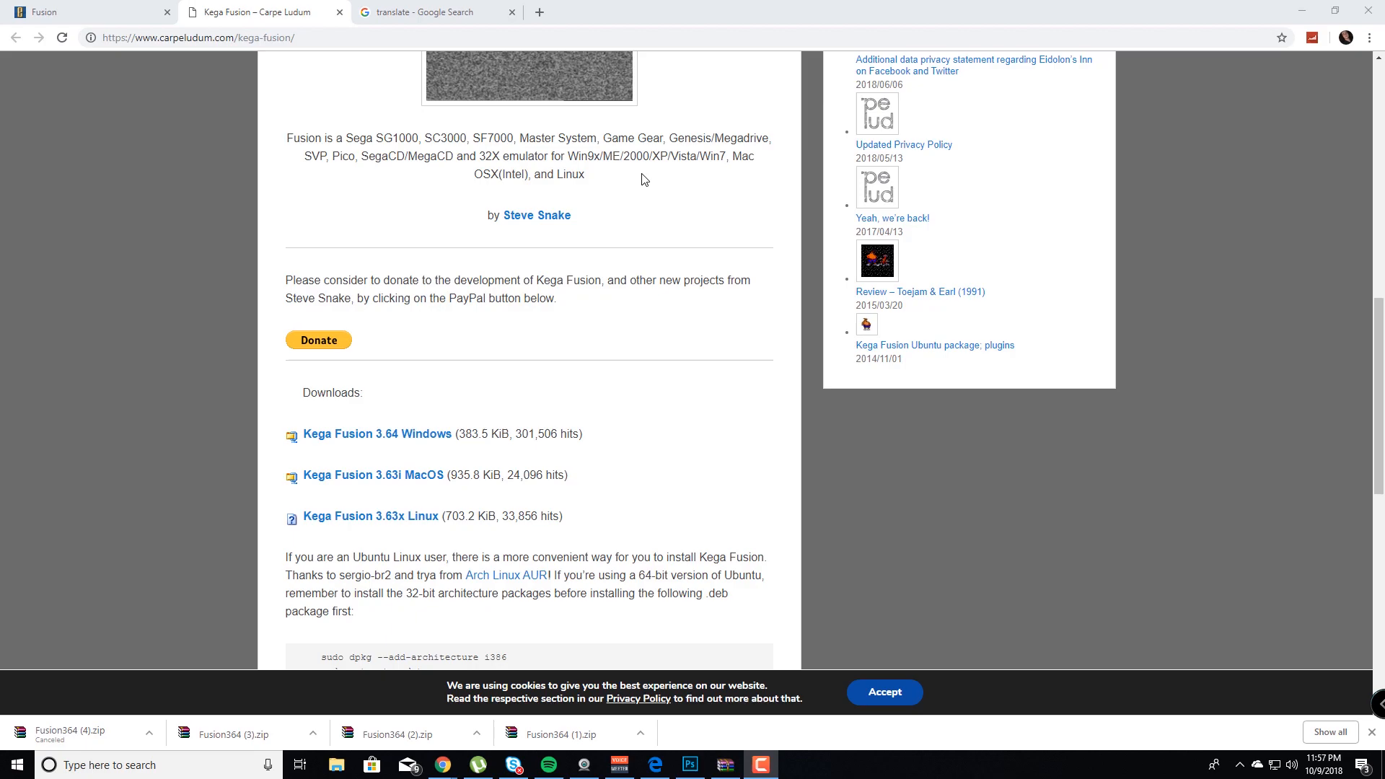
{"action": "mouse_move", "coordinate": [644, 195]}
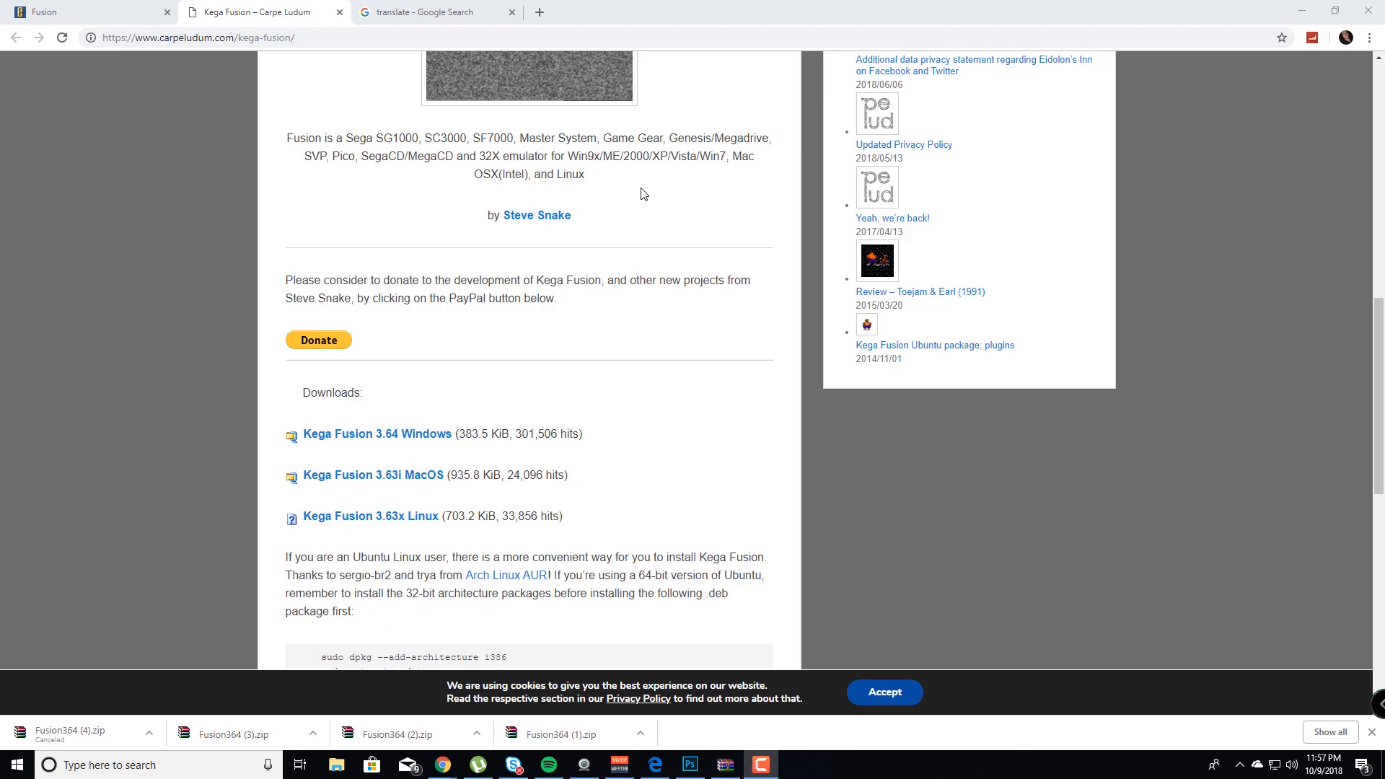
{"action": "mouse_move", "coordinate": [549, 425]}
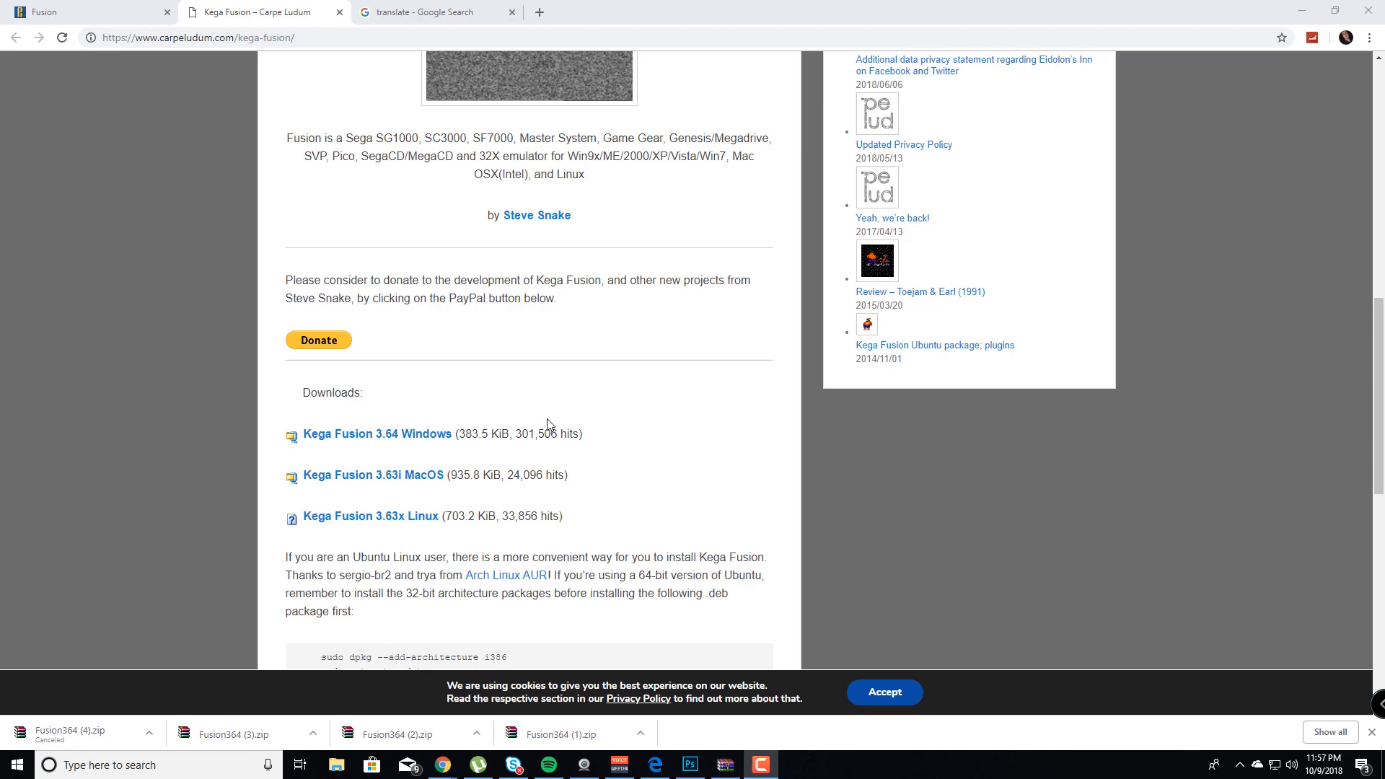
{"action": "mouse_move", "coordinate": [429, 435]}
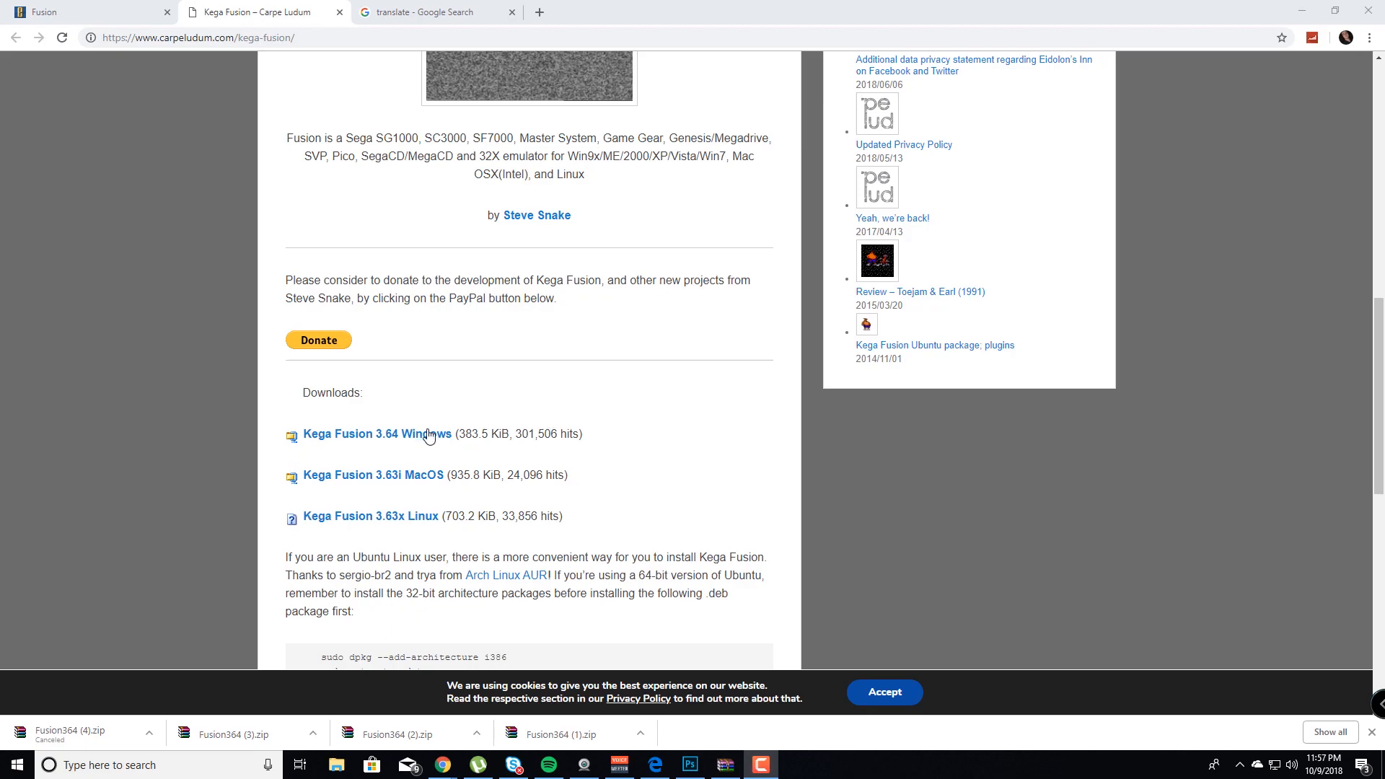
{"action": "mouse_move", "coordinate": [376, 434]}
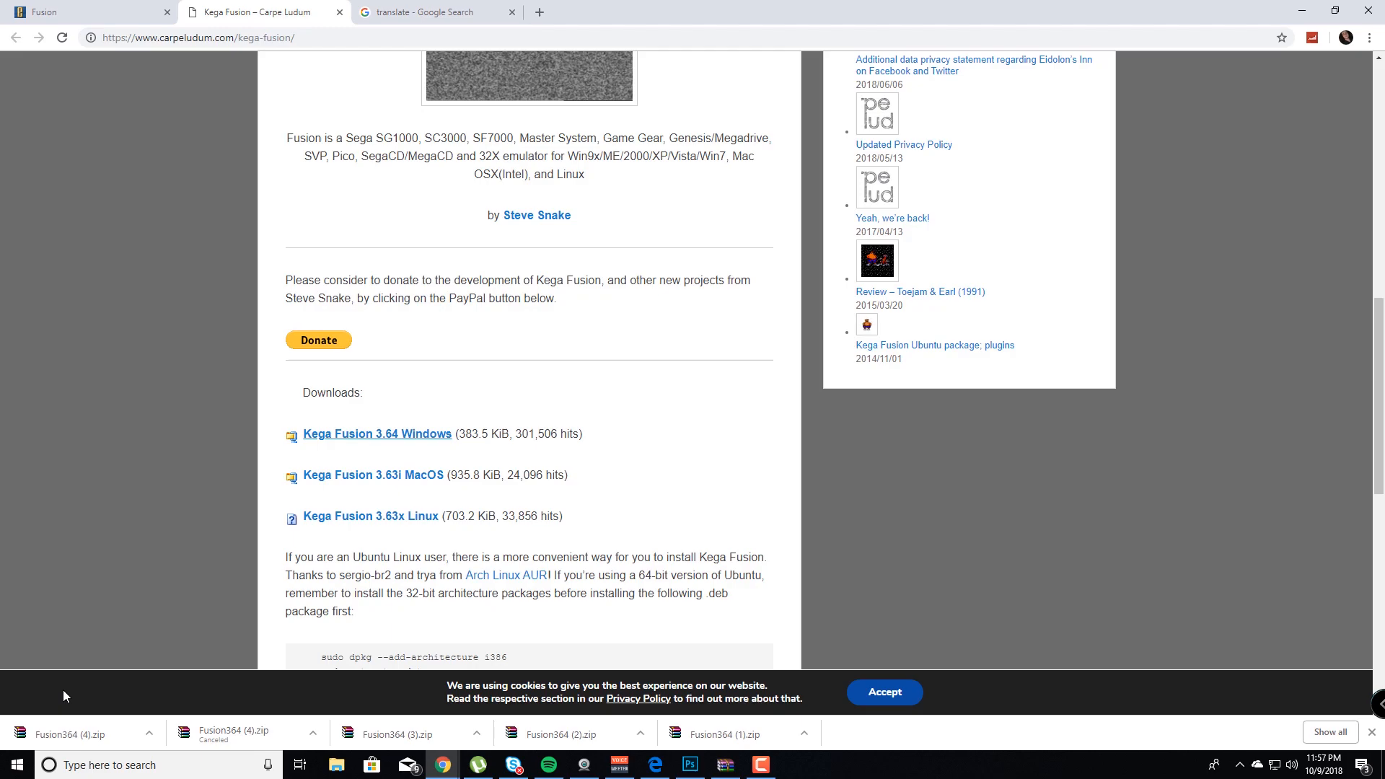
{"action": "mouse_move", "coordinate": [74, 662]}
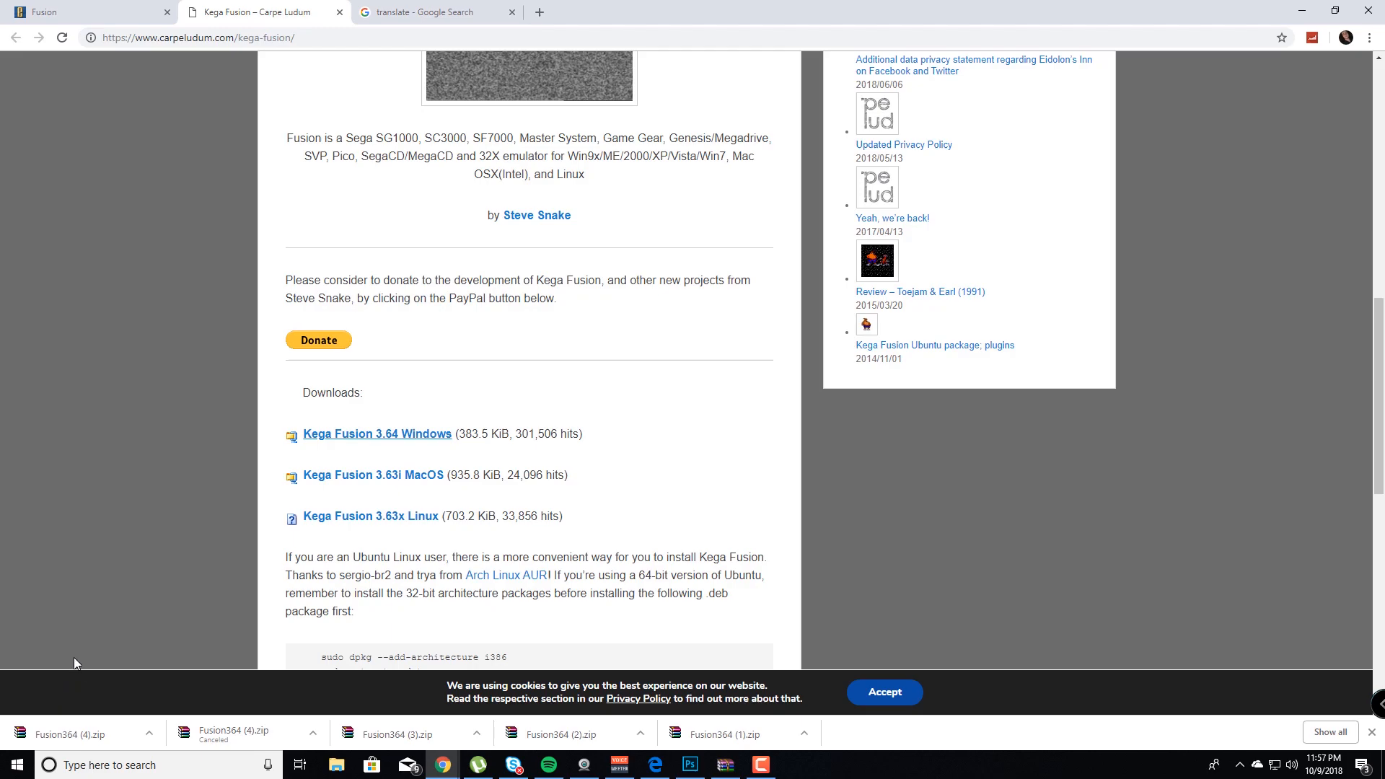
{"action": "mouse_move", "coordinate": [88, 675]}
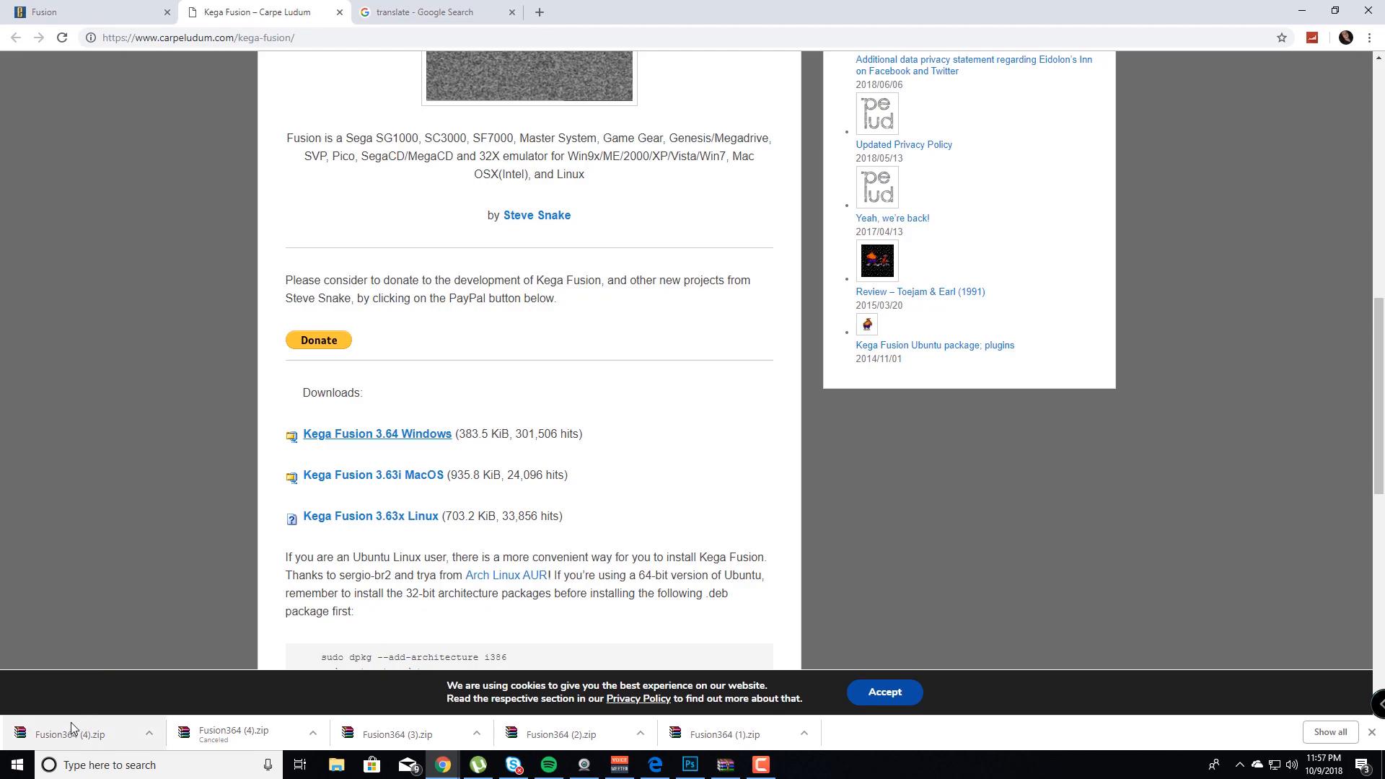
Step: View the downloaded zip's Fusion364 folder in WinRAR, listing Video Codec, Readme, History and Fusion.exe
{"action": "left_click", "coordinate": [79, 734]}
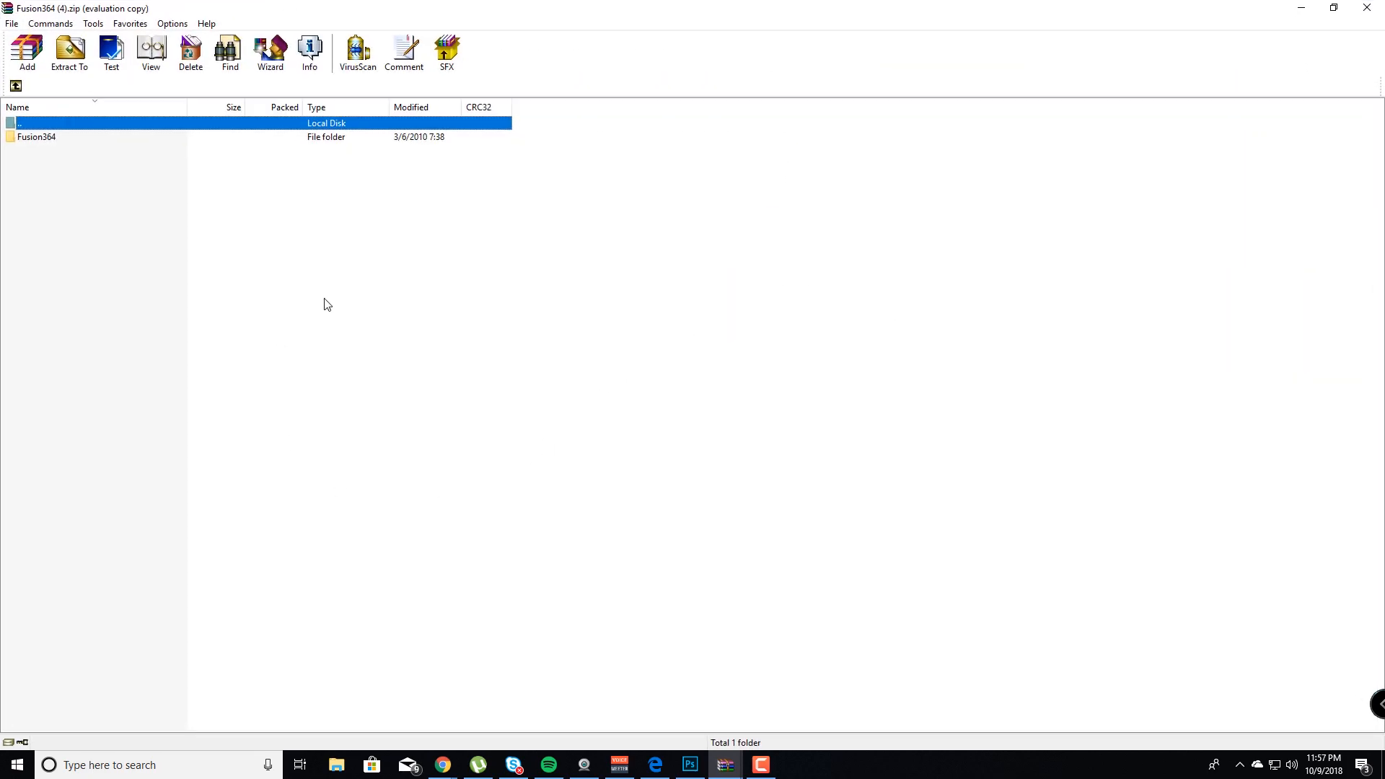
{"action": "double_click", "coordinate": [36, 137]}
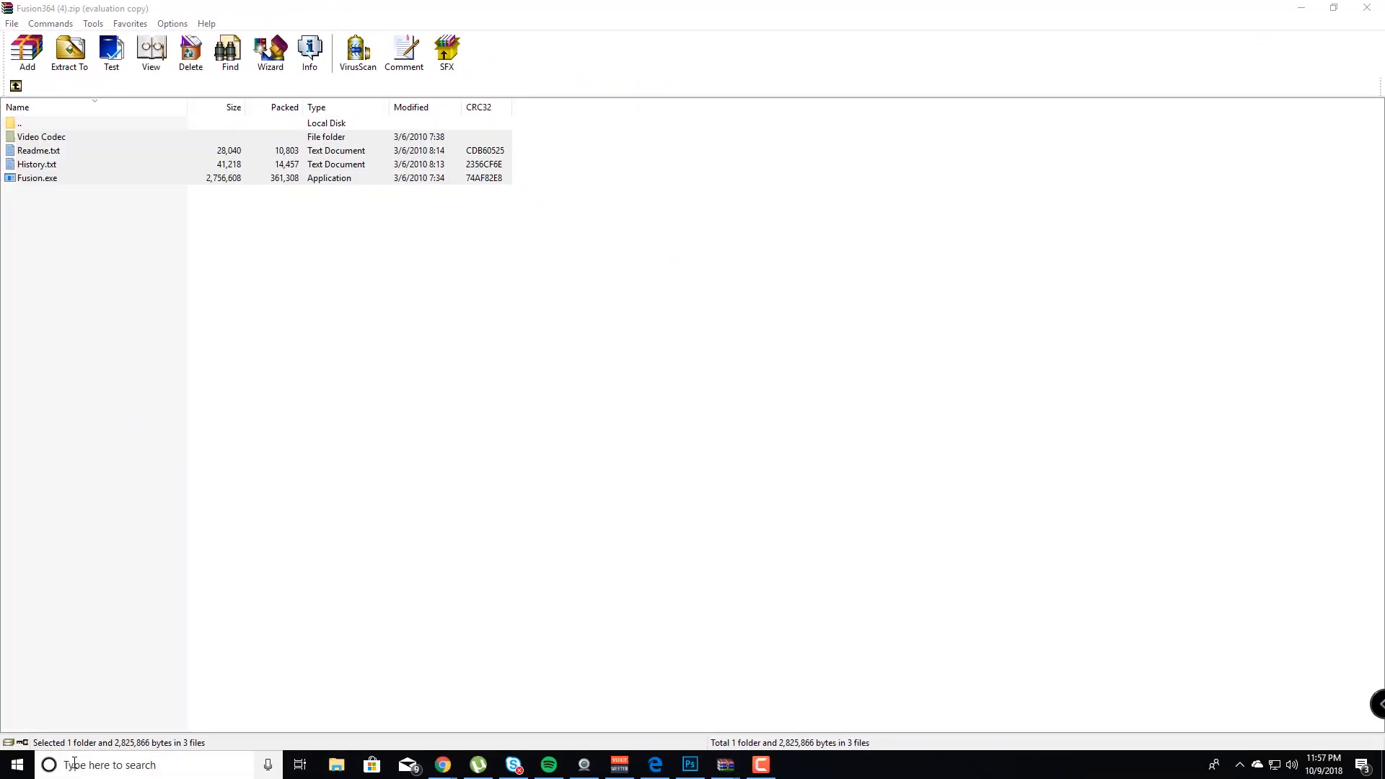
Step: Move the extracted files into C:\Program Files (x86)\Fusion, granting administrator permission
{"action": "left_click", "coordinate": [15, 764]}
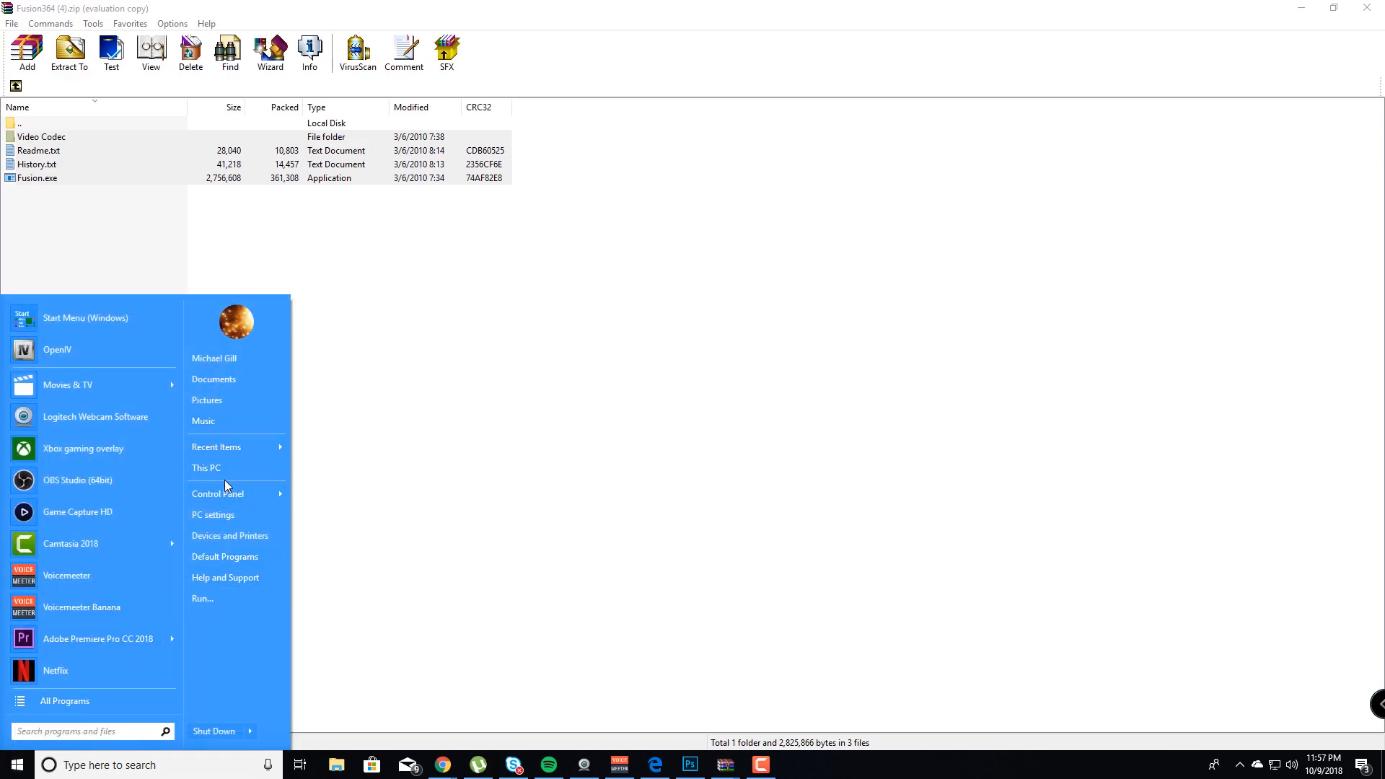
{"action": "left_click", "coordinate": [206, 468]}
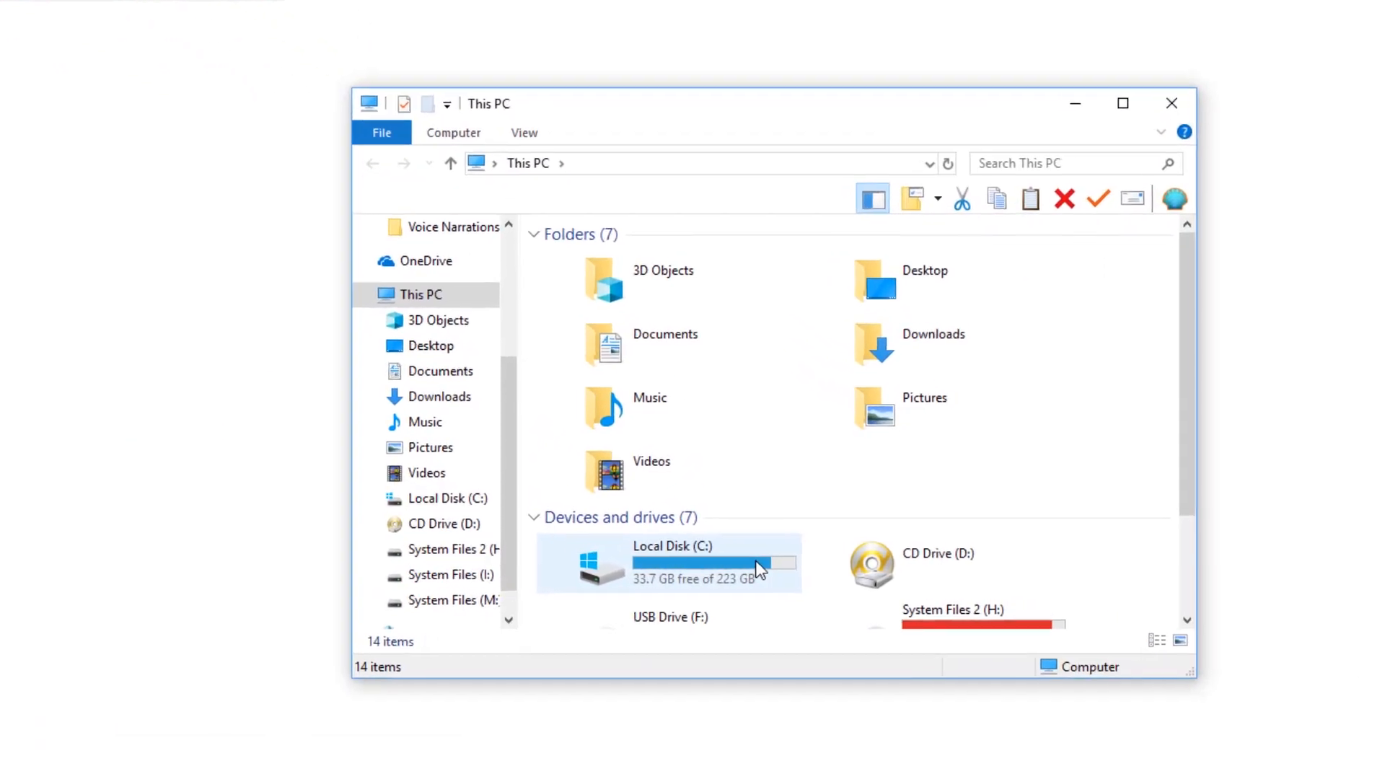
{"action": "double_click", "coordinate": [672, 563]}
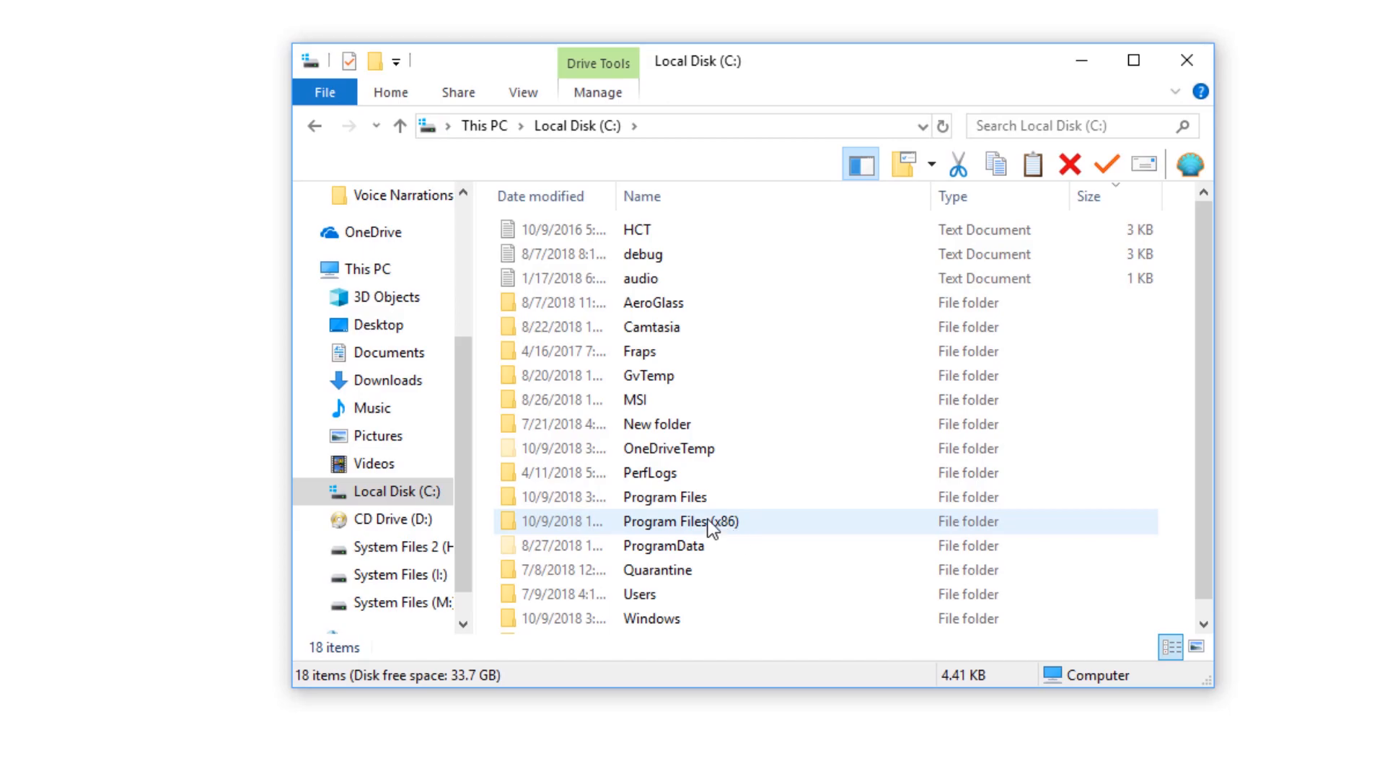
{"action": "double_click", "coordinate": [679, 521]}
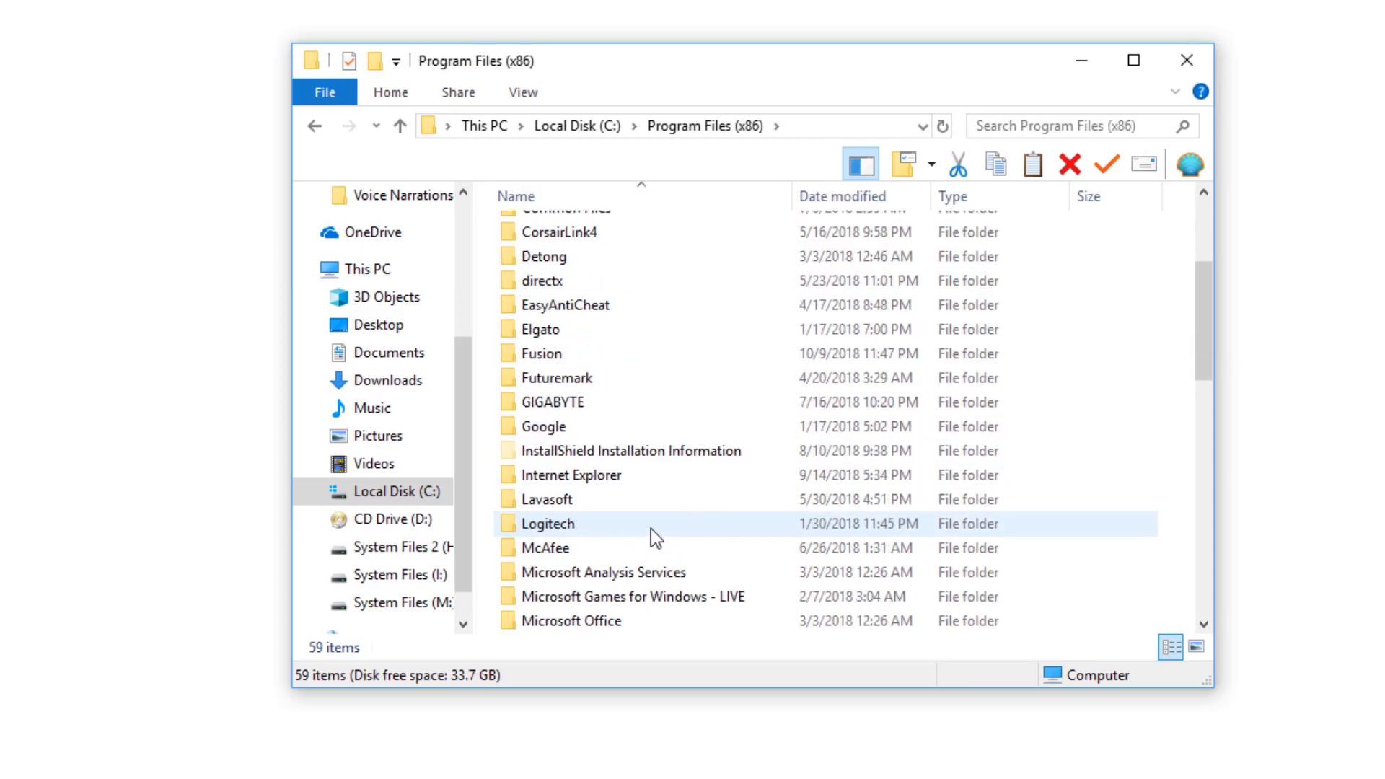
{"action": "scroll", "scroll_direction": "up", "scroll_amount": 3}
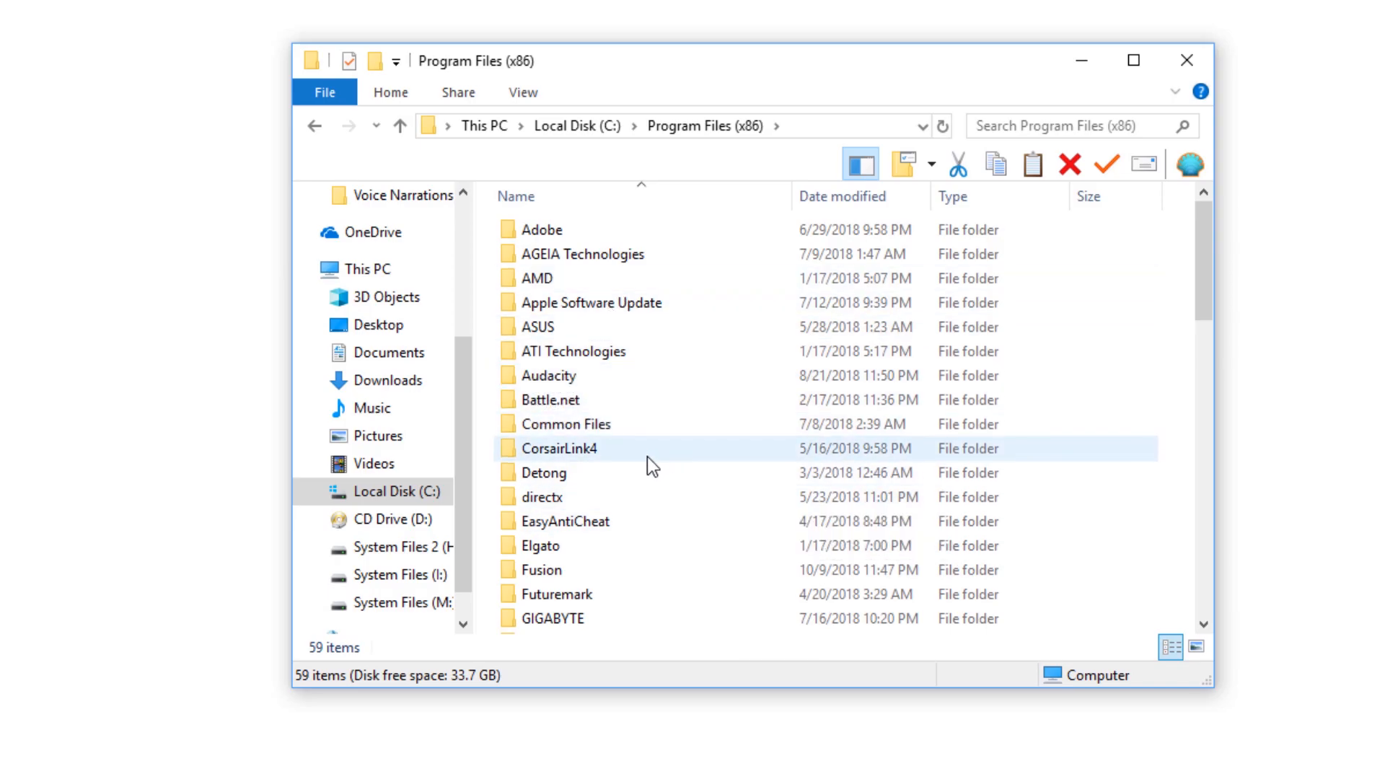
{"action": "double_click", "coordinate": [541, 569]}
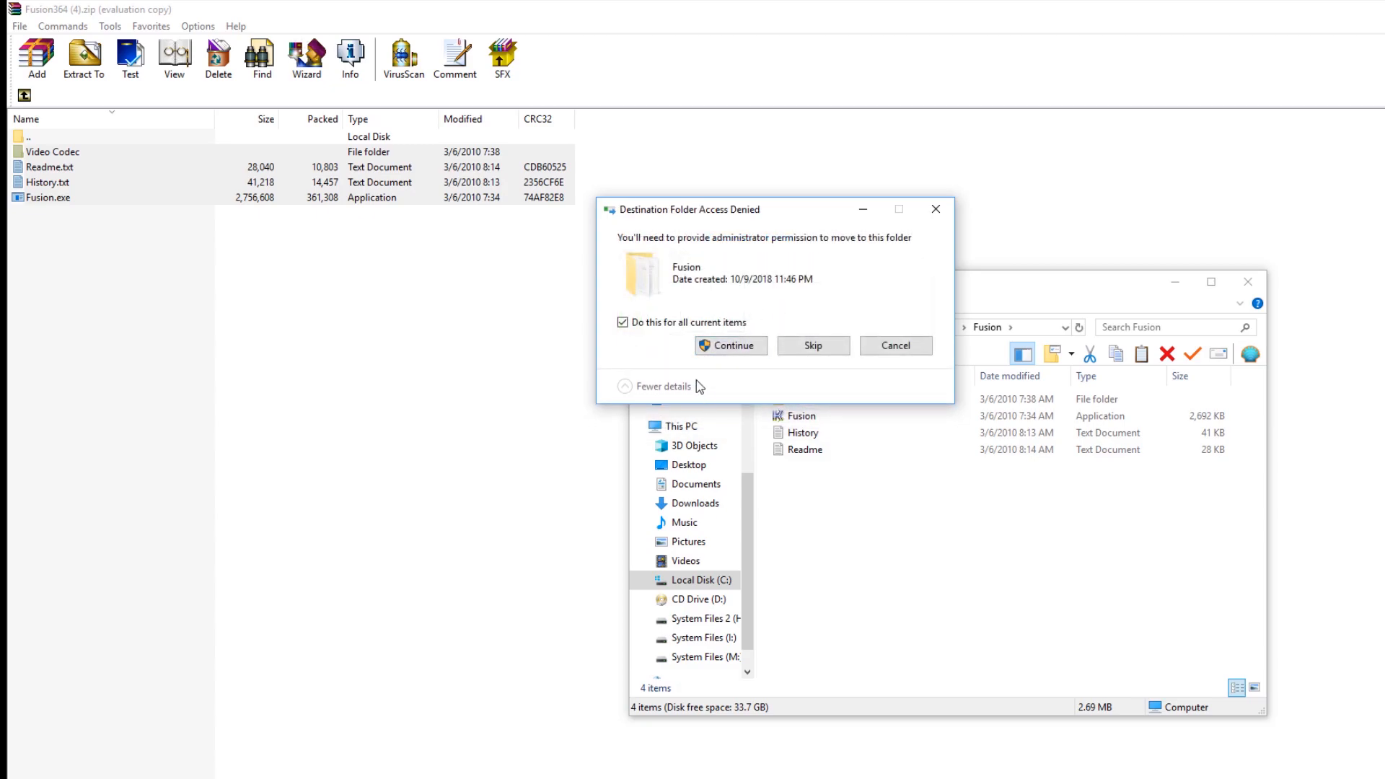
{"action": "left_click", "coordinate": [730, 345]}
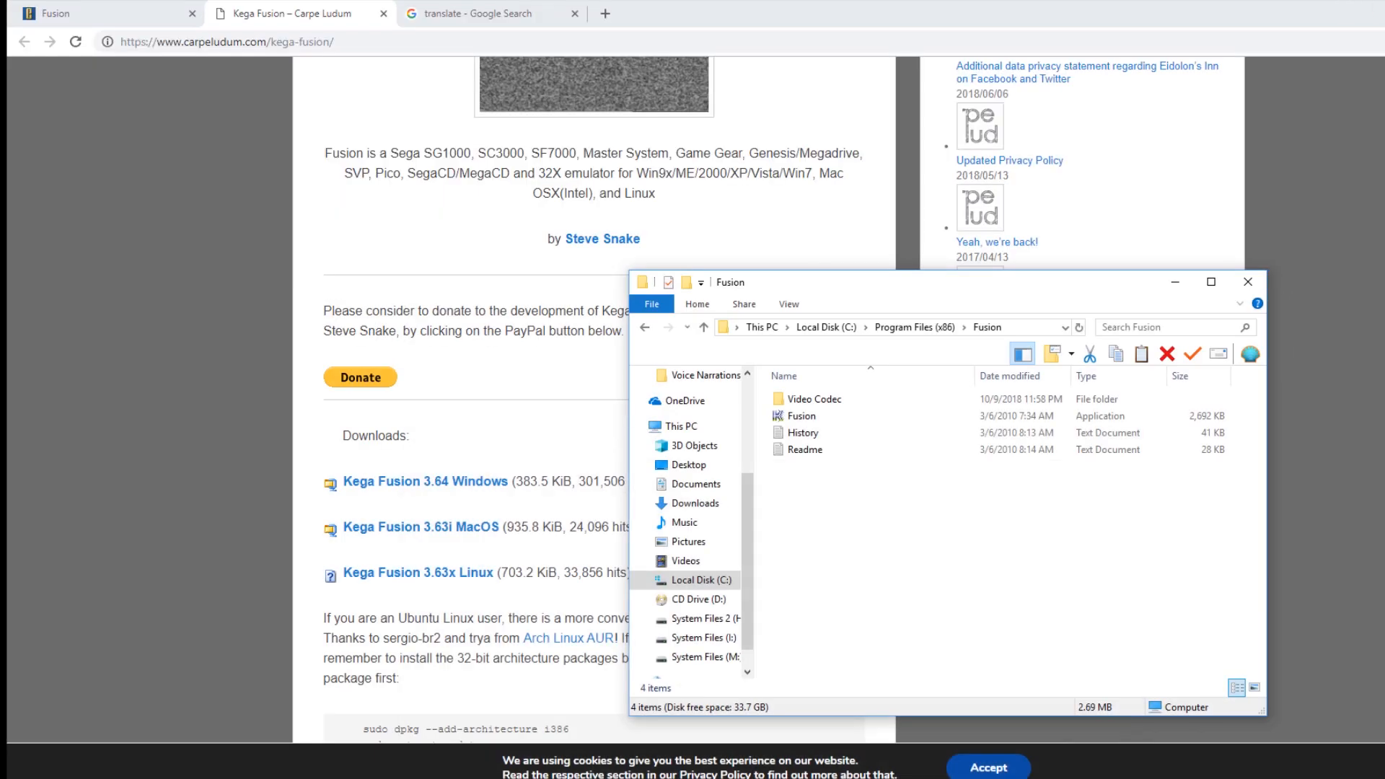
Step: Create a desktop shortcut to Fusion.exe and close the folder window
{"action": "left_click", "coordinate": [801, 415]}
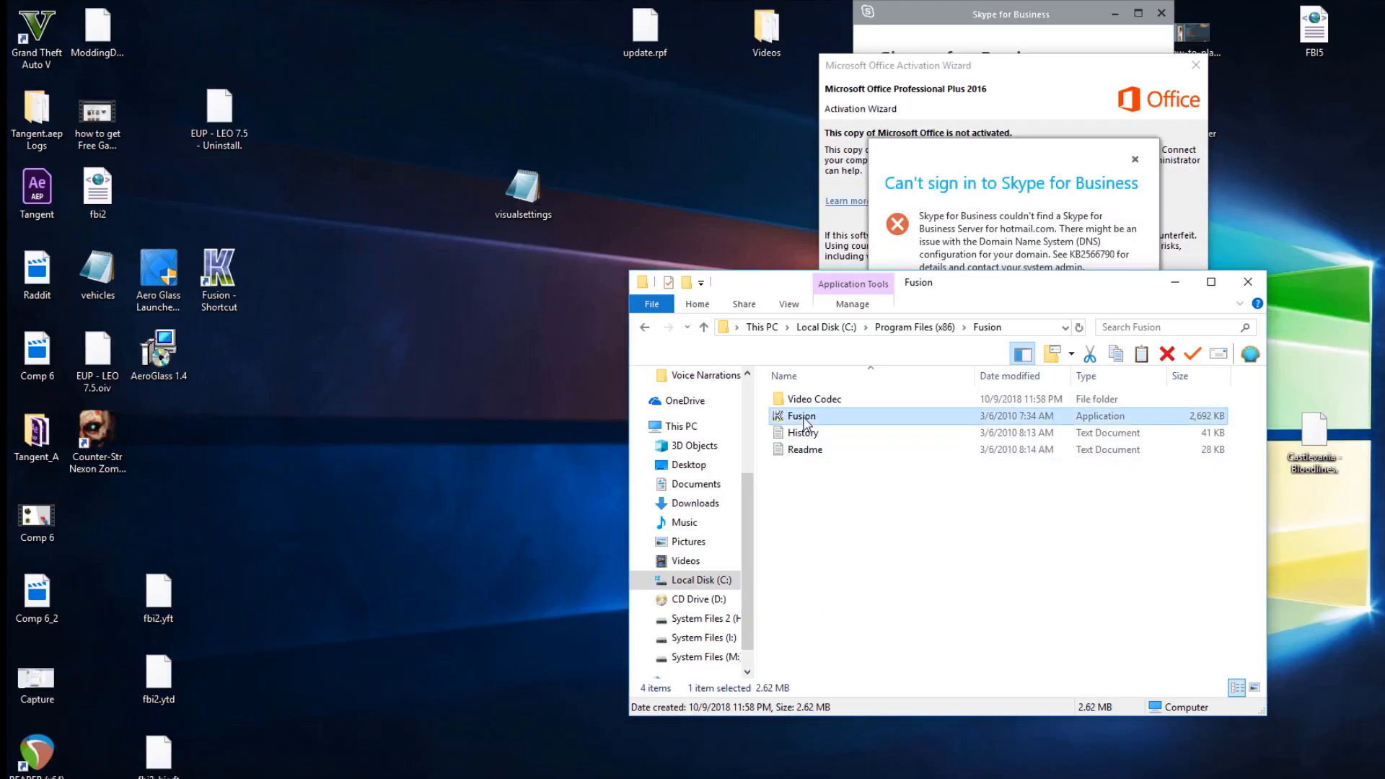
{"action": "right_click", "coordinate": [801, 416]}
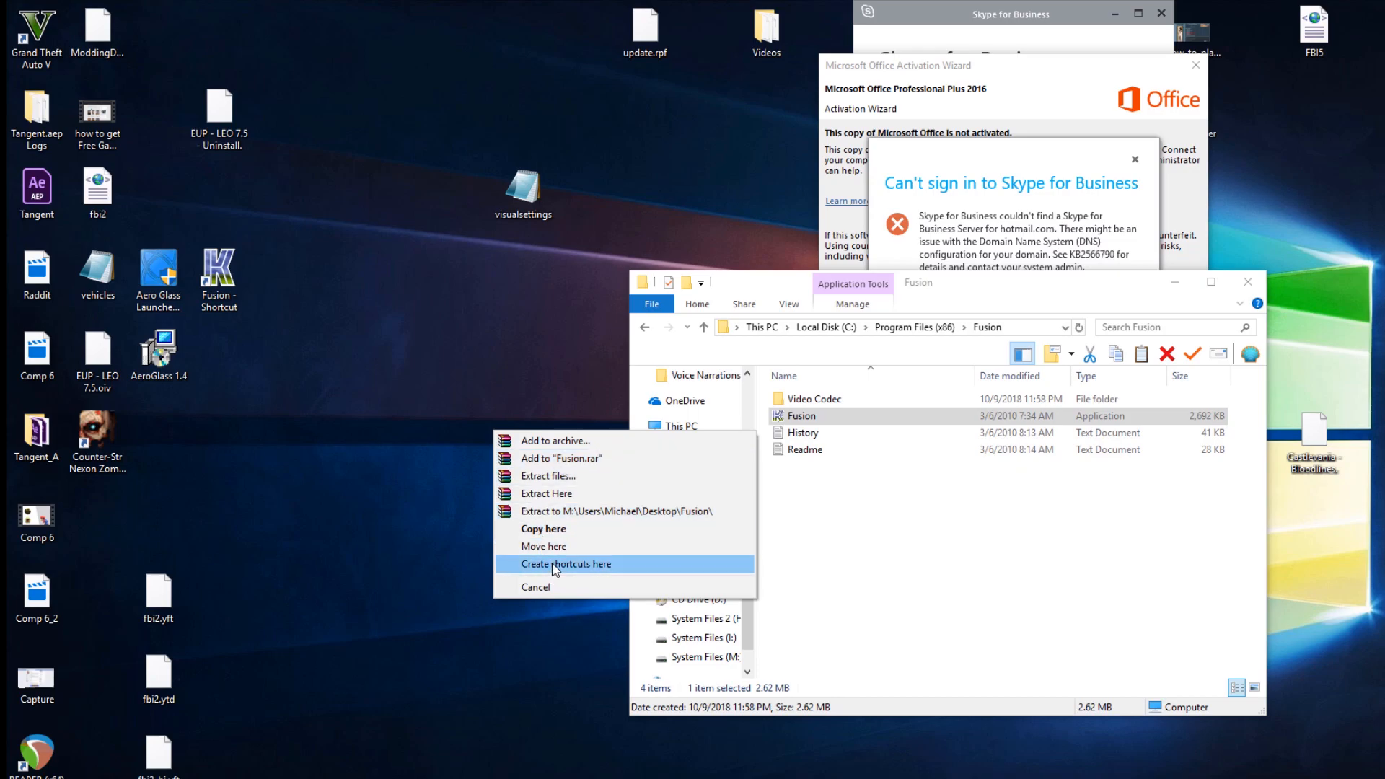
{"action": "left_click", "coordinate": [565, 564]}
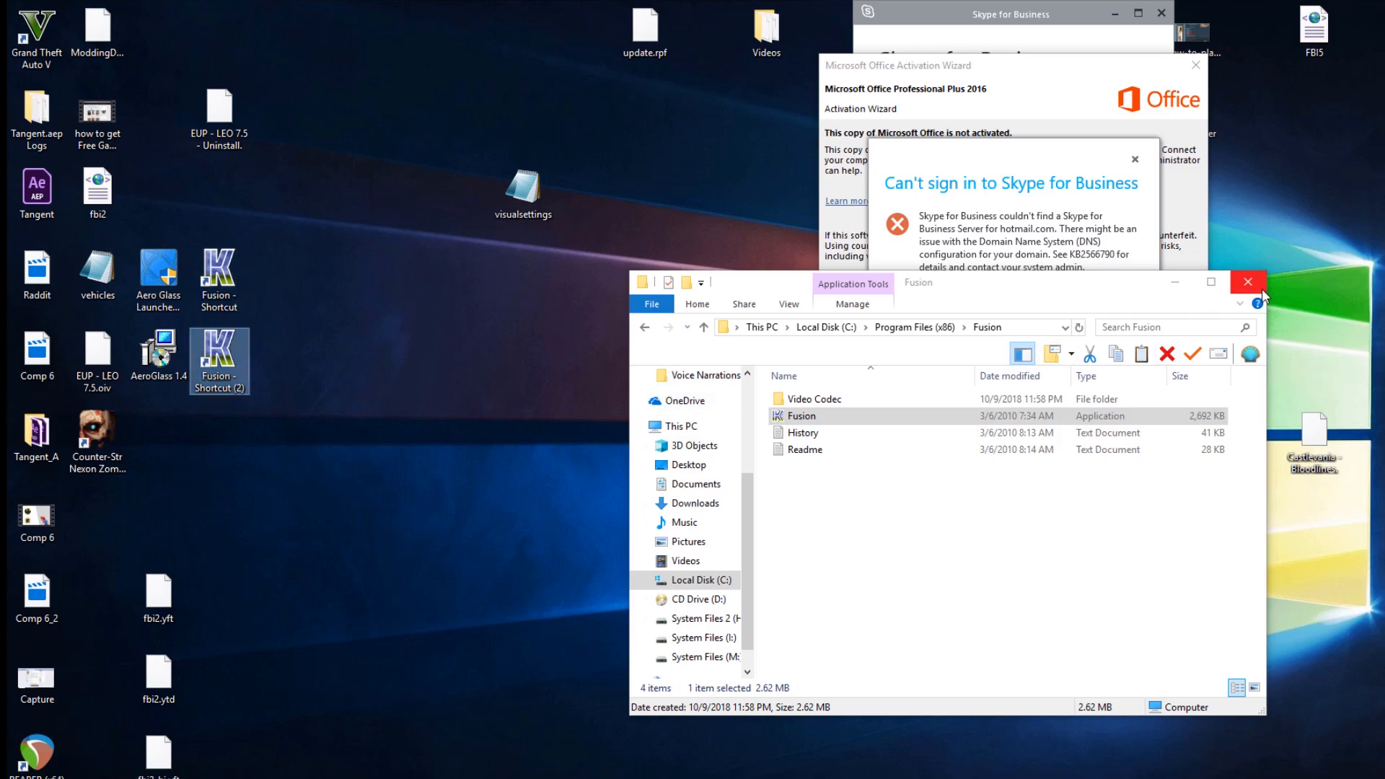
{"action": "left_click", "coordinate": [1247, 281]}
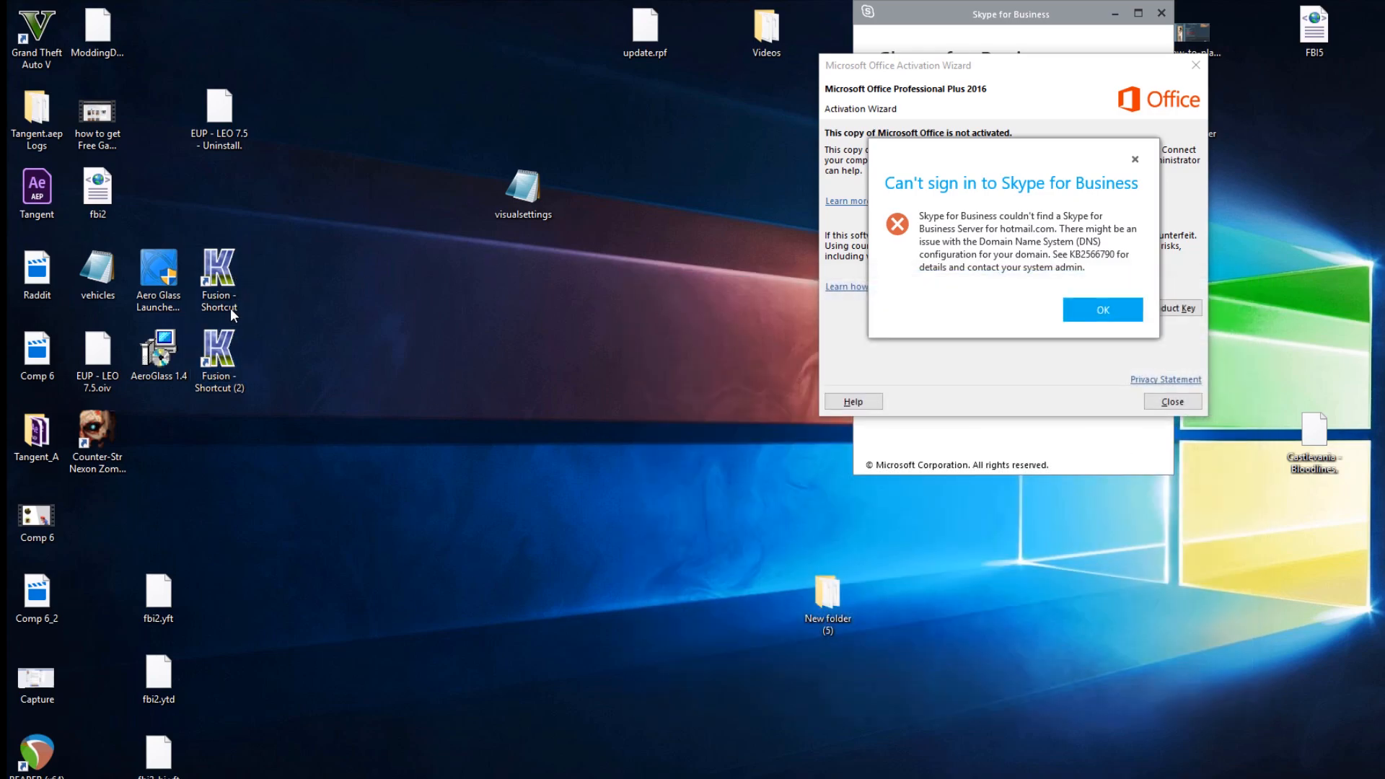
{"action": "mouse_move", "coordinate": [245, 304]}
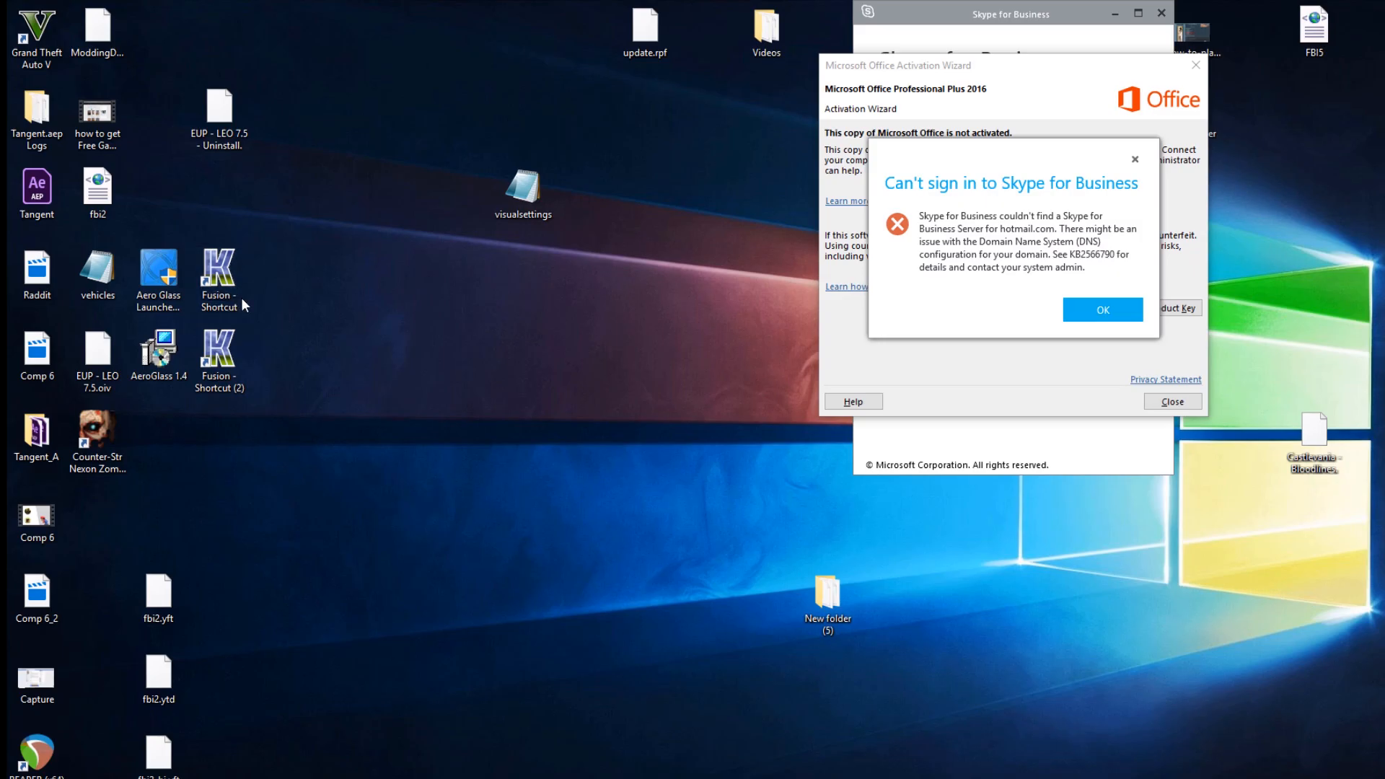
Step: Launch Kega Fusion from the shortcut and bring up its configuration settings
{"action": "double_click", "coordinate": [218, 266]}
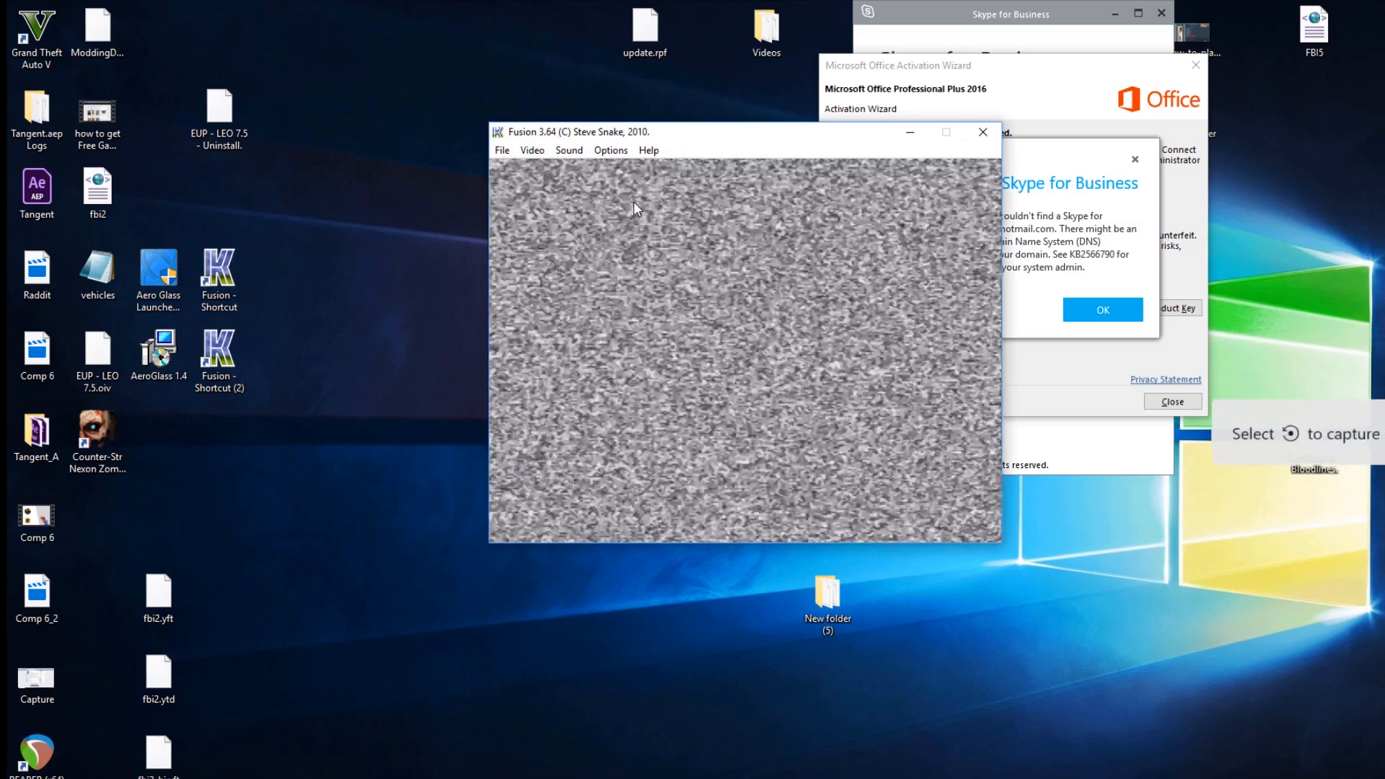
{"action": "left_click", "coordinate": [611, 150]}
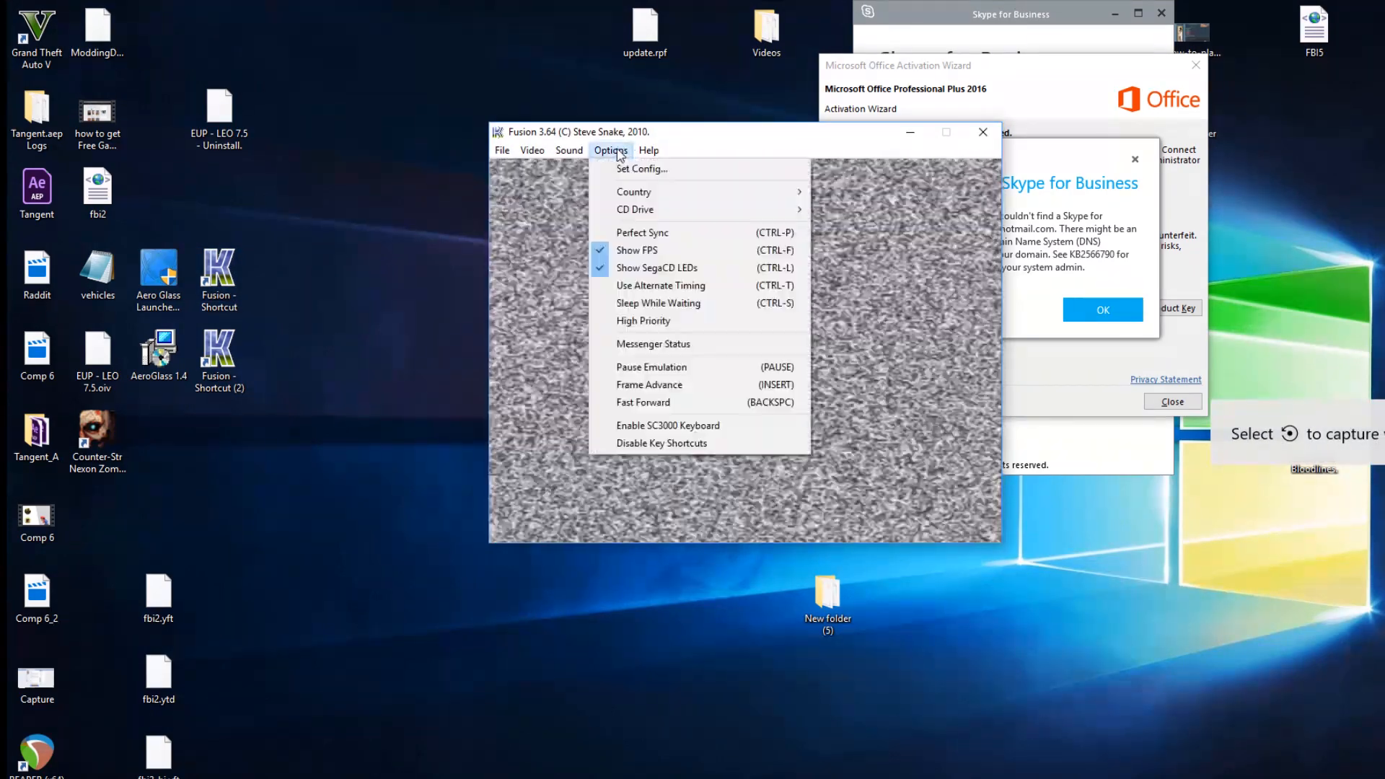
{"action": "left_click", "coordinate": [642, 169]}
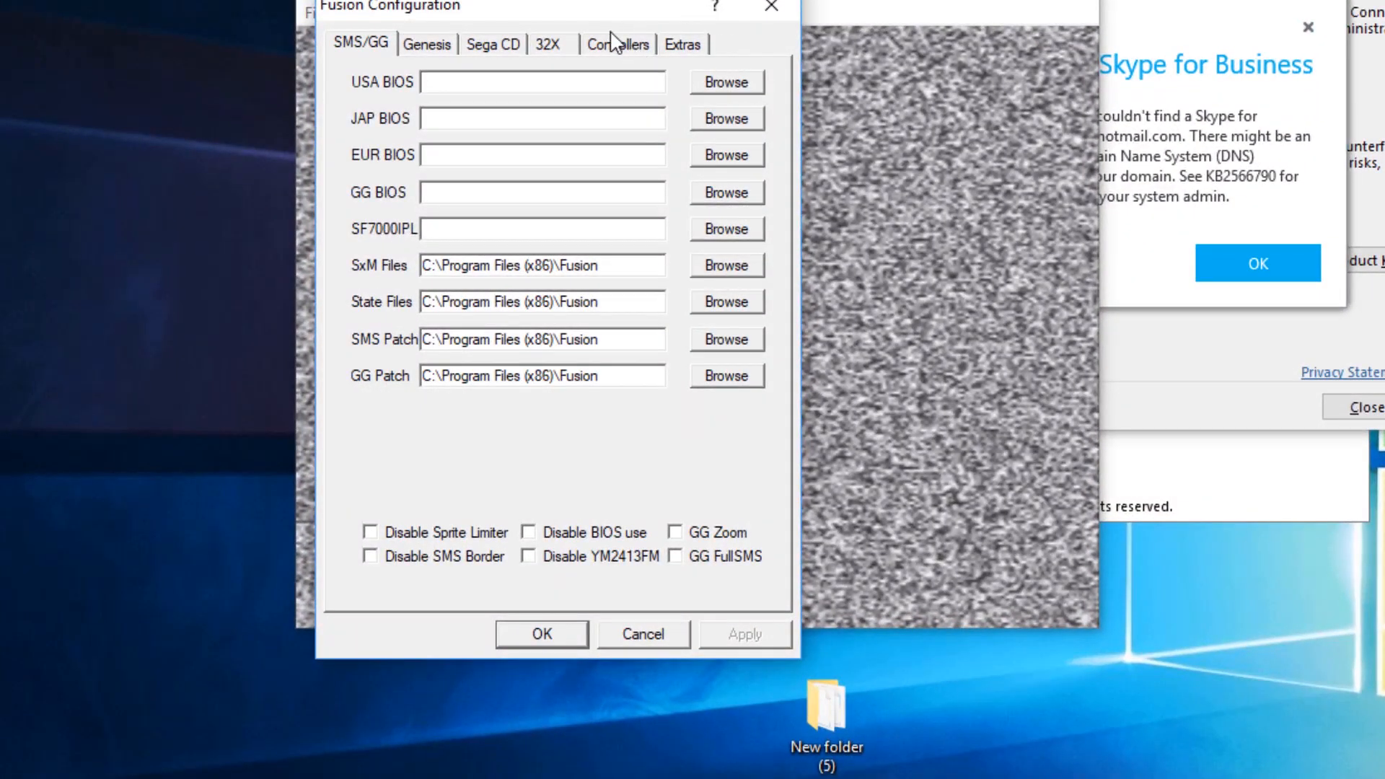
Step: Assign Genesis Port 1 to the Afterglow controller and start defining its buttons
{"action": "left_click", "coordinate": [617, 43]}
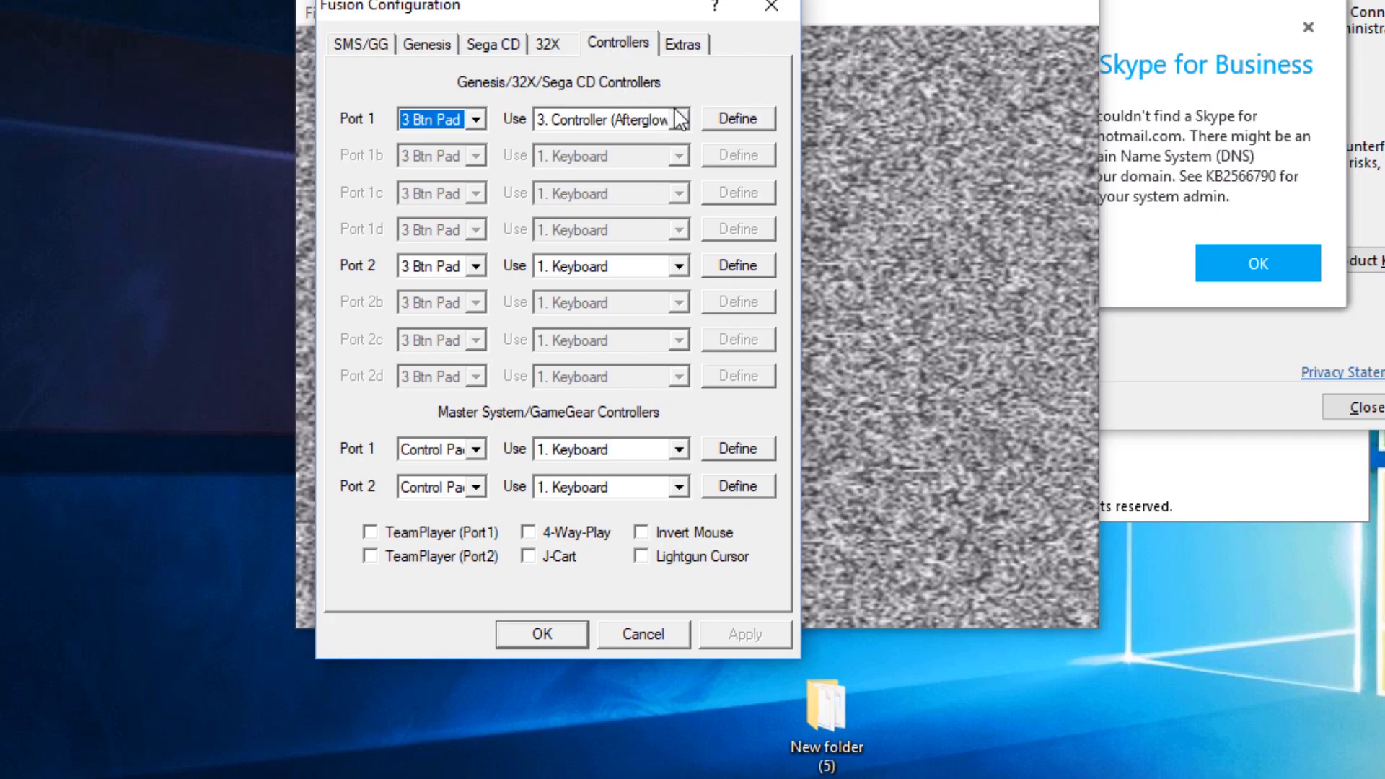
{"action": "left_click", "coordinate": [678, 119]}
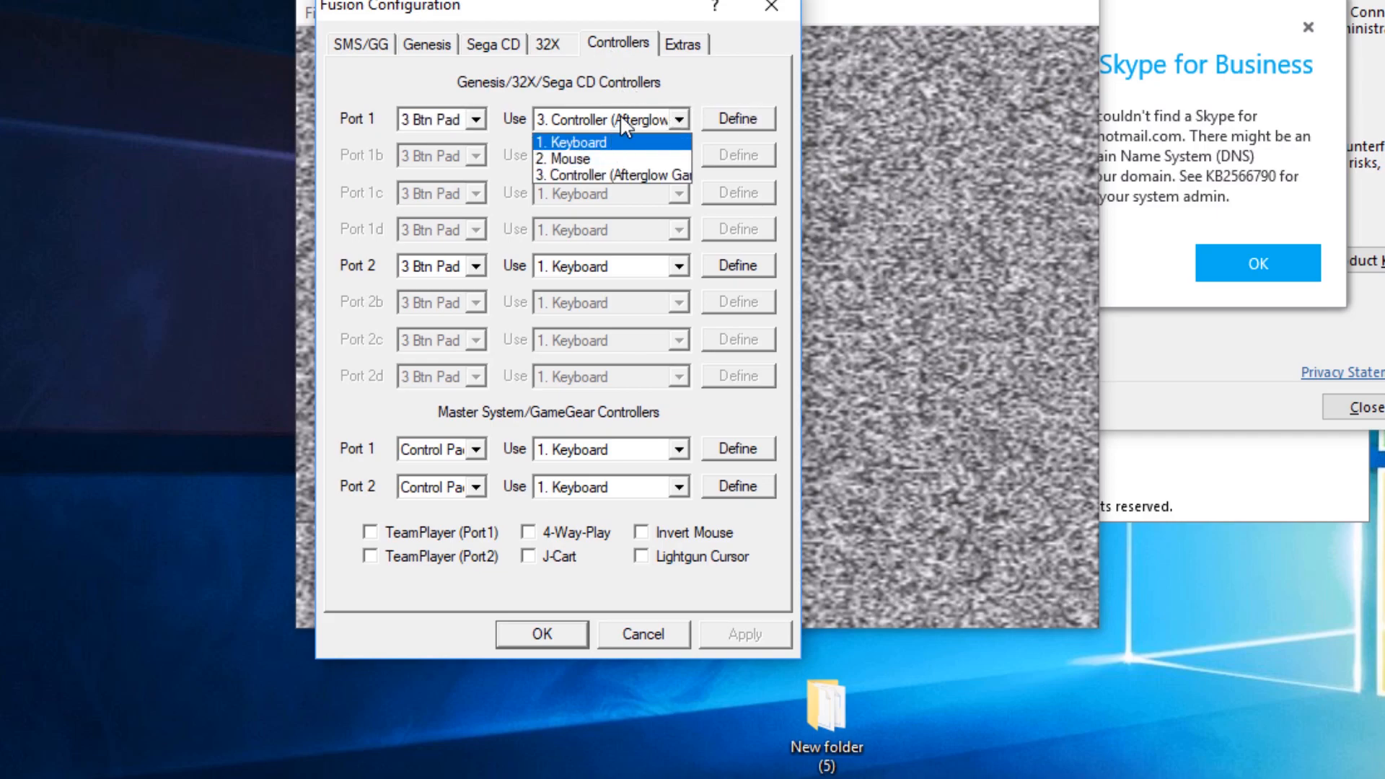
{"action": "mouse_move", "coordinate": [596, 143]}
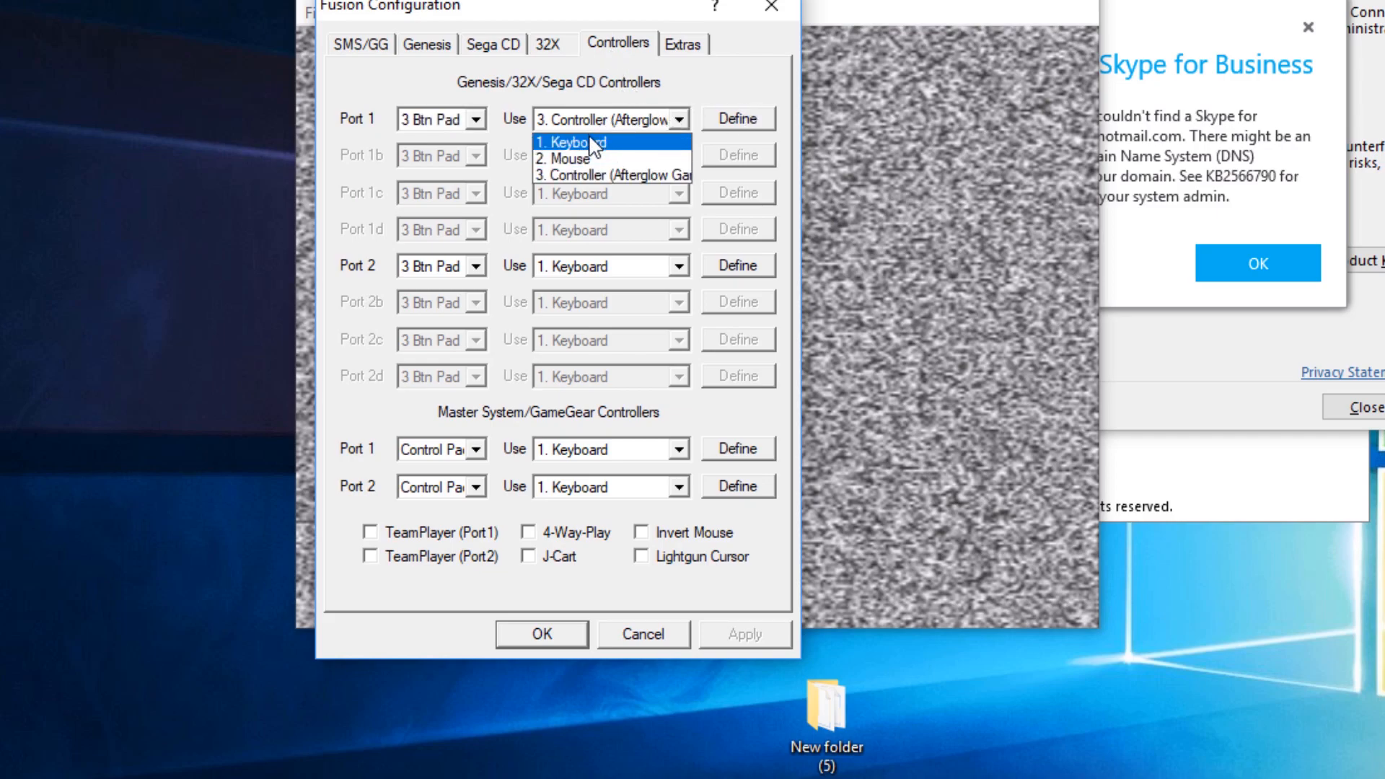
{"action": "left_click", "coordinate": [572, 143]}
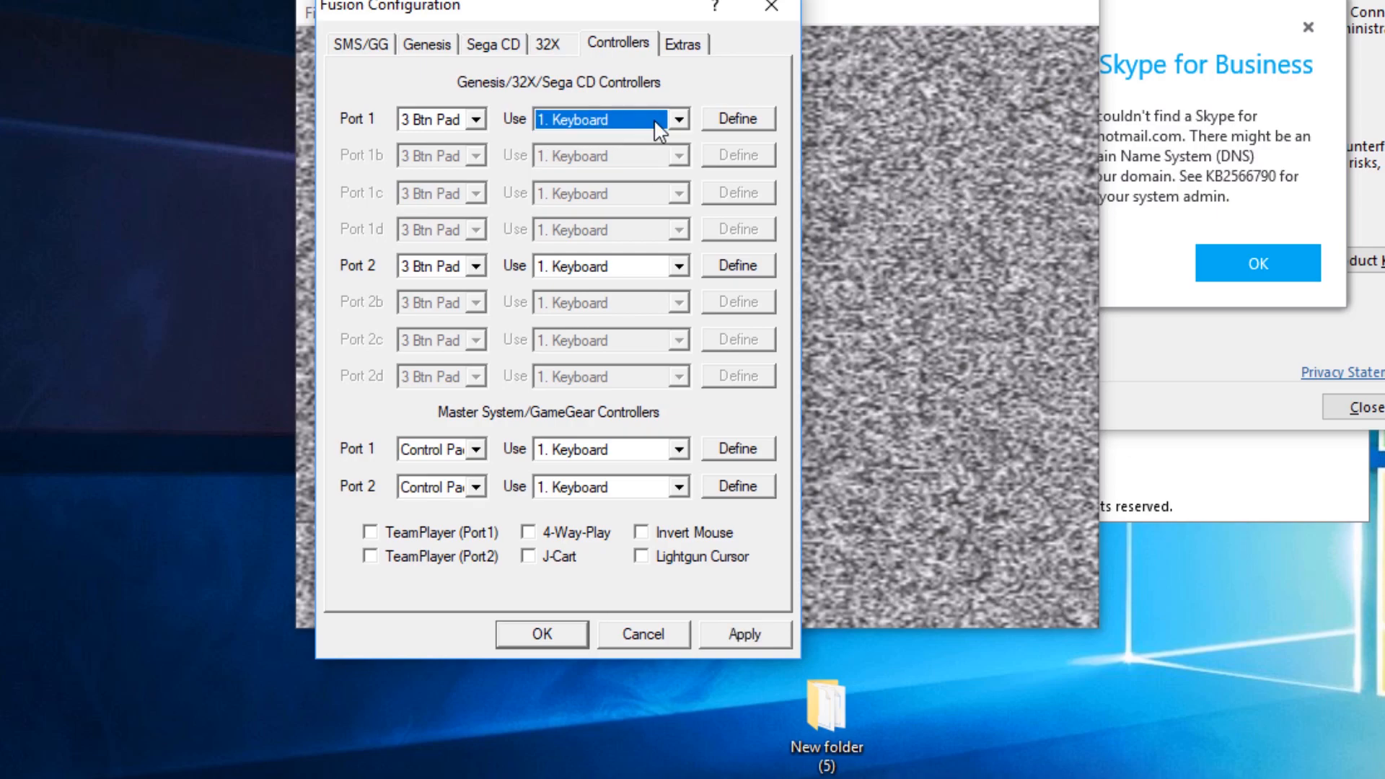
{"action": "left_click", "coordinate": [676, 118]}
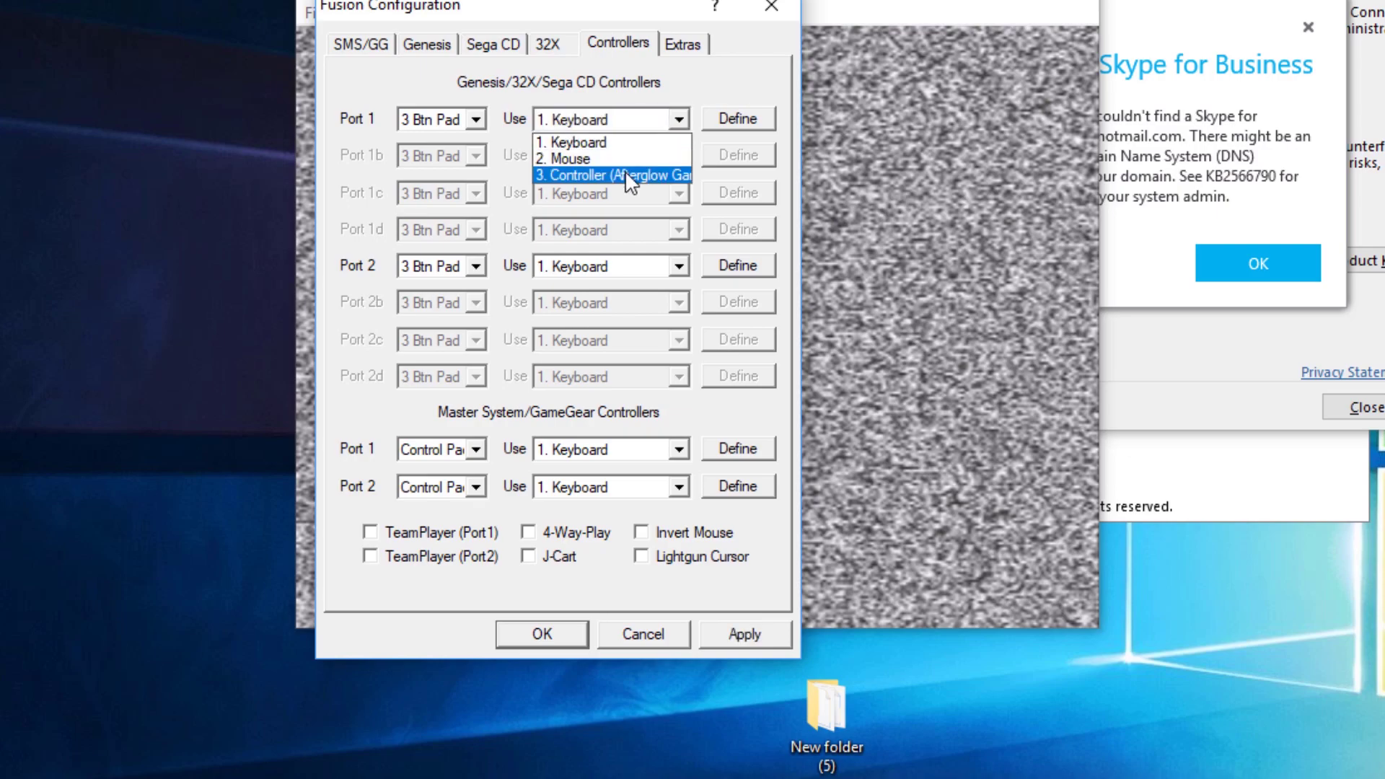
{"action": "left_click", "coordinate": [612, 174]}
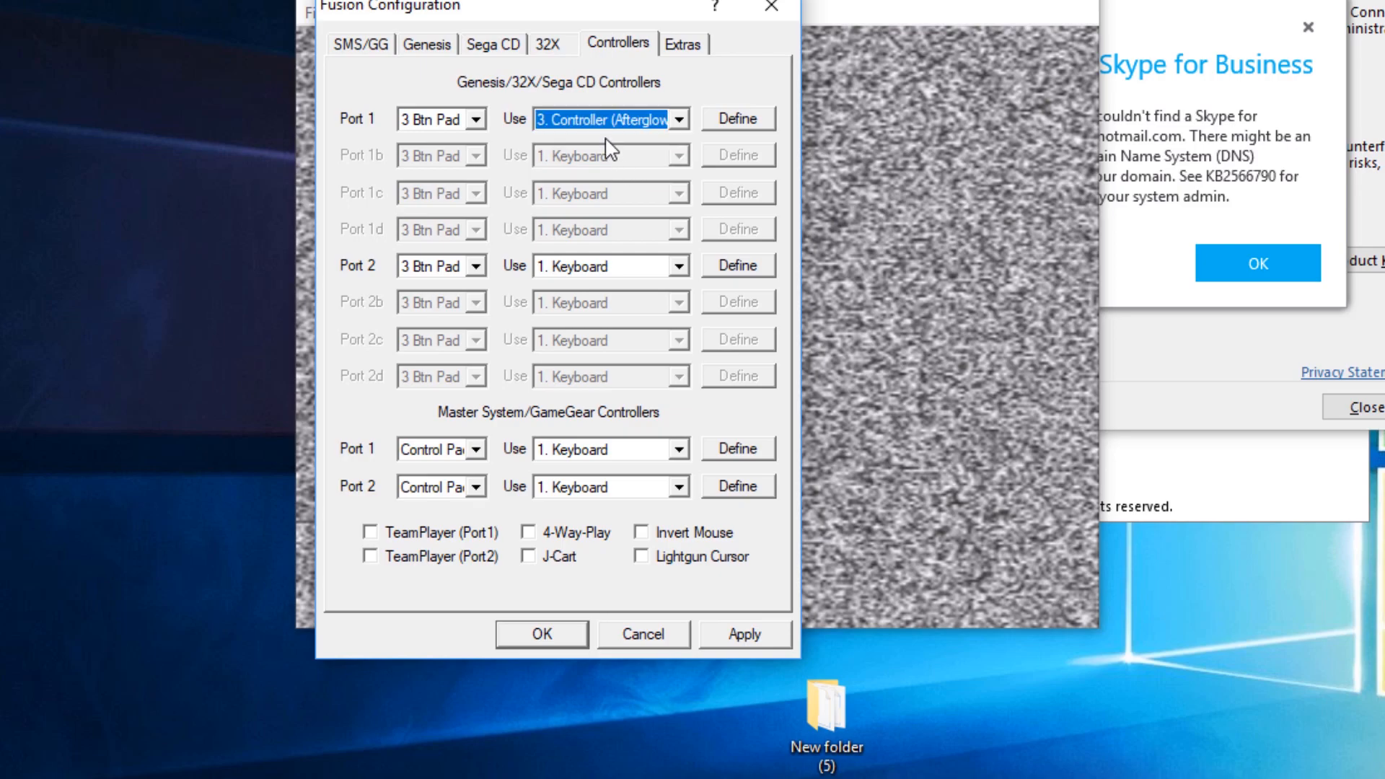
{"action": "left_click", "coordinate": [738, 117]}
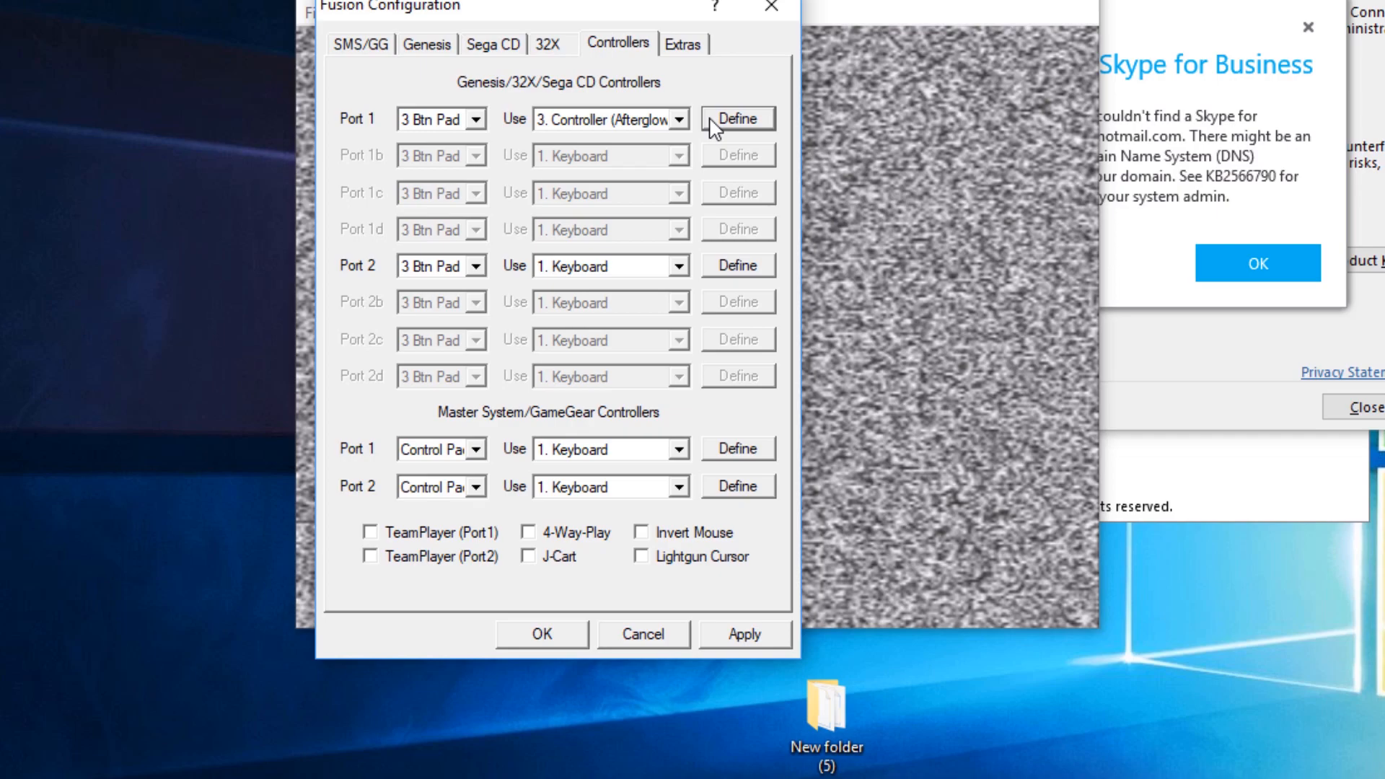
{"action": "mouse_move", "coordinate": [840, 63]}
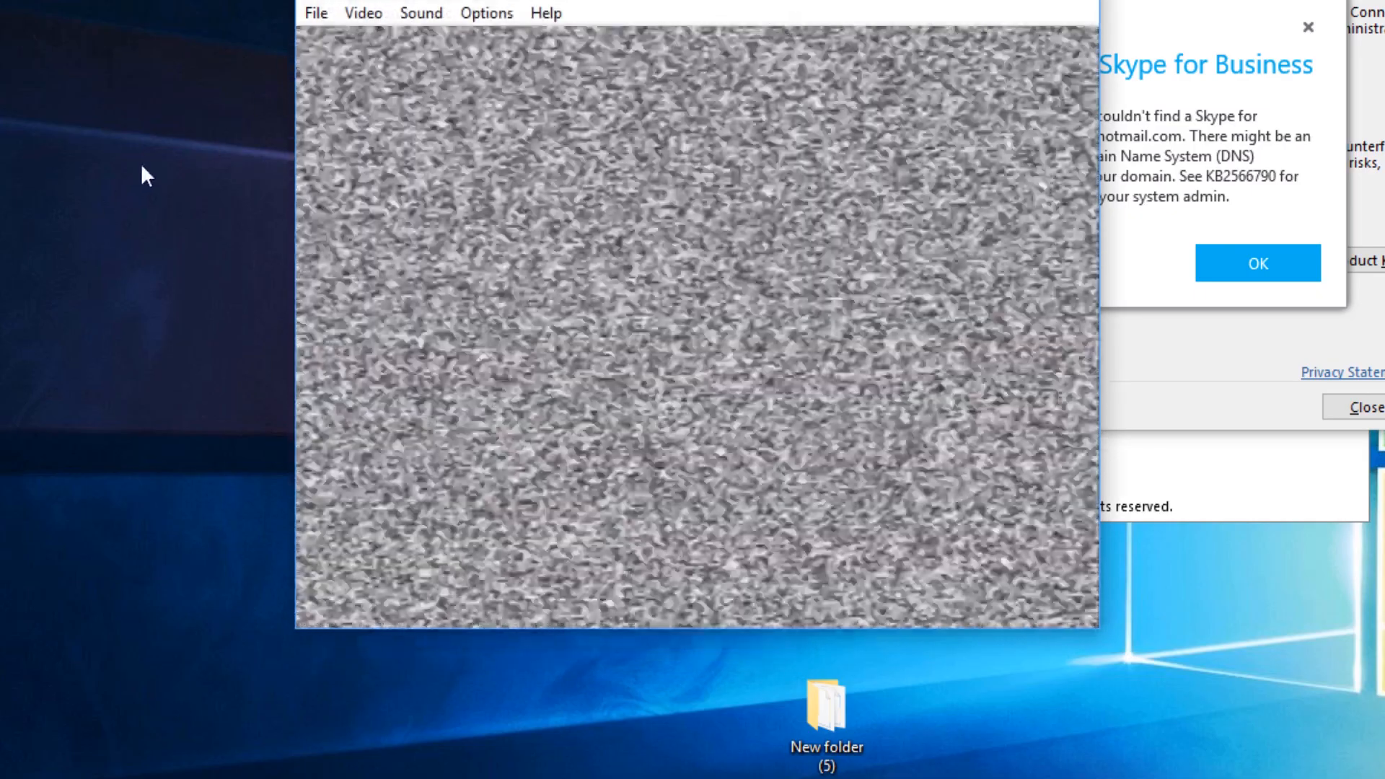
{"action": "left_click", "coordinate": [315, 13]}
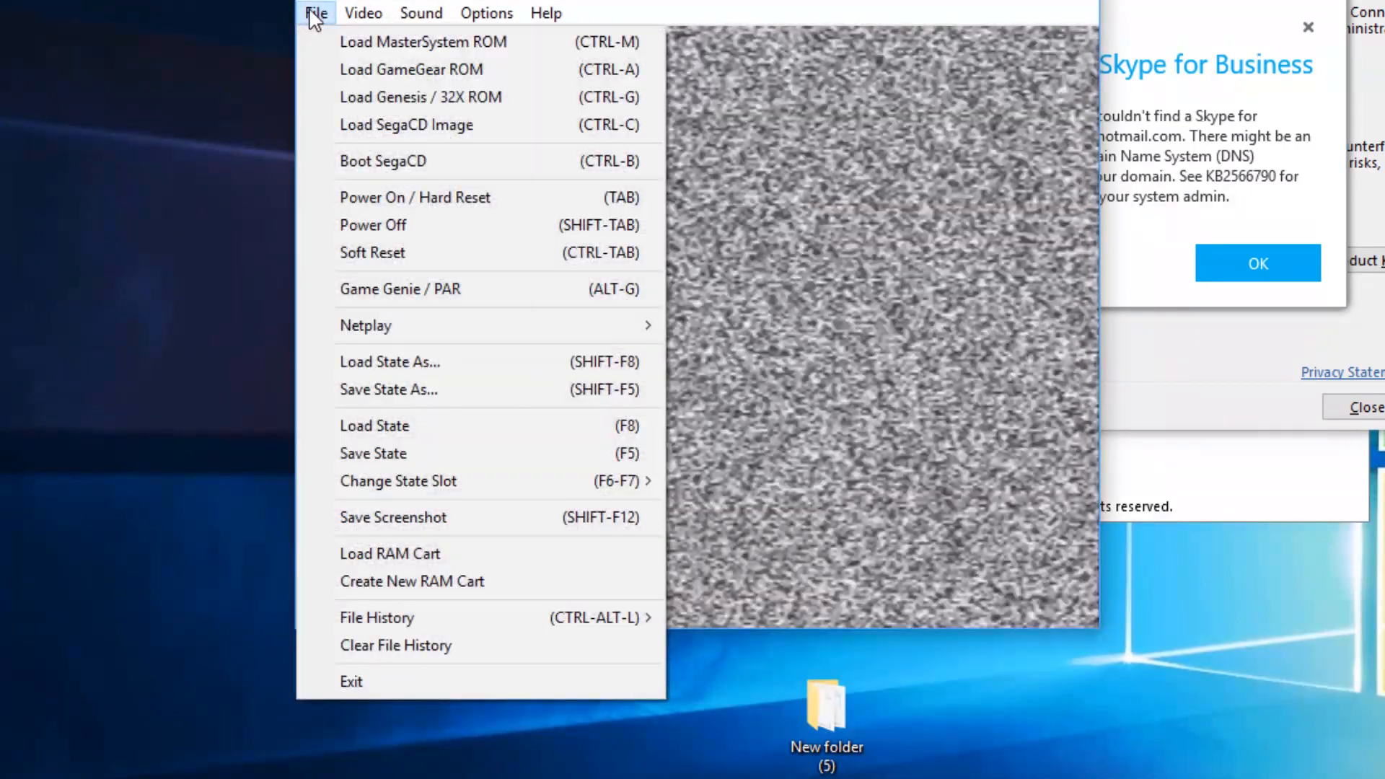
{"action": "mouse_move", "coordinate": [420, 97]}
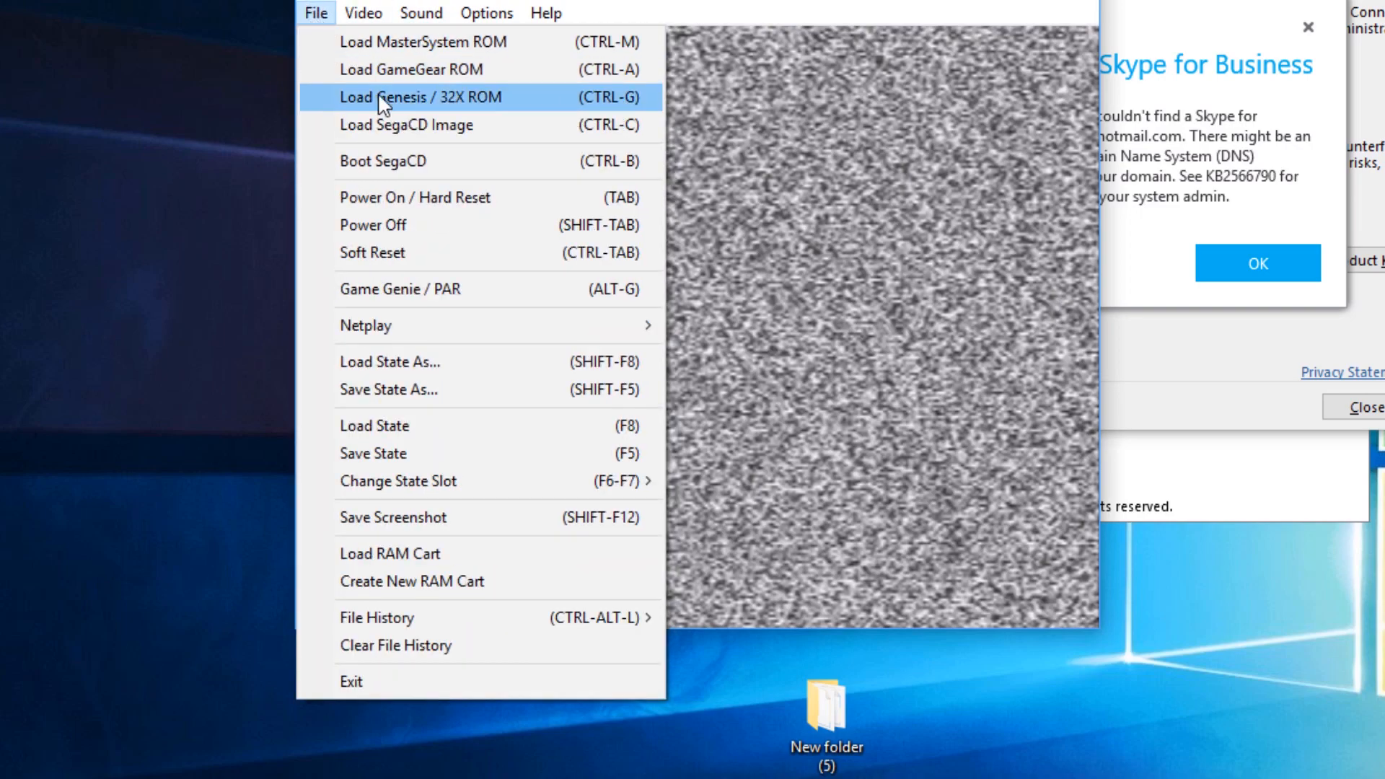
{"action": "left_click", "coordinate": [420, 96]}
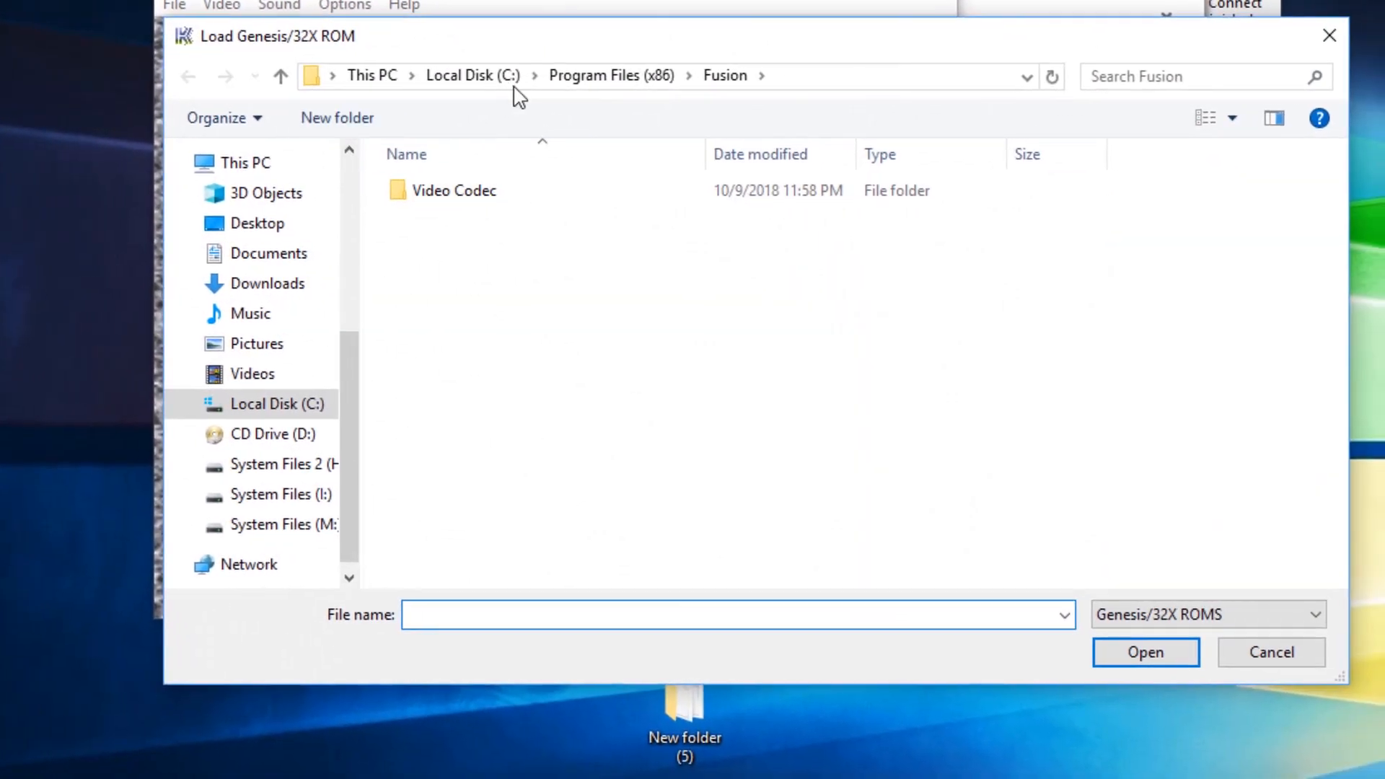
{"action": "scroll", "scroll_direction": "up", "scroll_amount": 3}
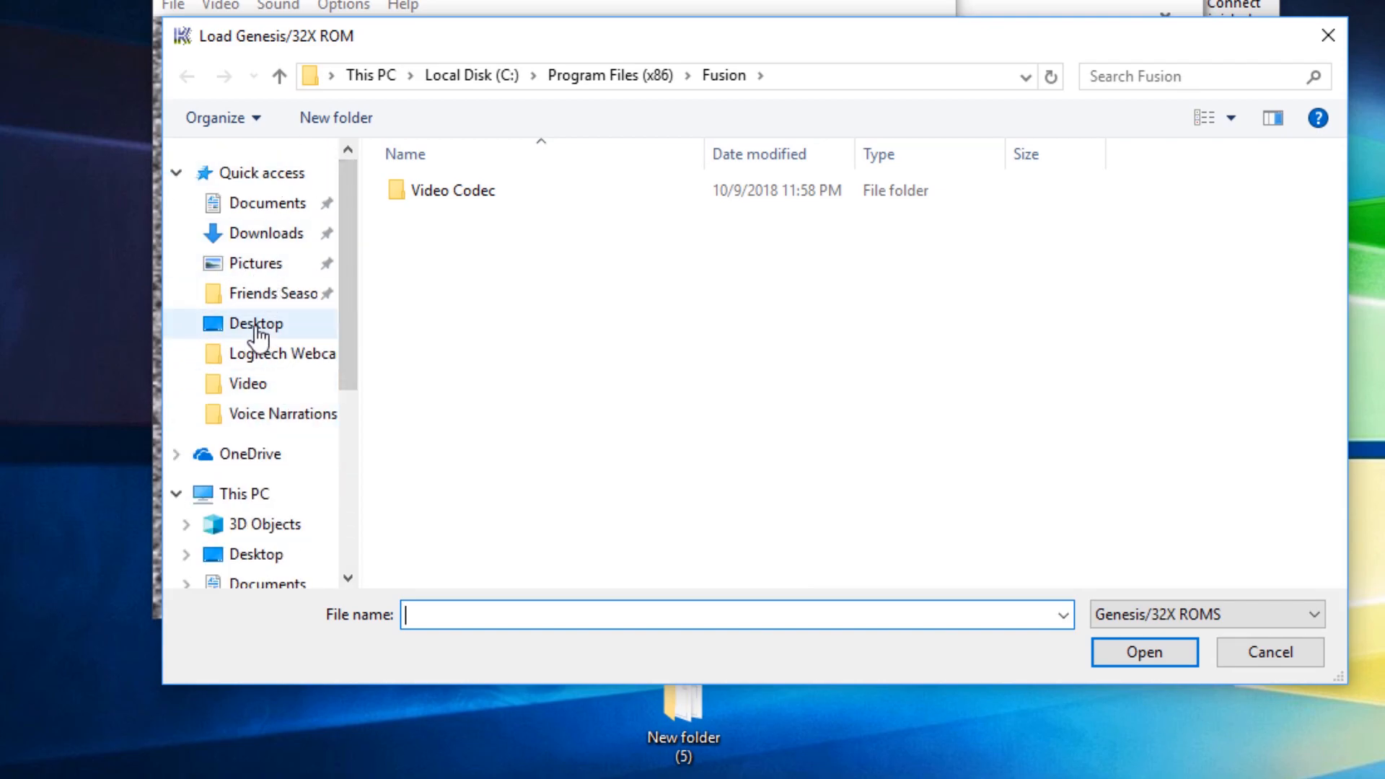
{"action": "mouse_move", "coordinate": [266, 234]}
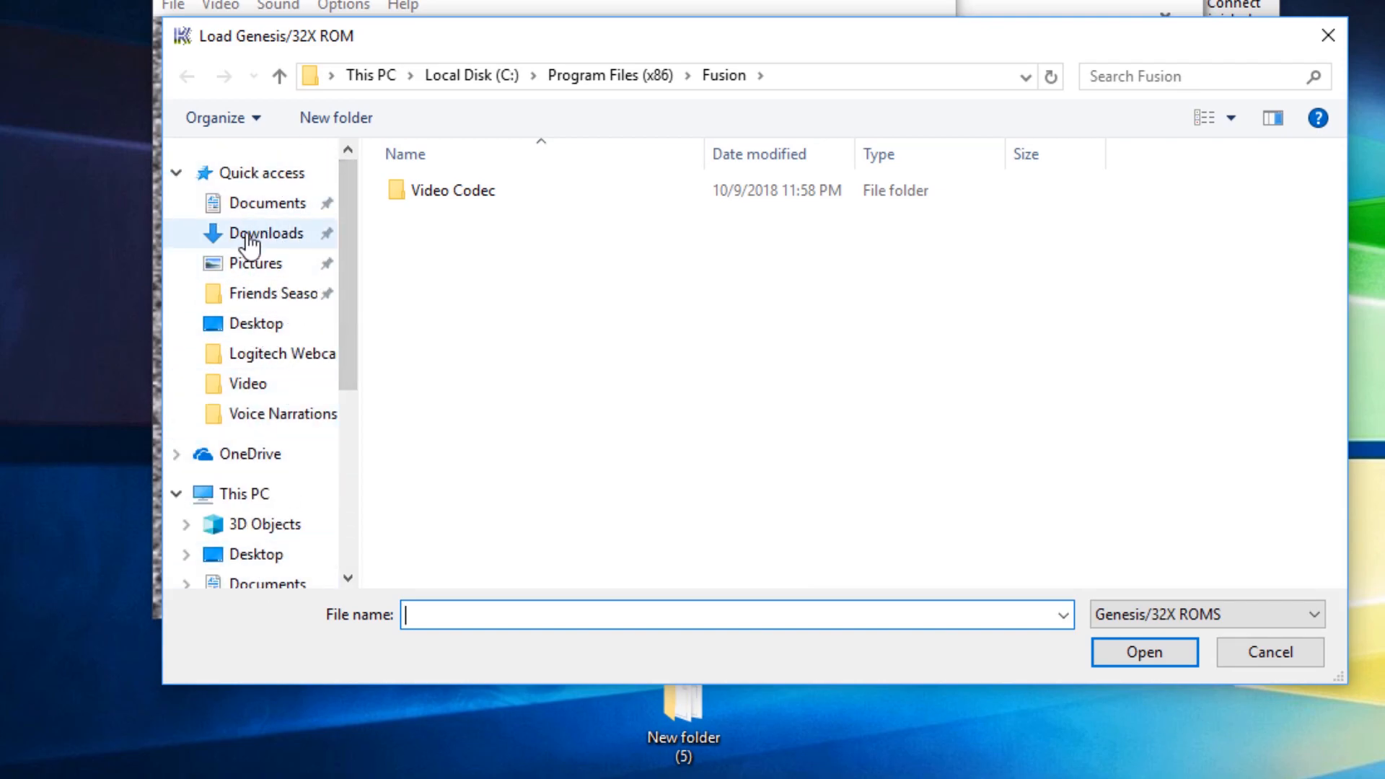
{"action": "left_click", "coordinate": [272, 232]}
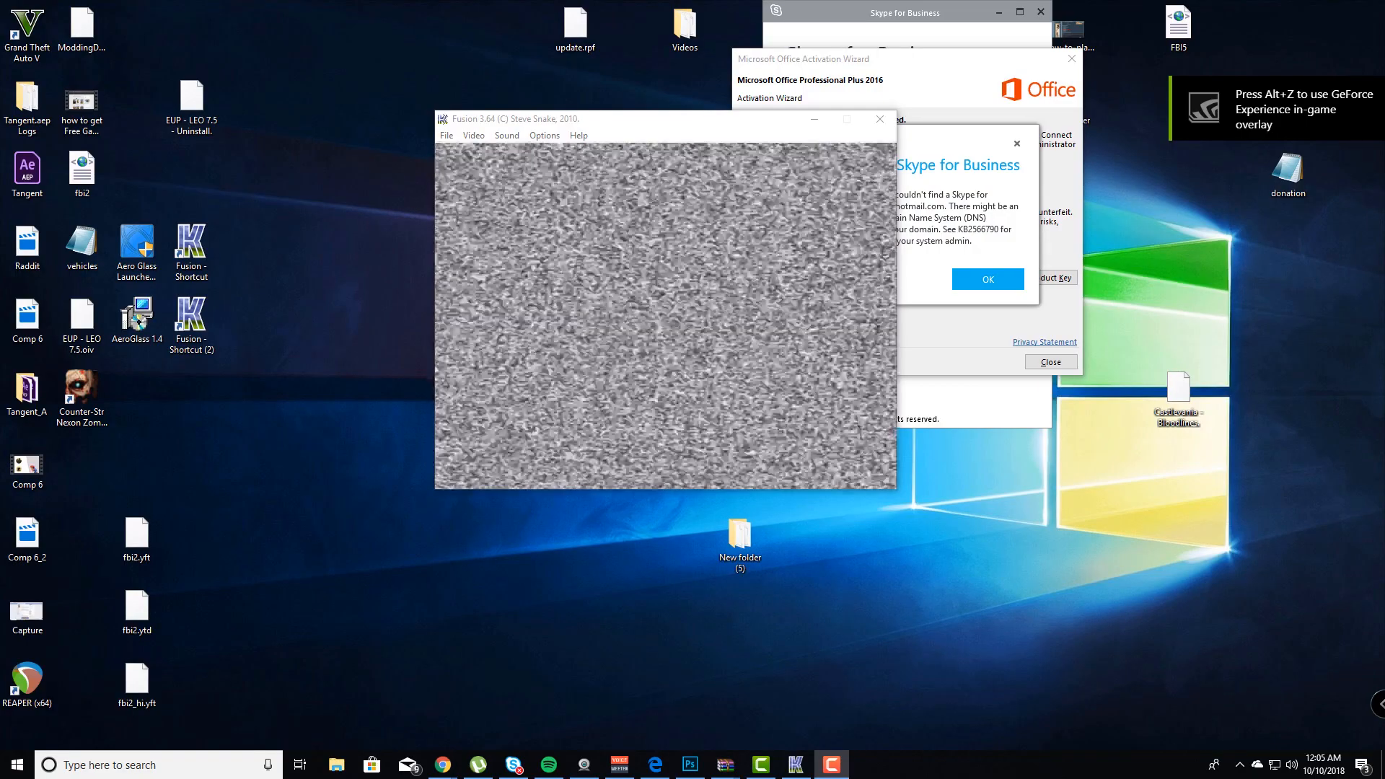
Step: Show Kega Fusion's Video options with the full-screen resolution list at 640x480
{"action": "left_click", "coordinate": [26, 538]}
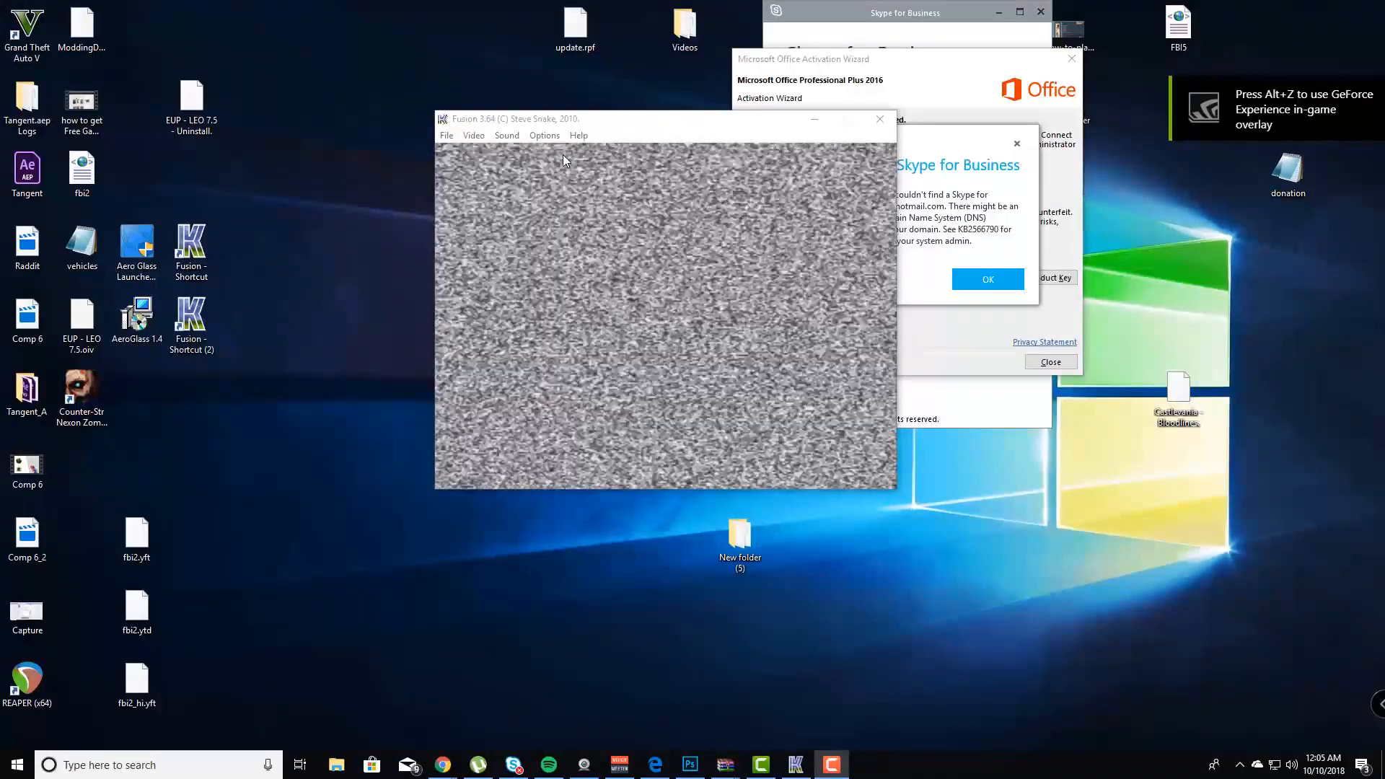
{"action": "left_click", "coordinate": [473, 136]}
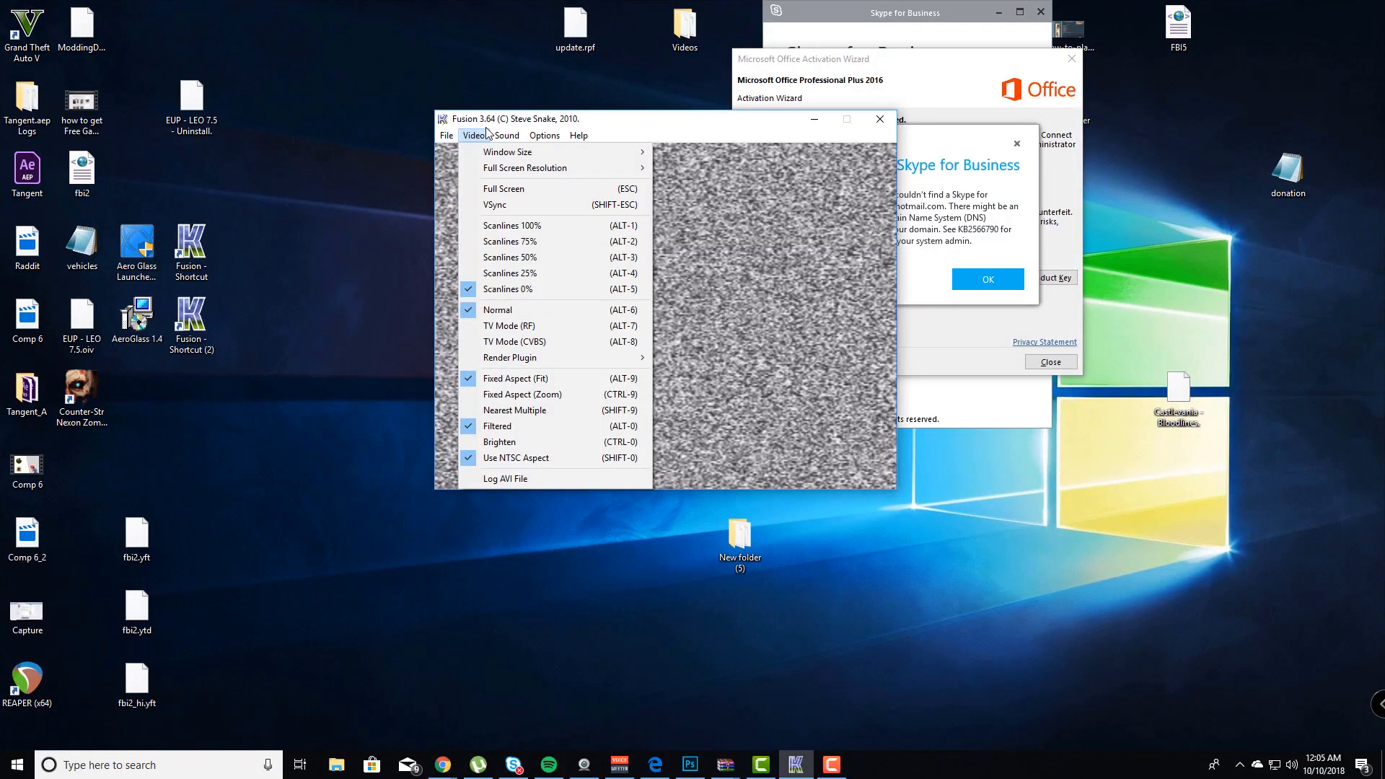
{"action": "mouse_move", "coordinate": [508, 152]}
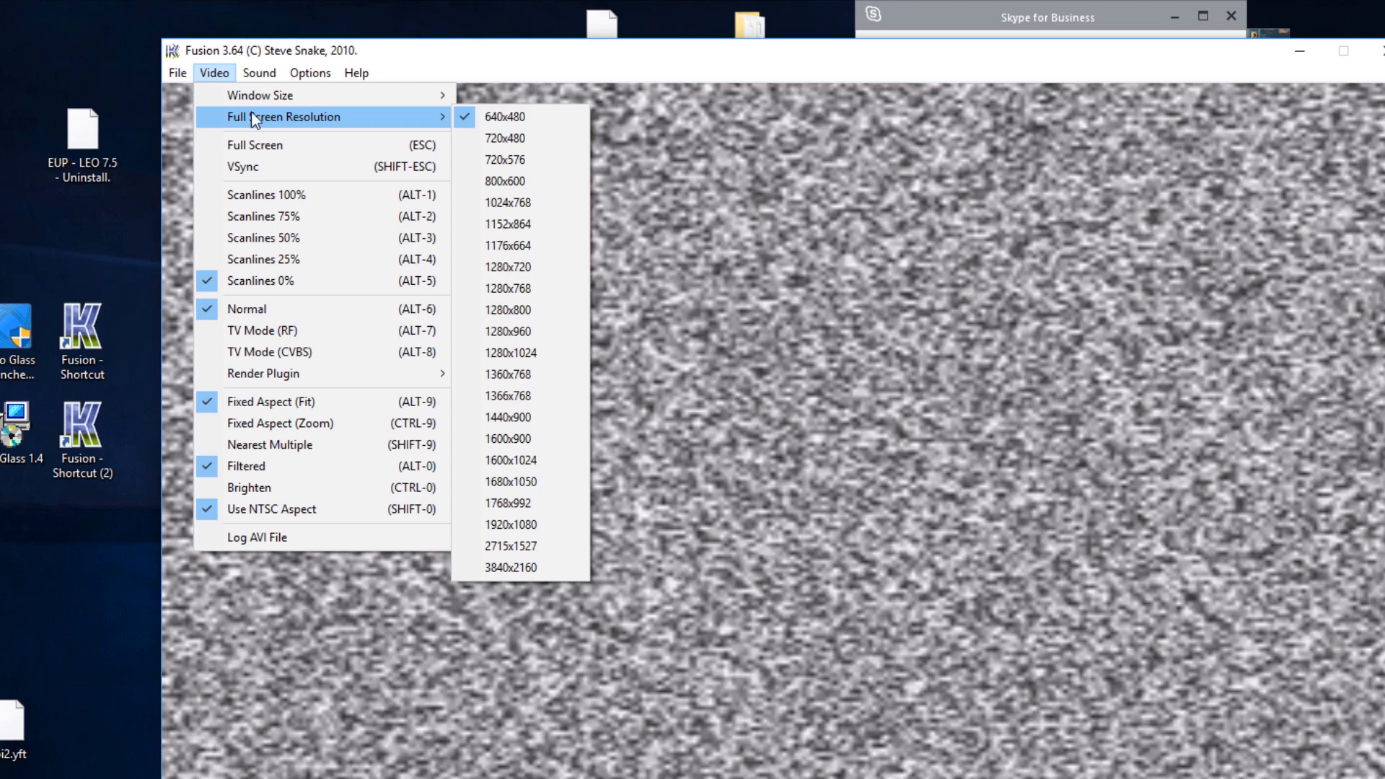
{"action": "mouse_move", "coordinate": [534, 384]}
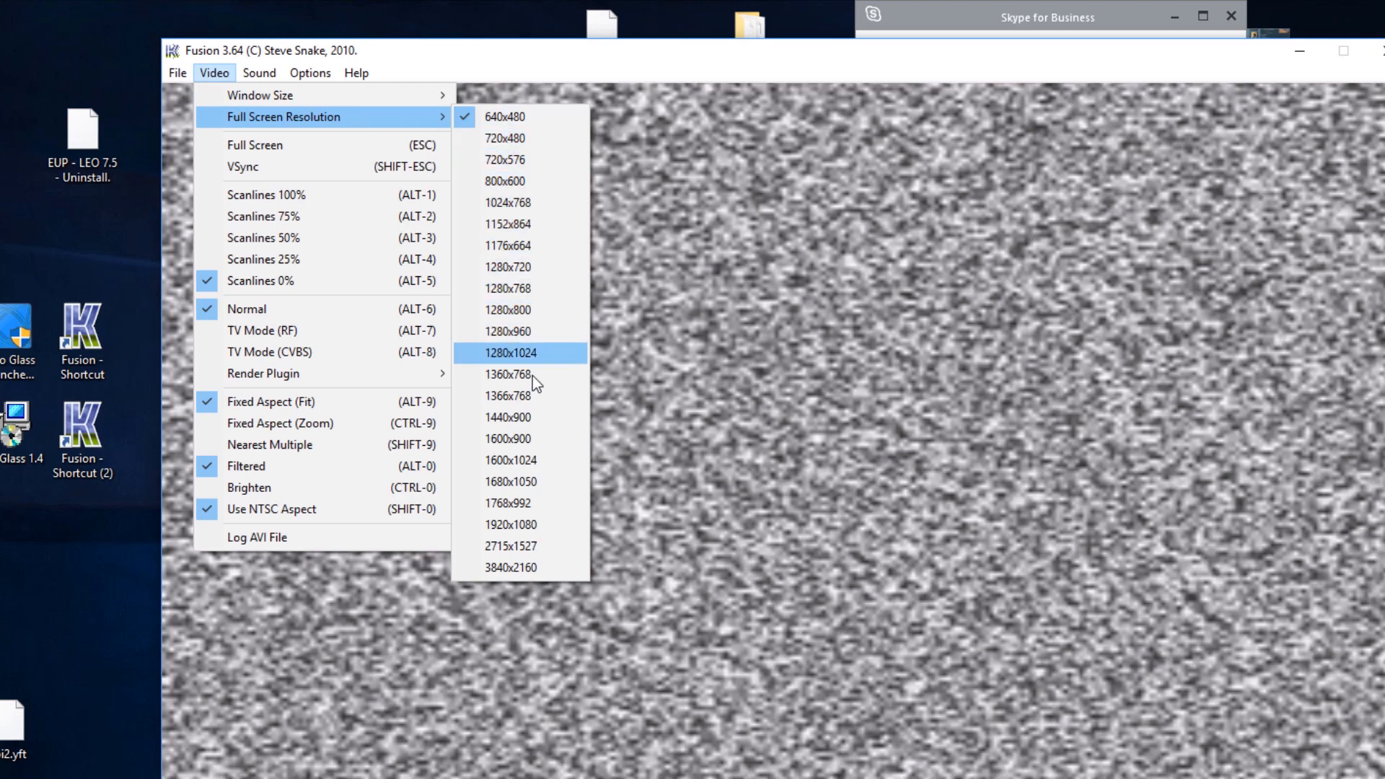
{"action": "mouse_move", "coordinate": [516, 417]}
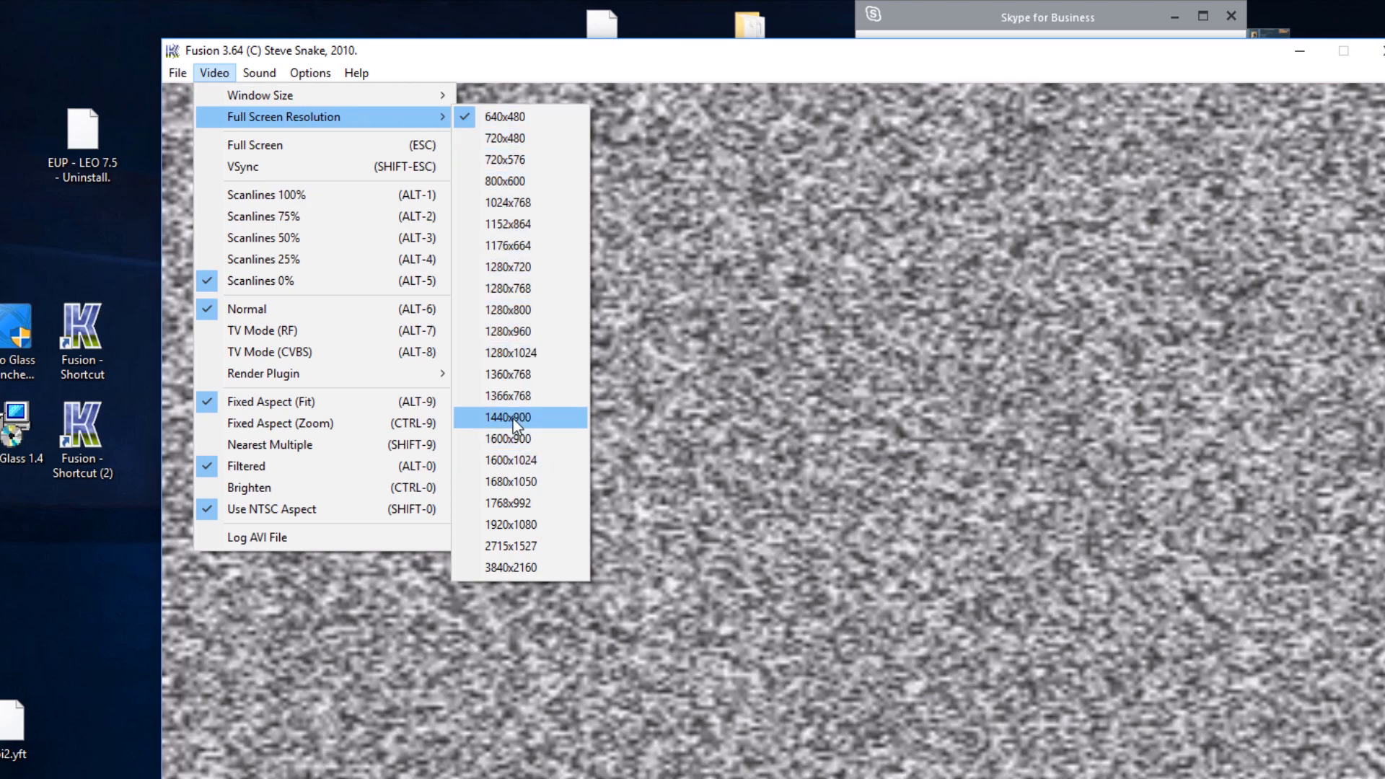
{"action": "mouse_move", "coordinate": [542, 395]}
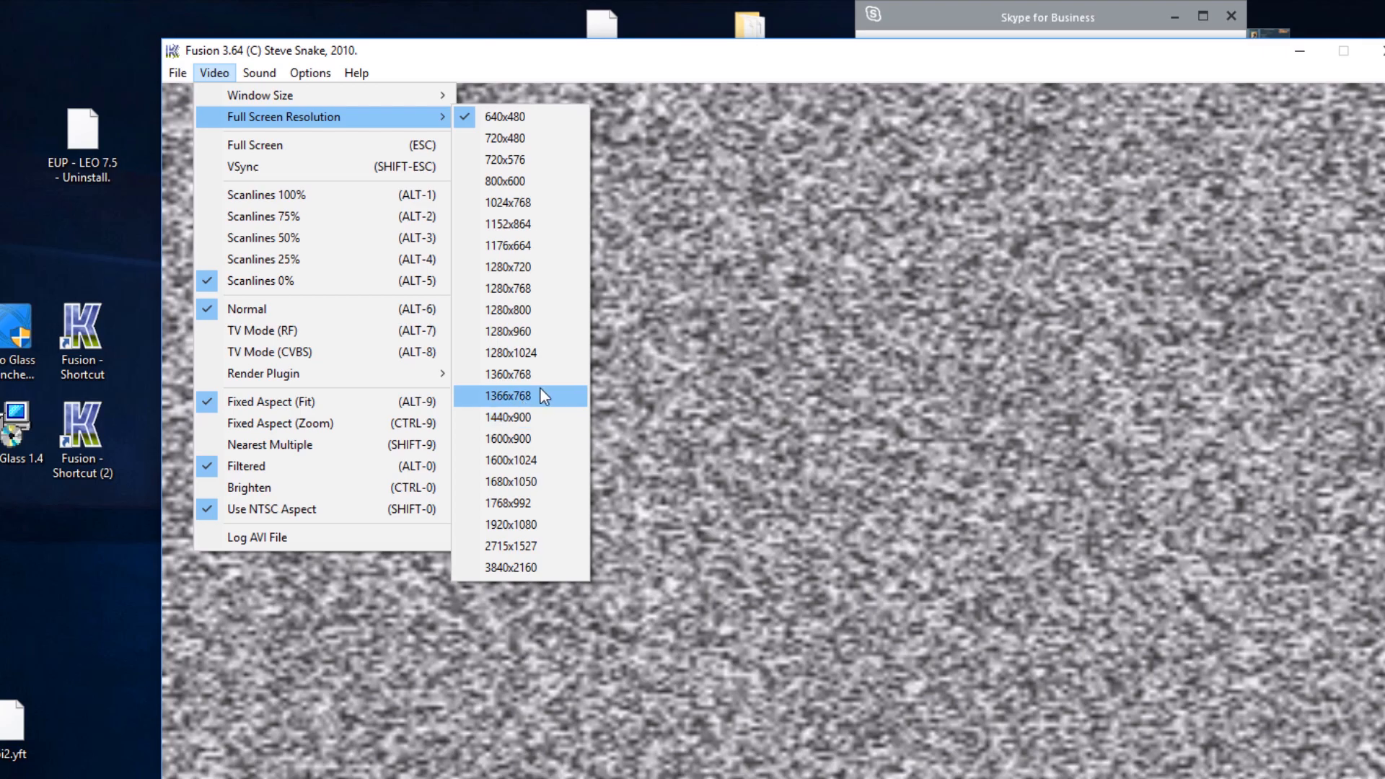
{"action": "mouse_move", "coordinate": [526, 439]}
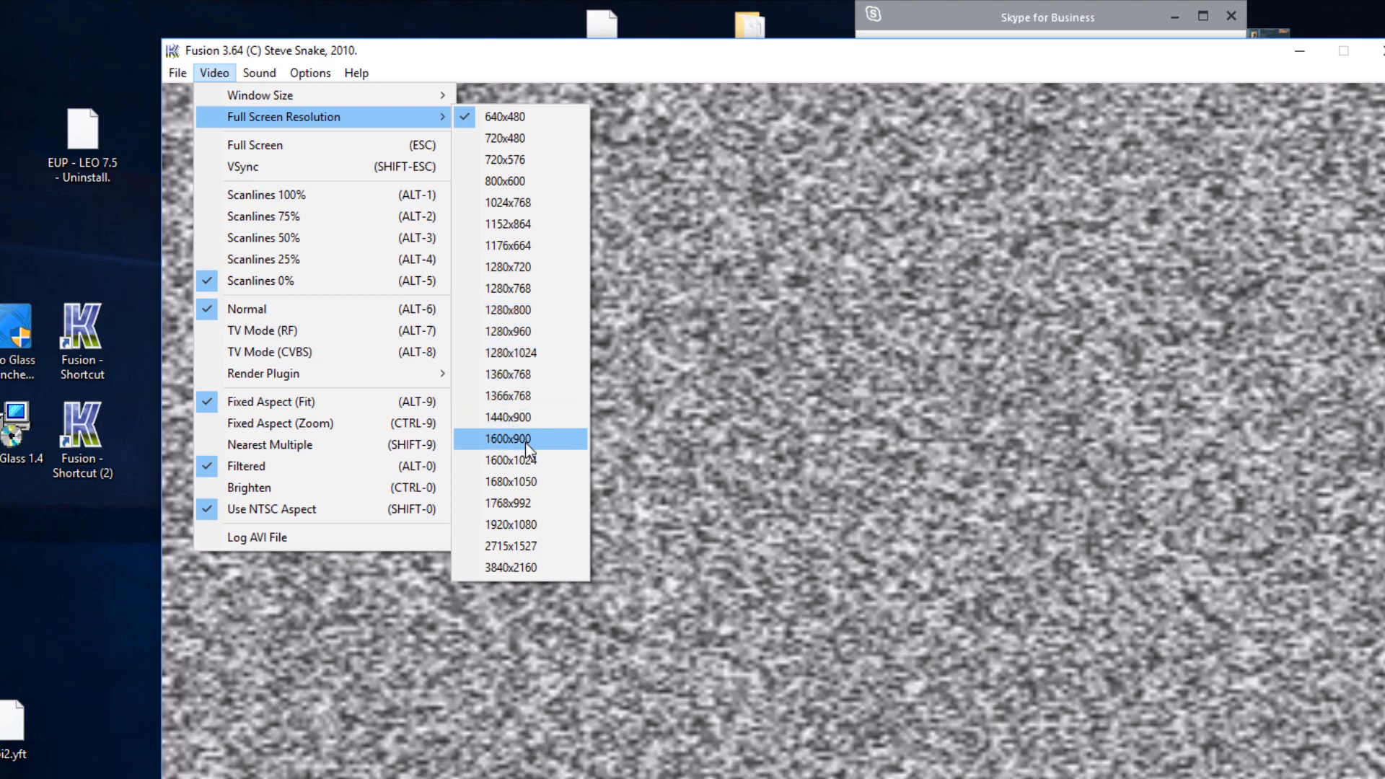
Step: Set the full-screen resolution to 1920x1080
{"action": "left_click", "coordinate": [511, 525]}
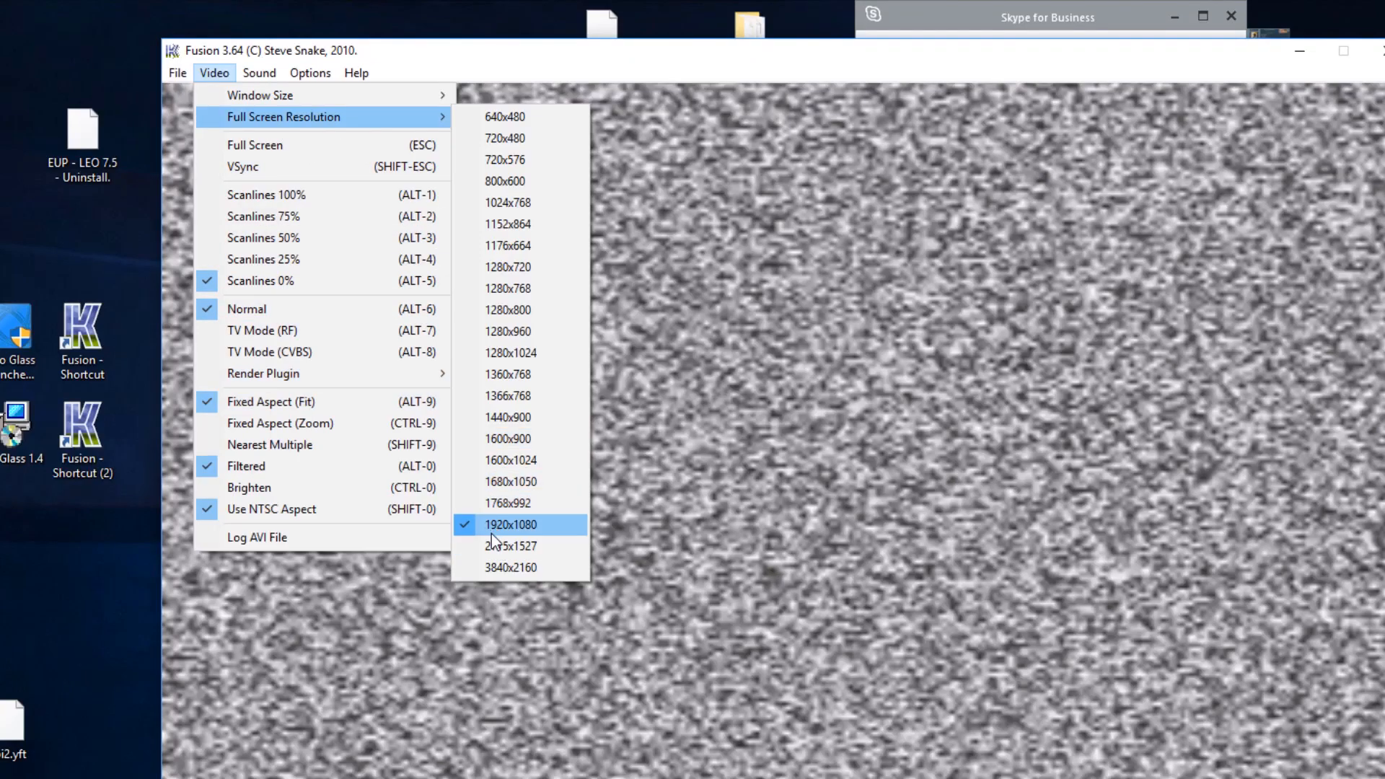
{"action": "mouse_move", "coordinate": [511, 567]}
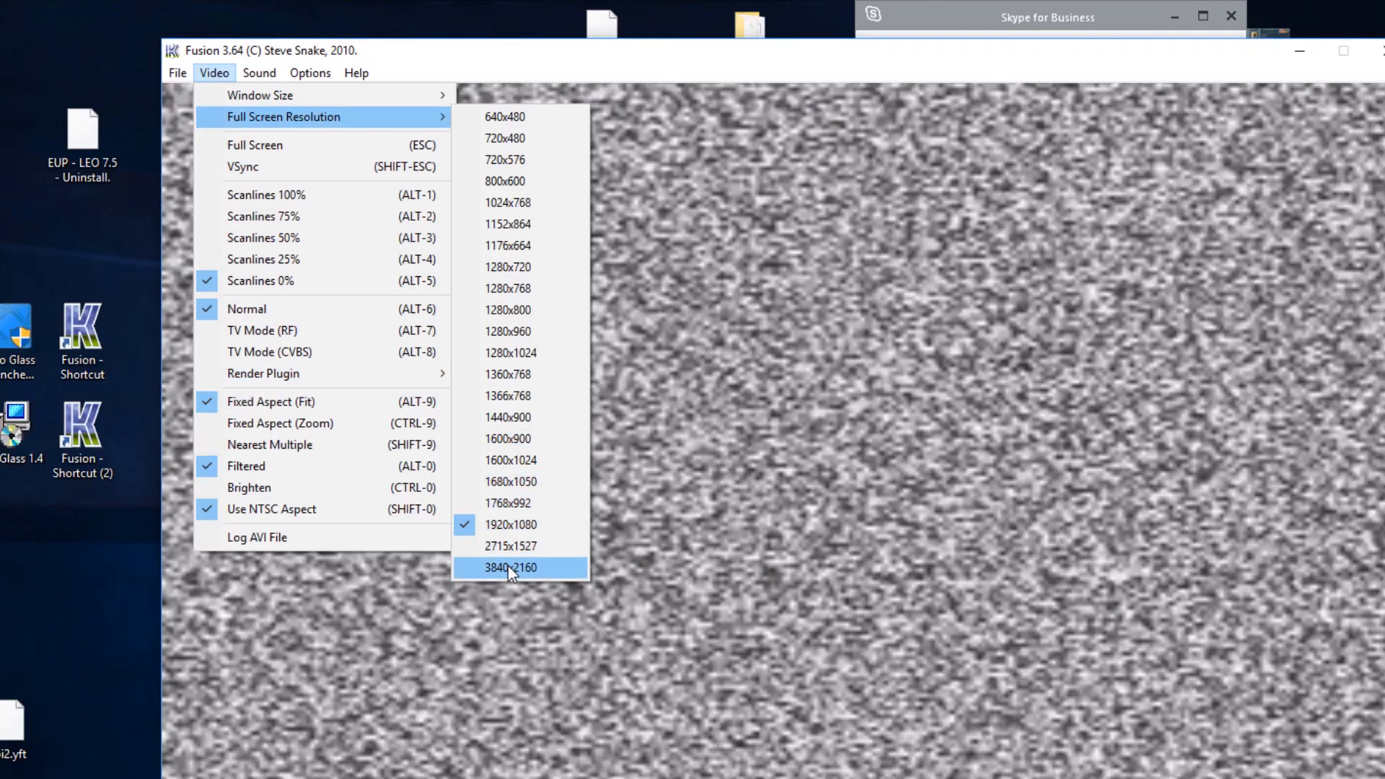
{"action": "mouse_move", "coordinate": [514, 569]}
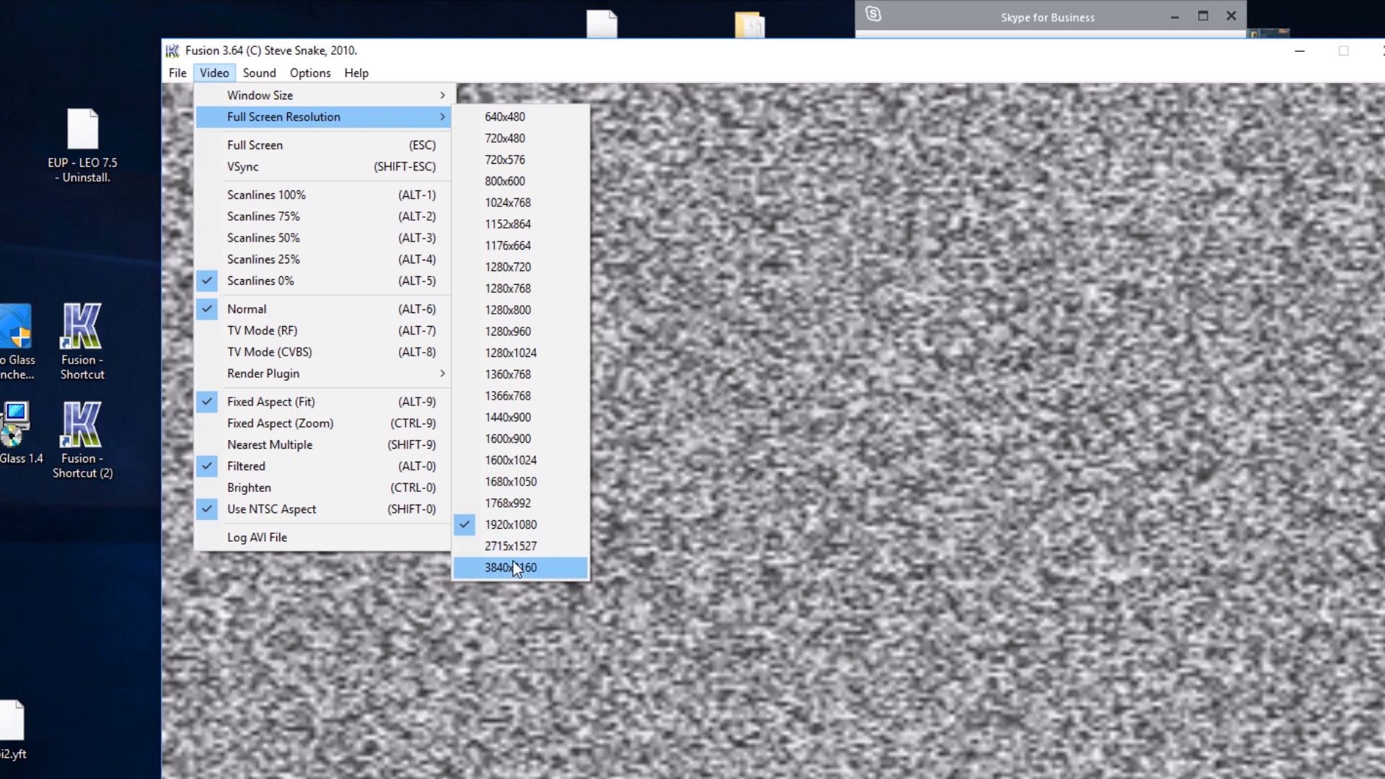
{"action": "mouse_move", "coordinate": [534, 545]}
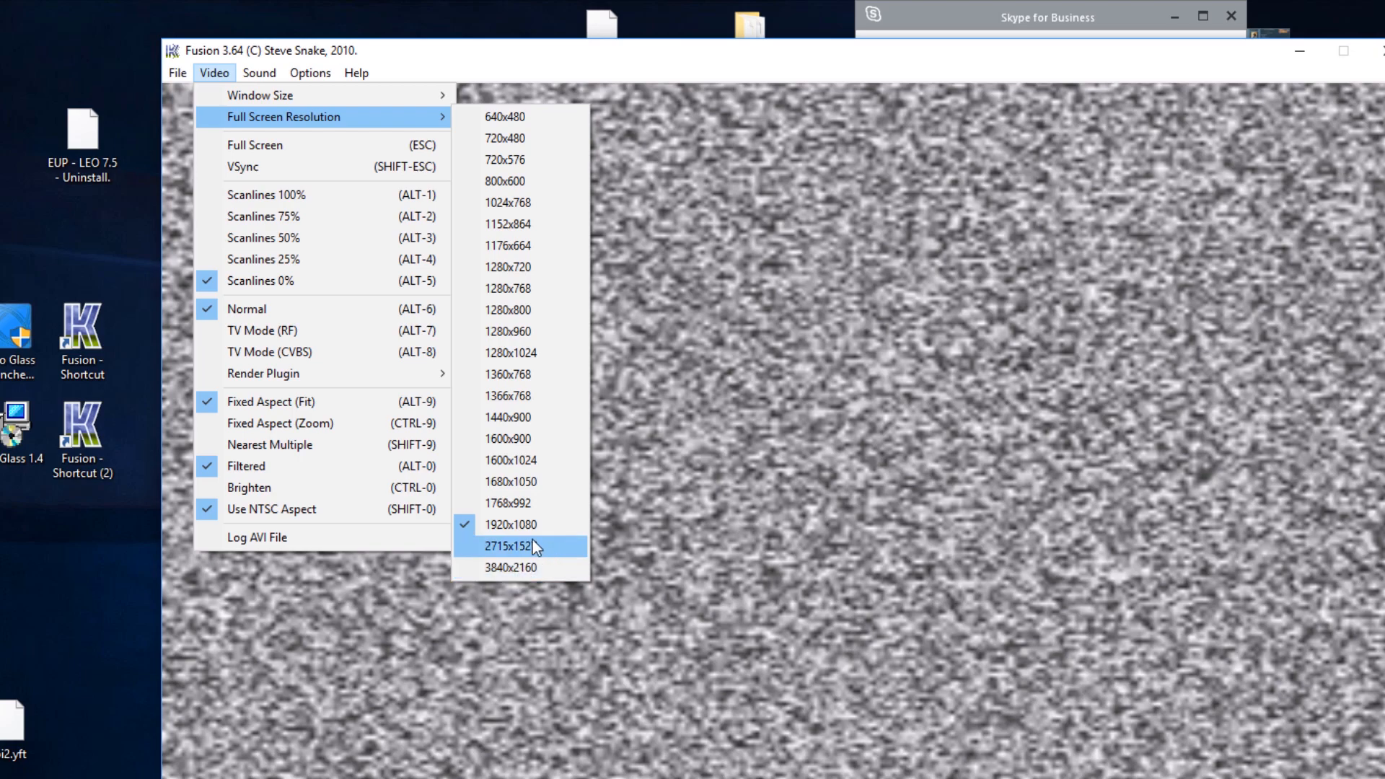
{"action": "mouse_move", "coordinate": [520, 567]}
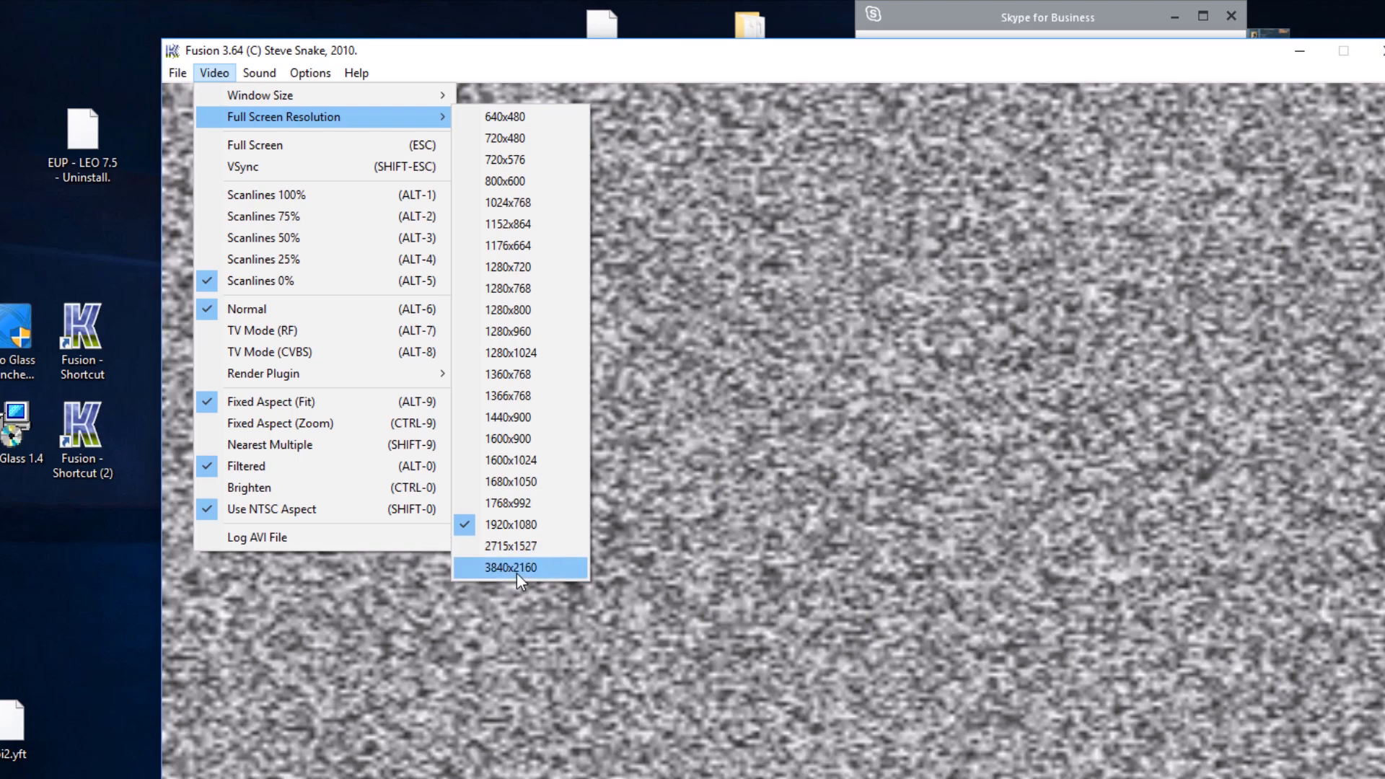
{"action": "mouse_move", "coordinate": [519, 524]}
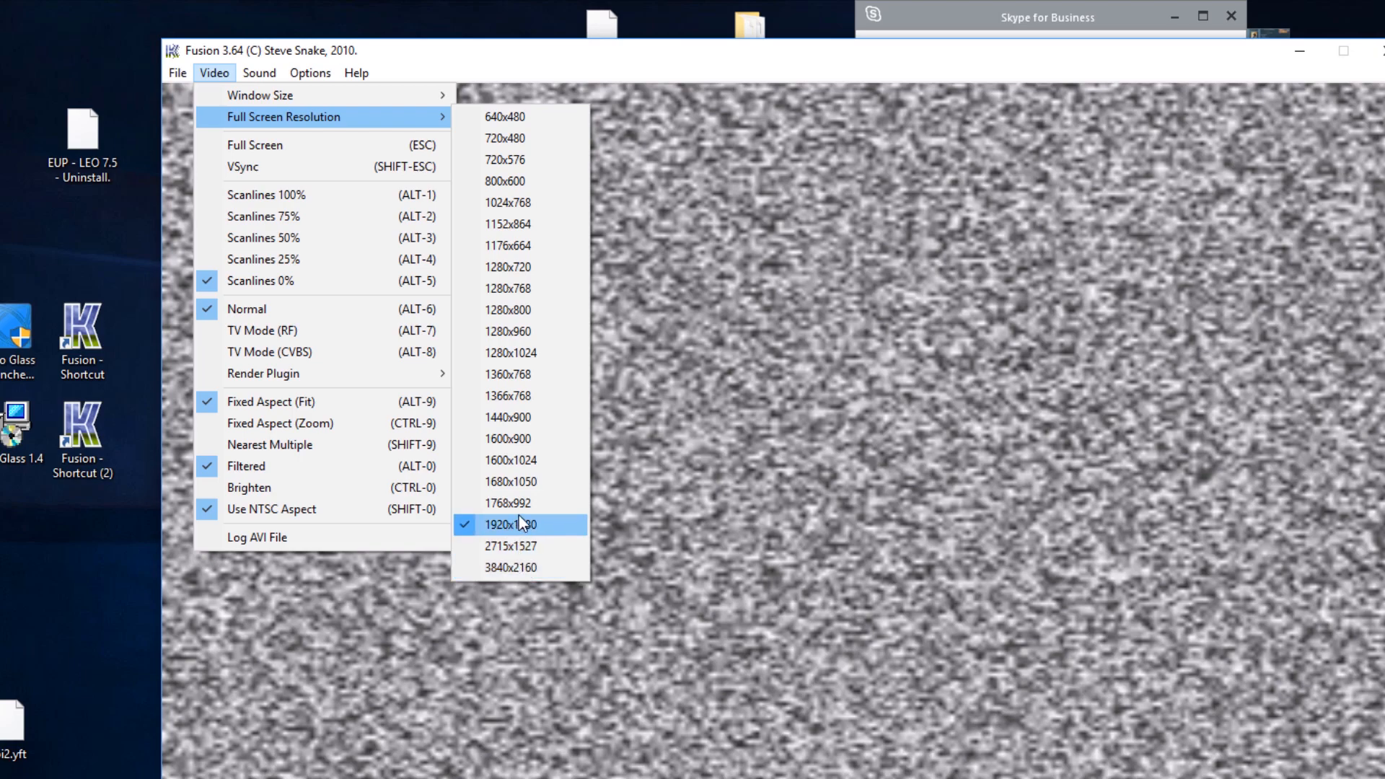
{"action": "mouse_move", "coordinate": [519, 502]}
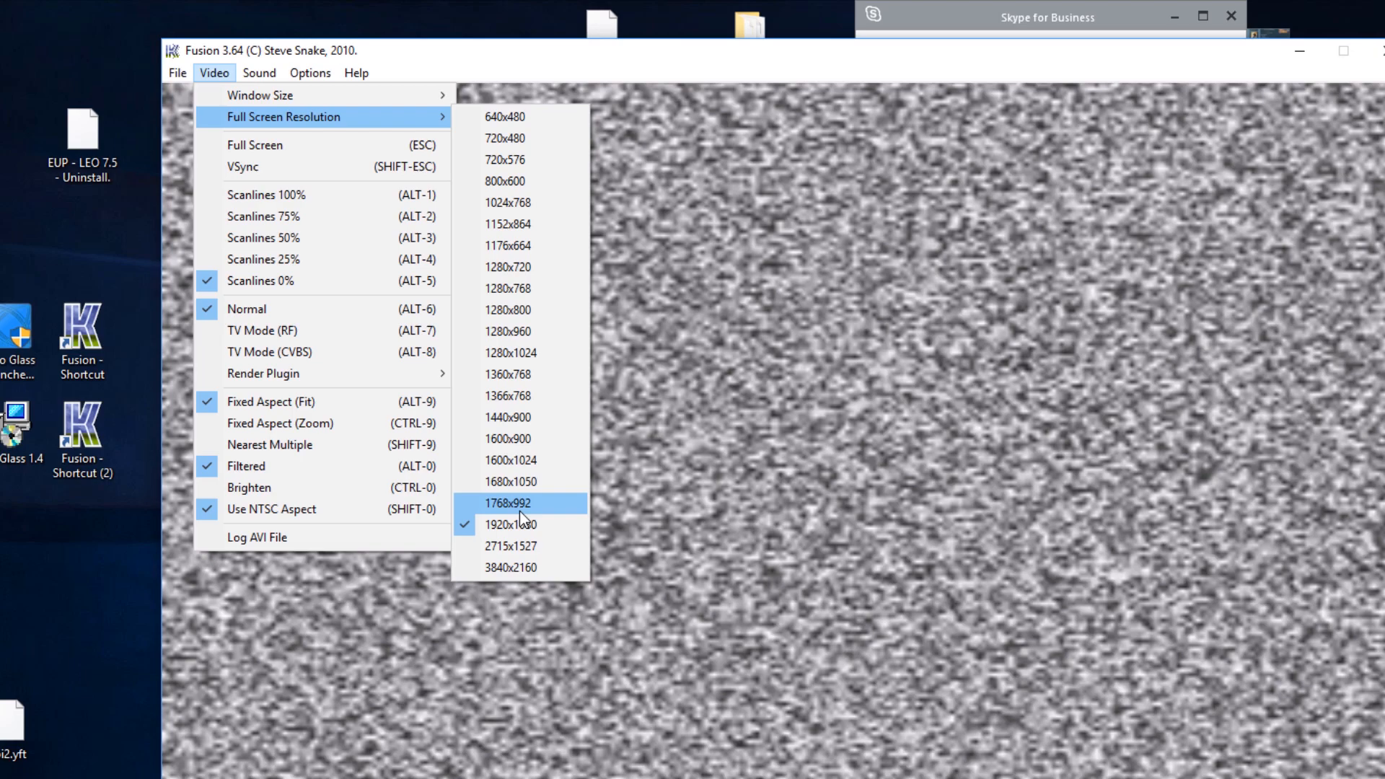
{"action": "mouse_move", "coordinate": [916, 76]}
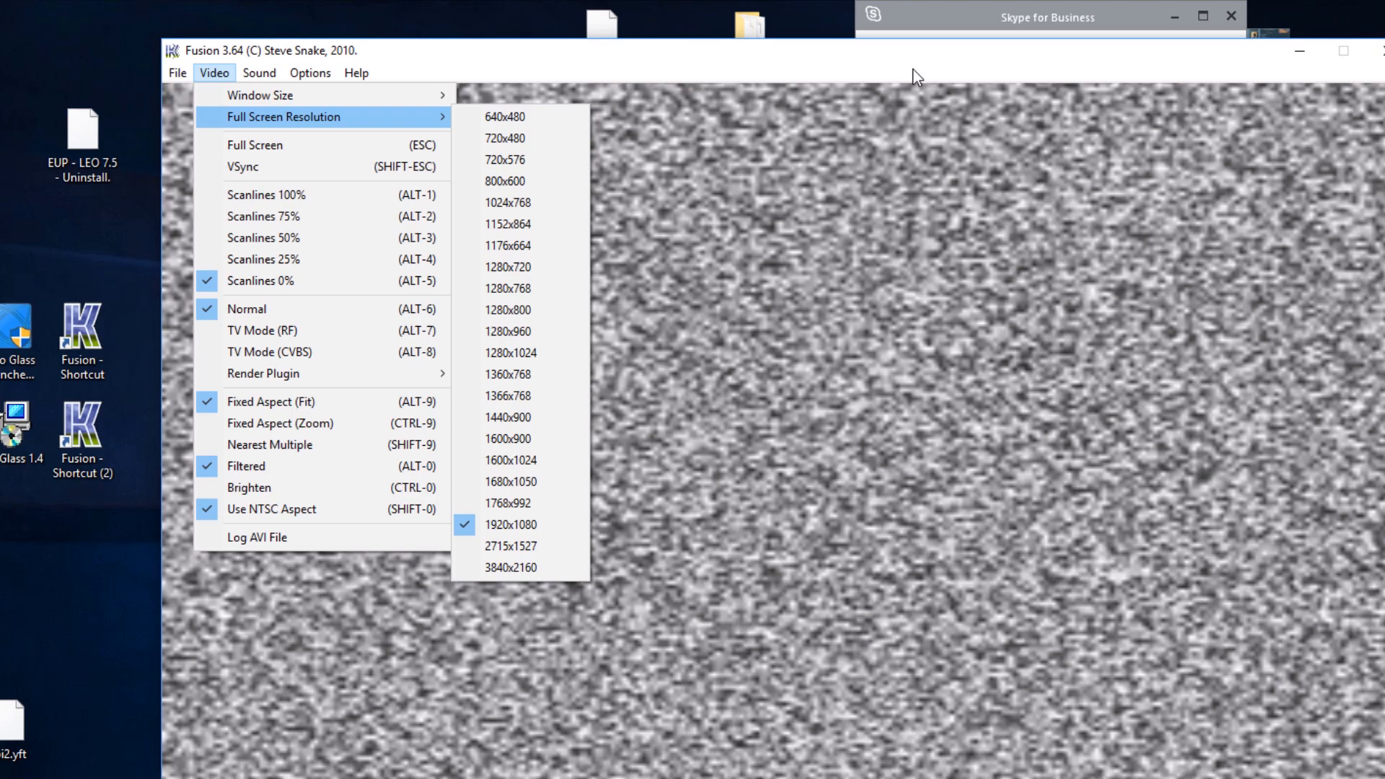
{"action": "mouse_move", "coordinate": [901, 68]}
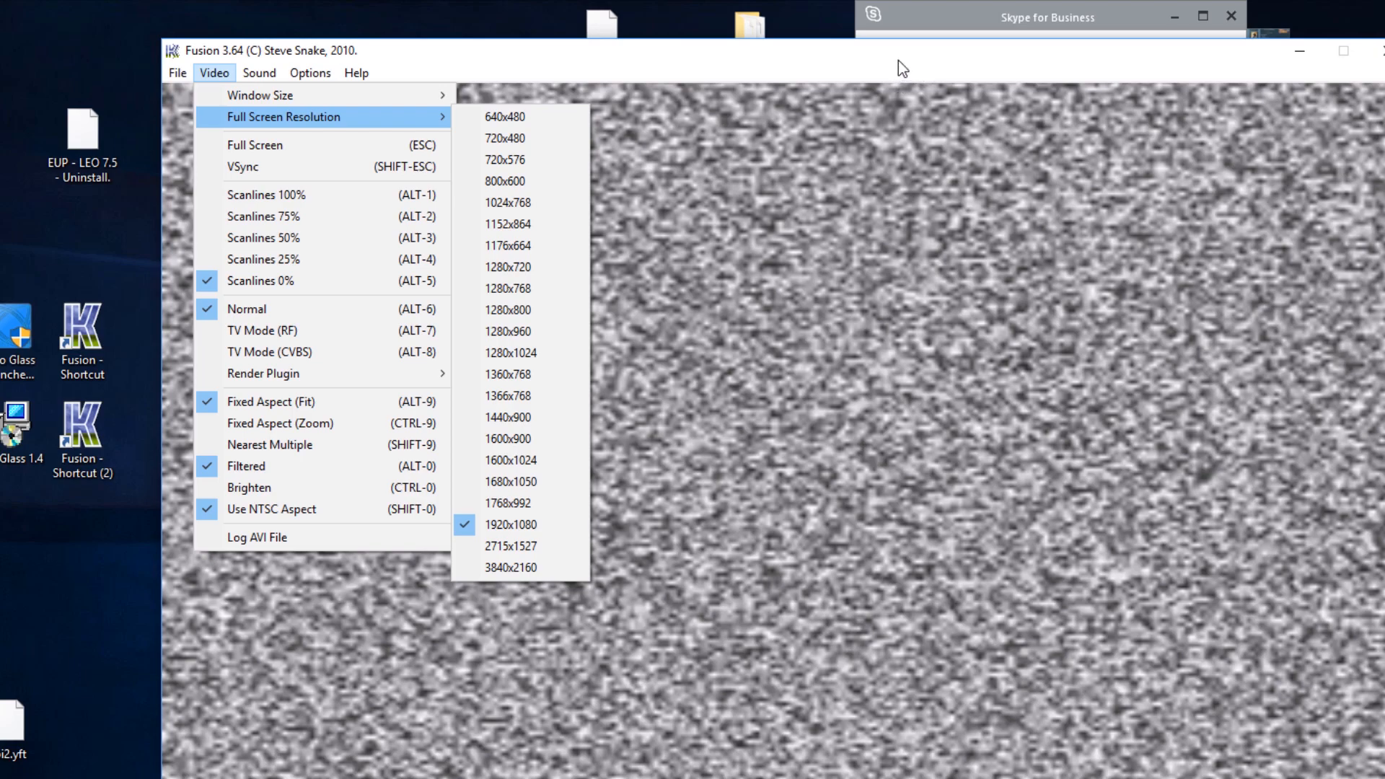
{"action": "mouse_move", "coordinate": [909, 56]}
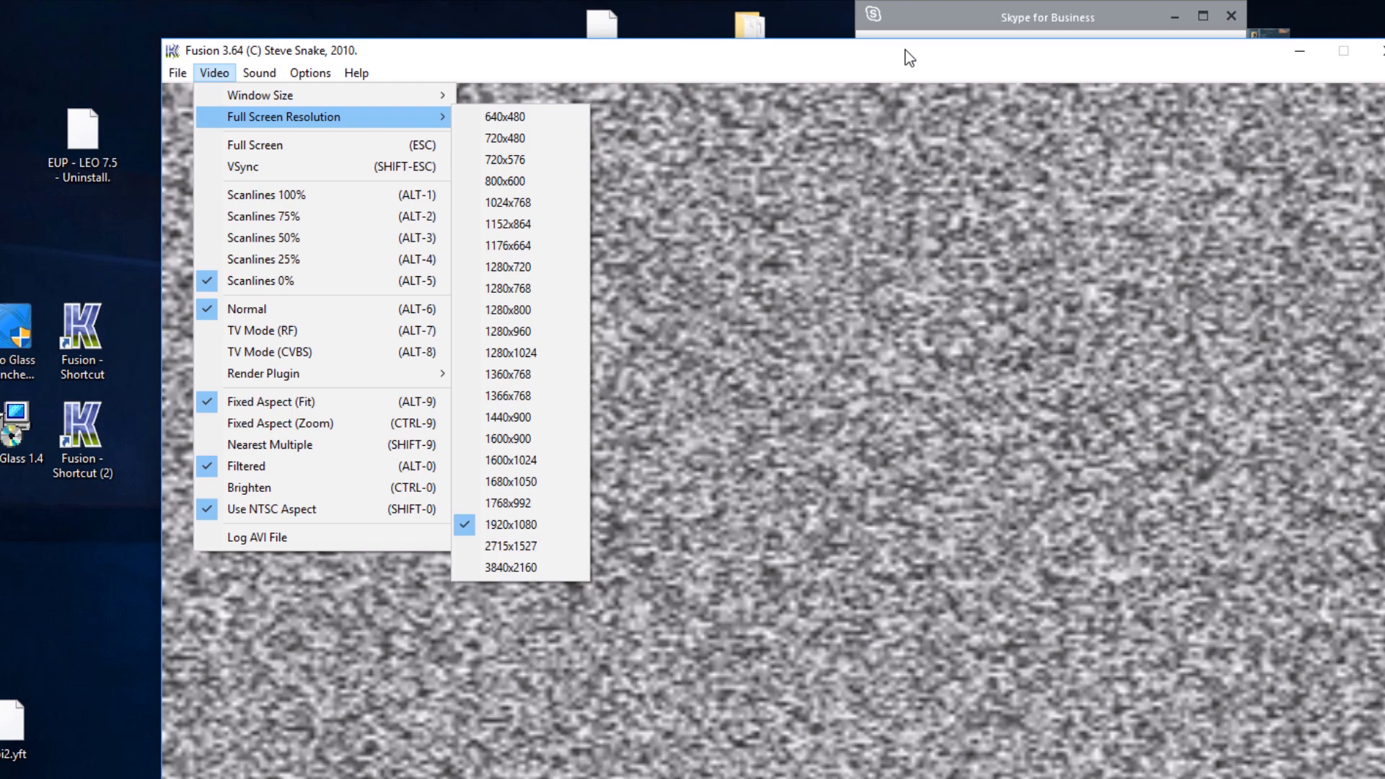
{"action": "mouse_move", "coordinate": [668, 54]}
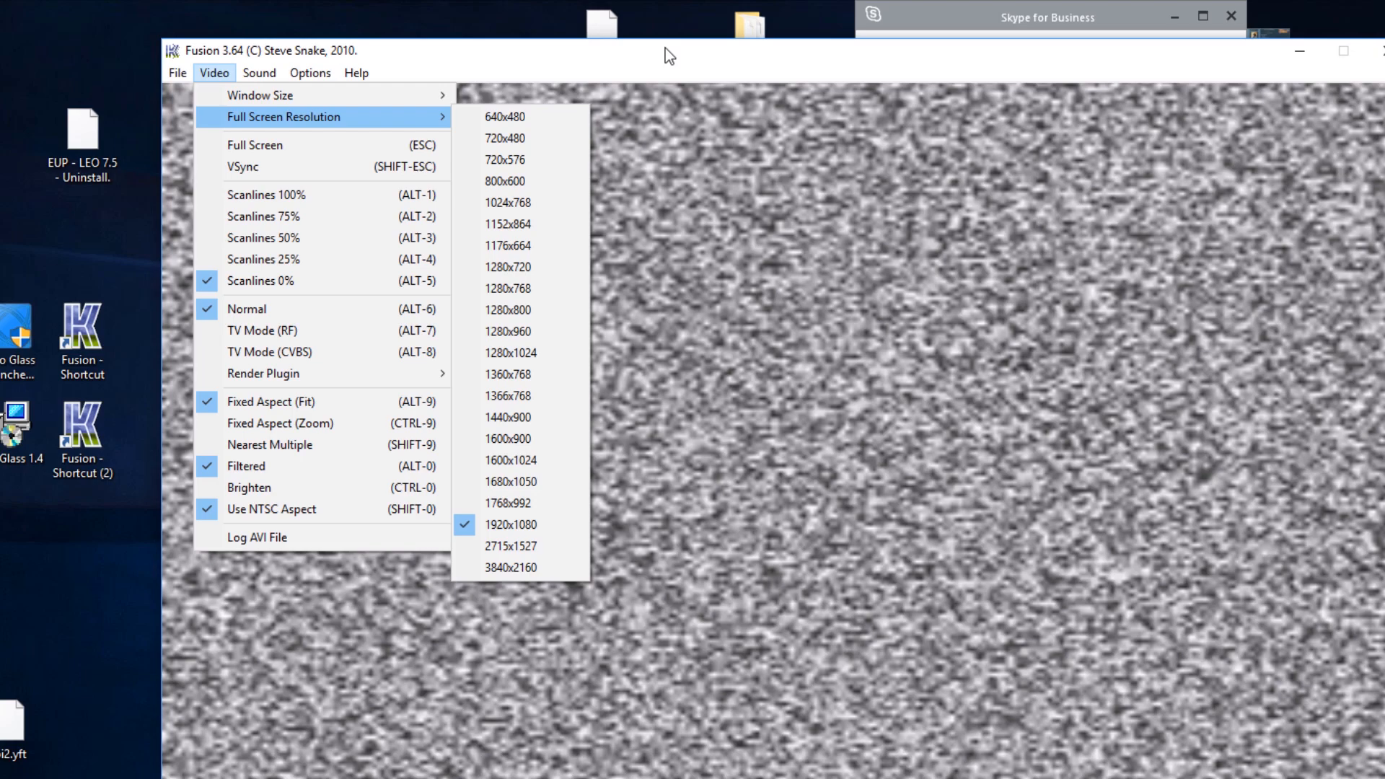
{"action": "mouse_move", "coordinate": [682, 55]}
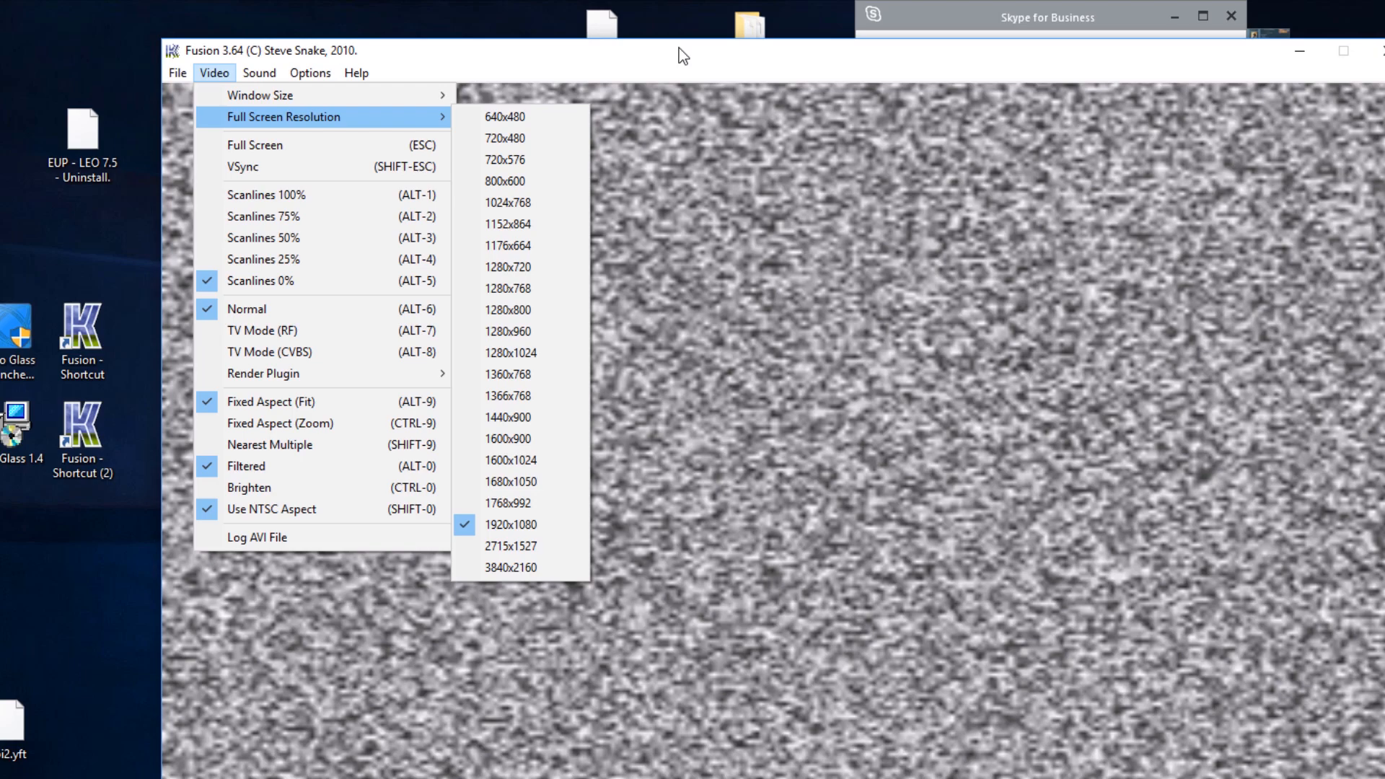